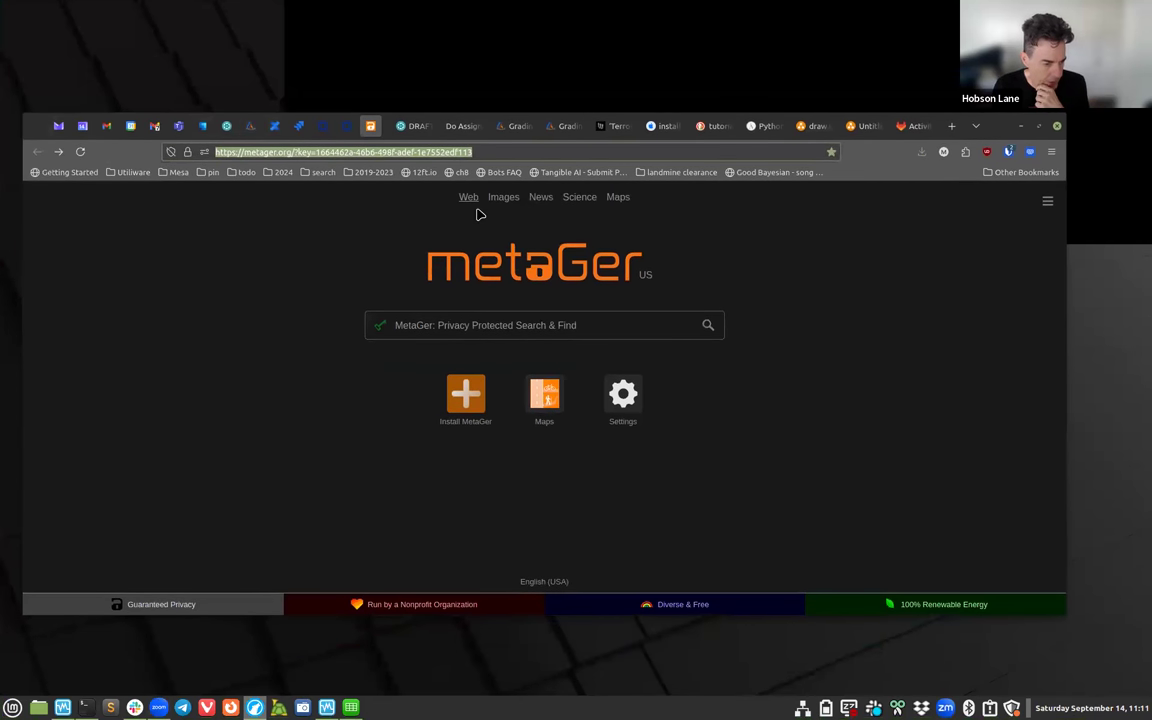
mouse_move(150, 352)
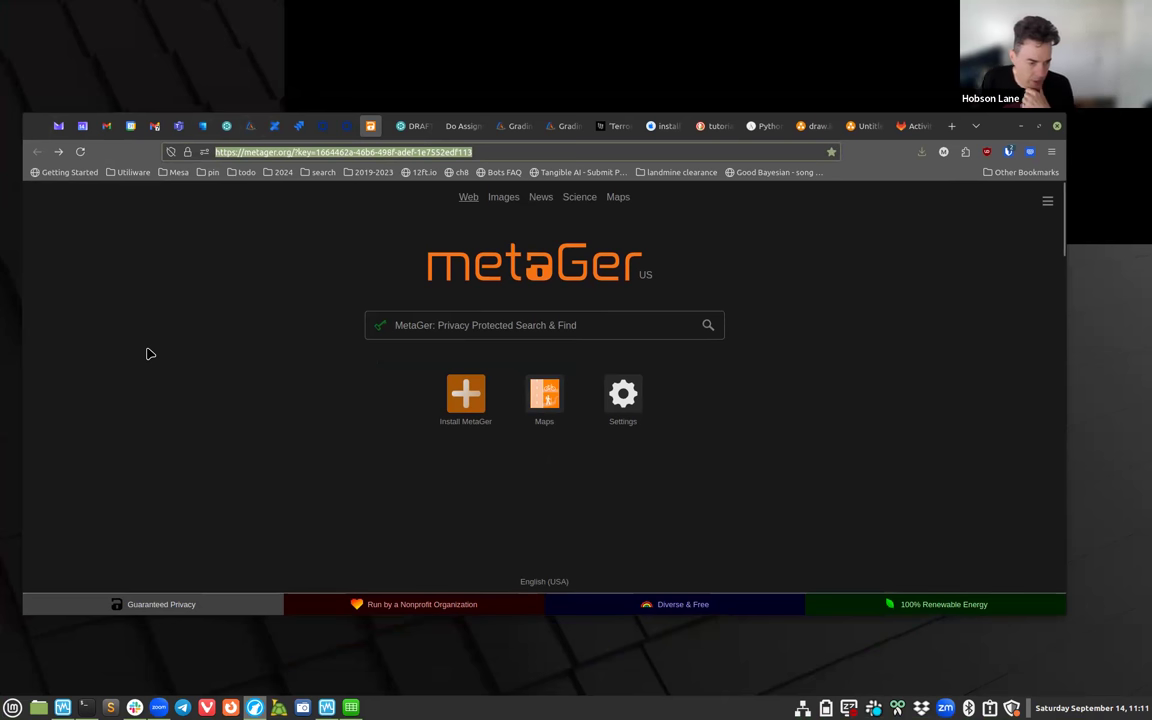
mouse_move(136, 364)
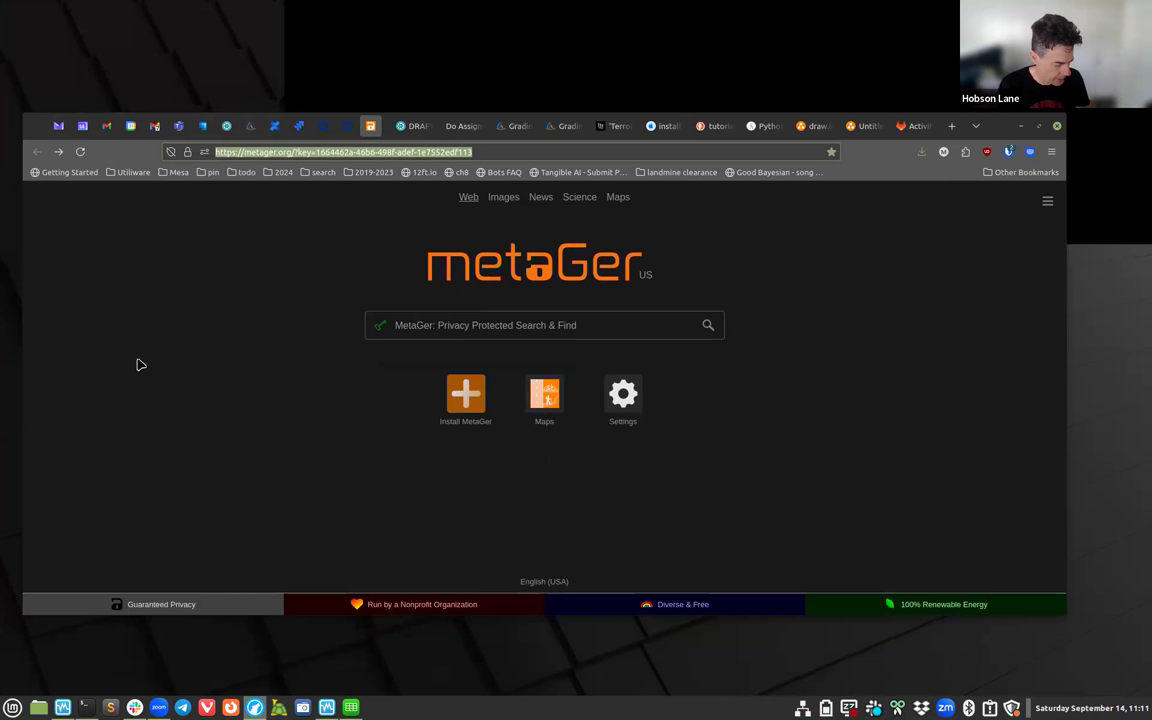
mouse_move(184, 342)
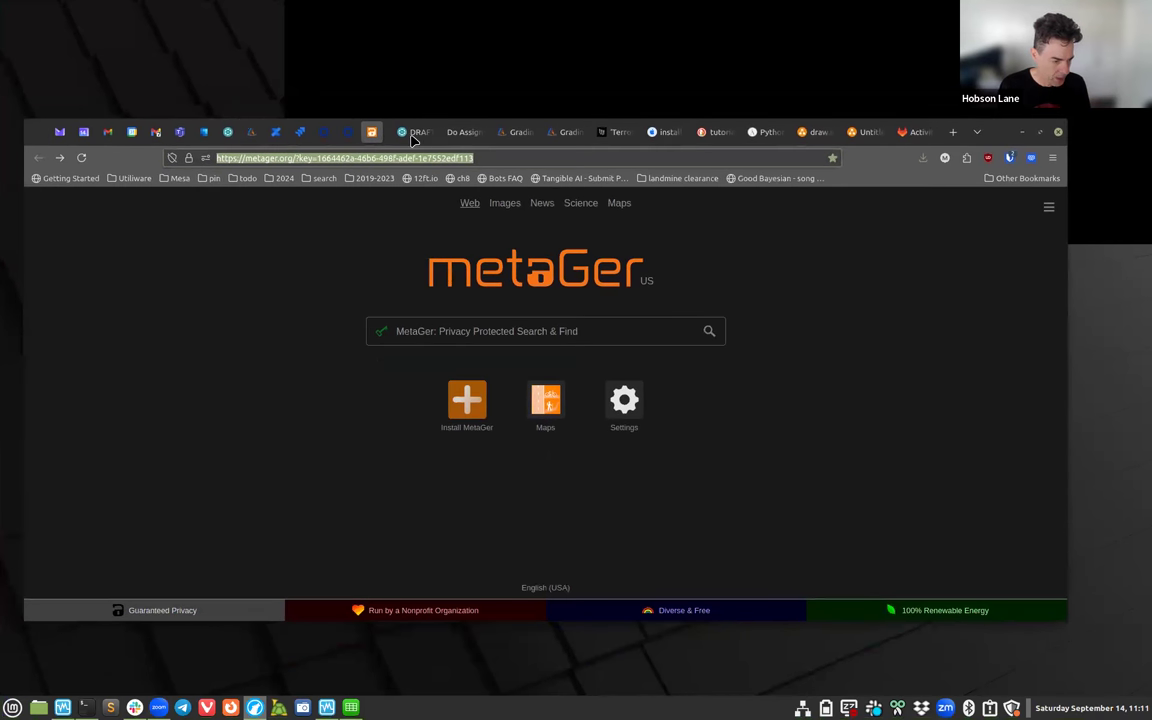
Navigate Firefox to draw.io to load the app.diagrams.net diagram editor.
click(344, 158)
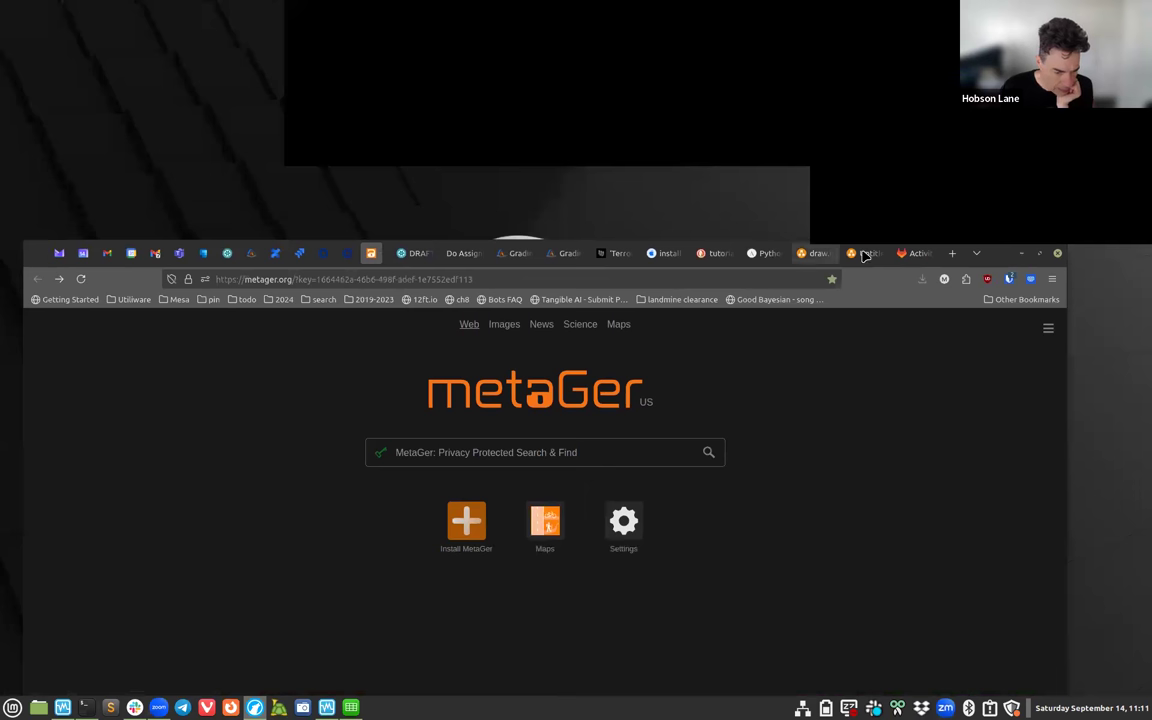
click(340, 280)
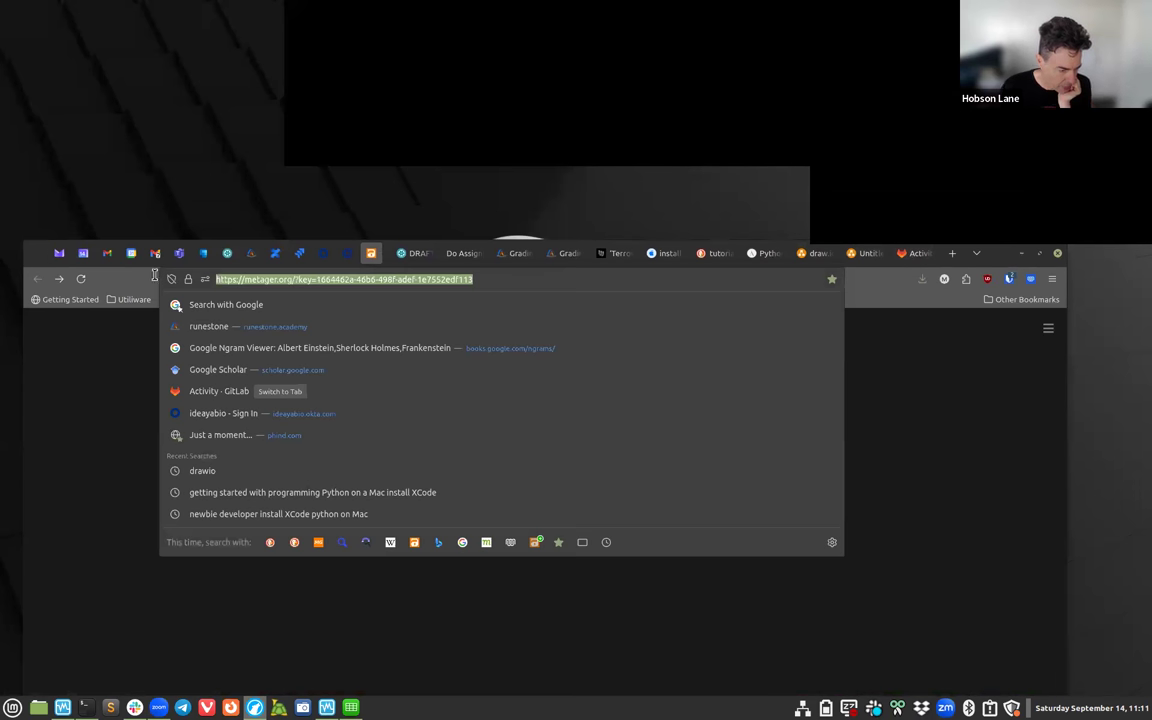
text(draw.)
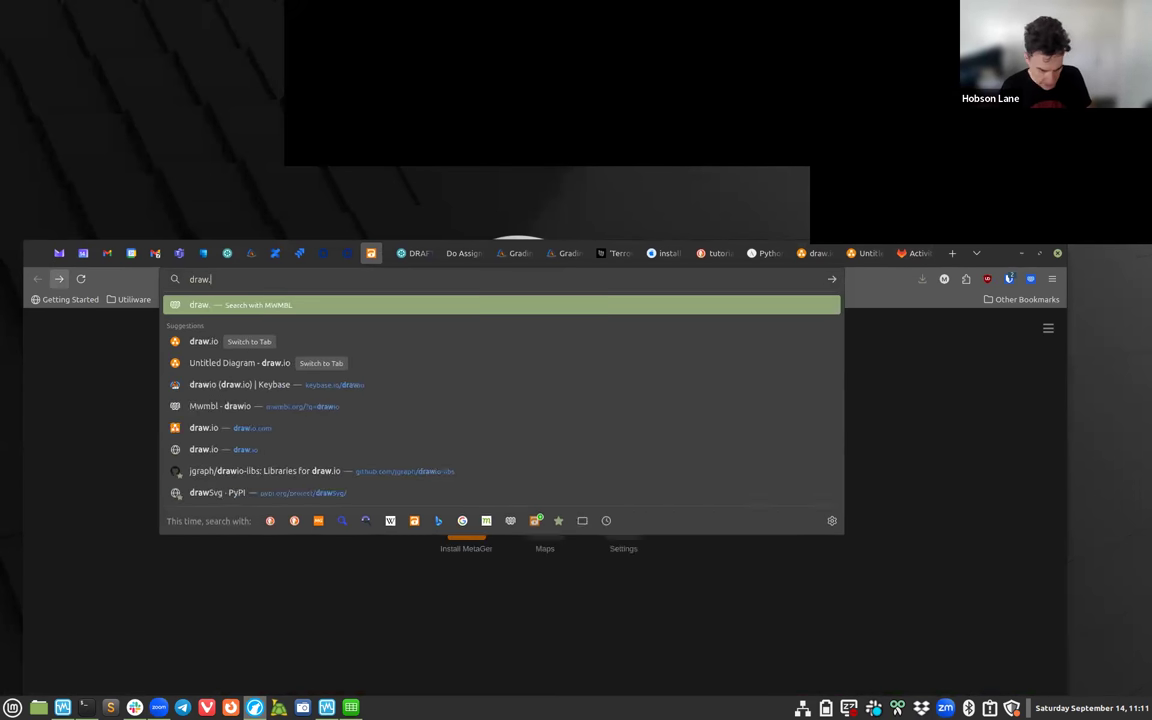
text(io)
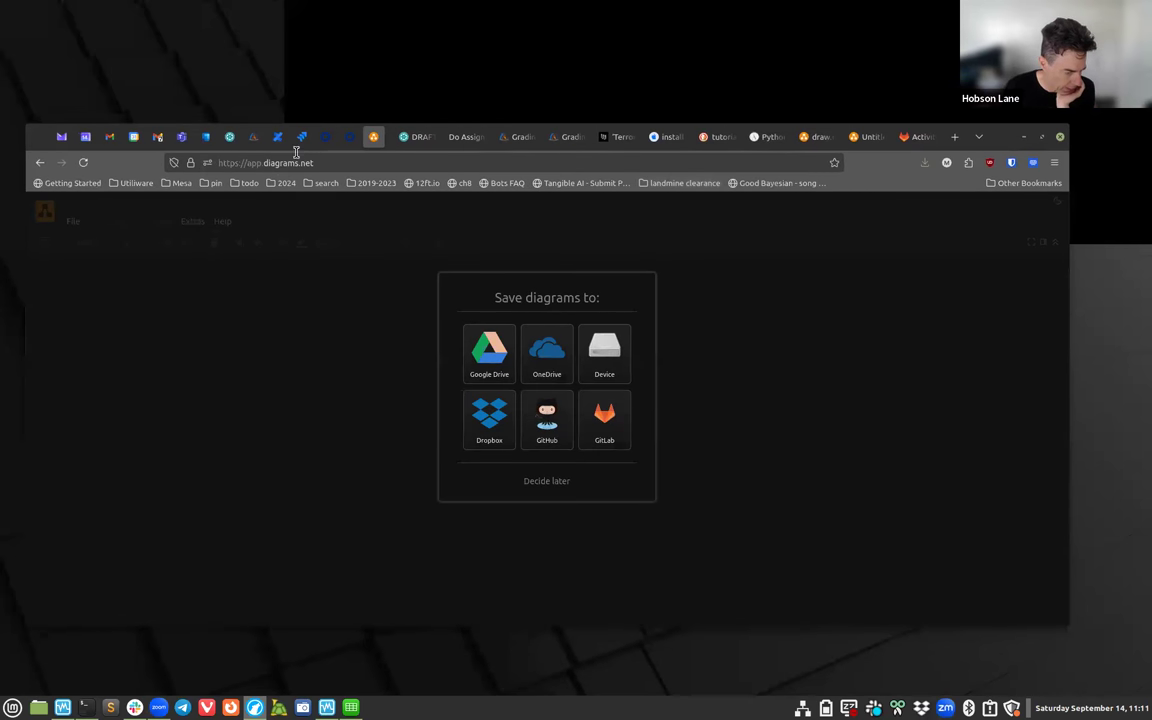
mouse_move(548, 490)
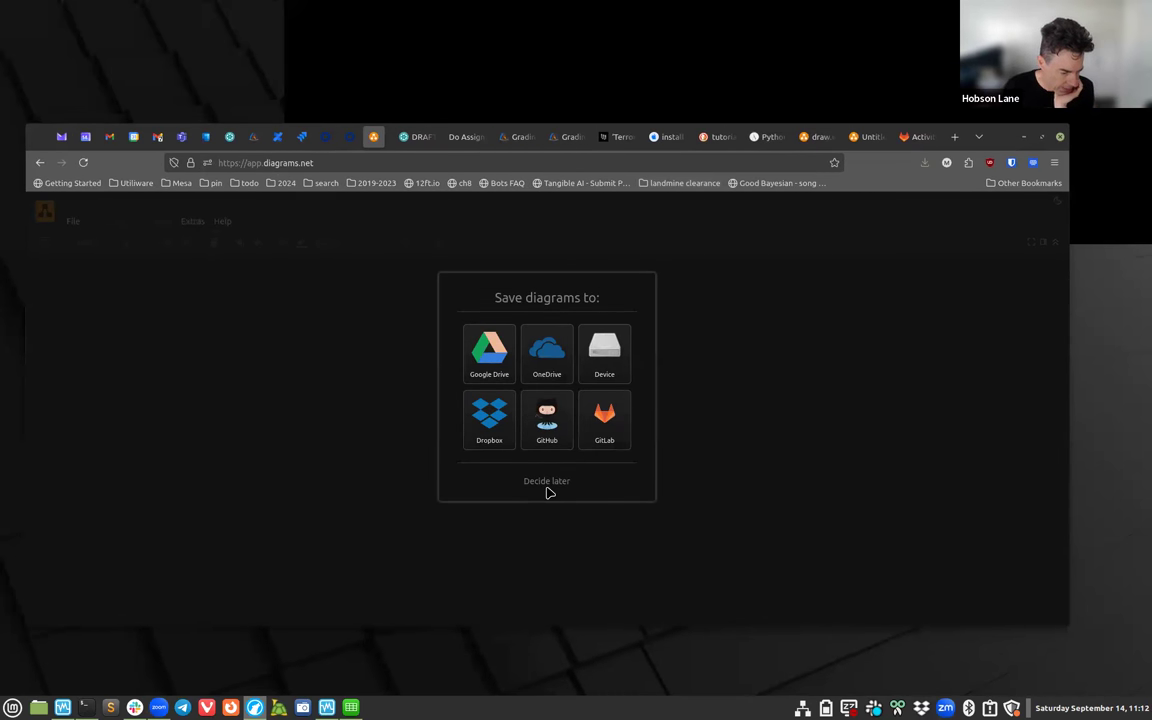
mouse_move(604, 418)
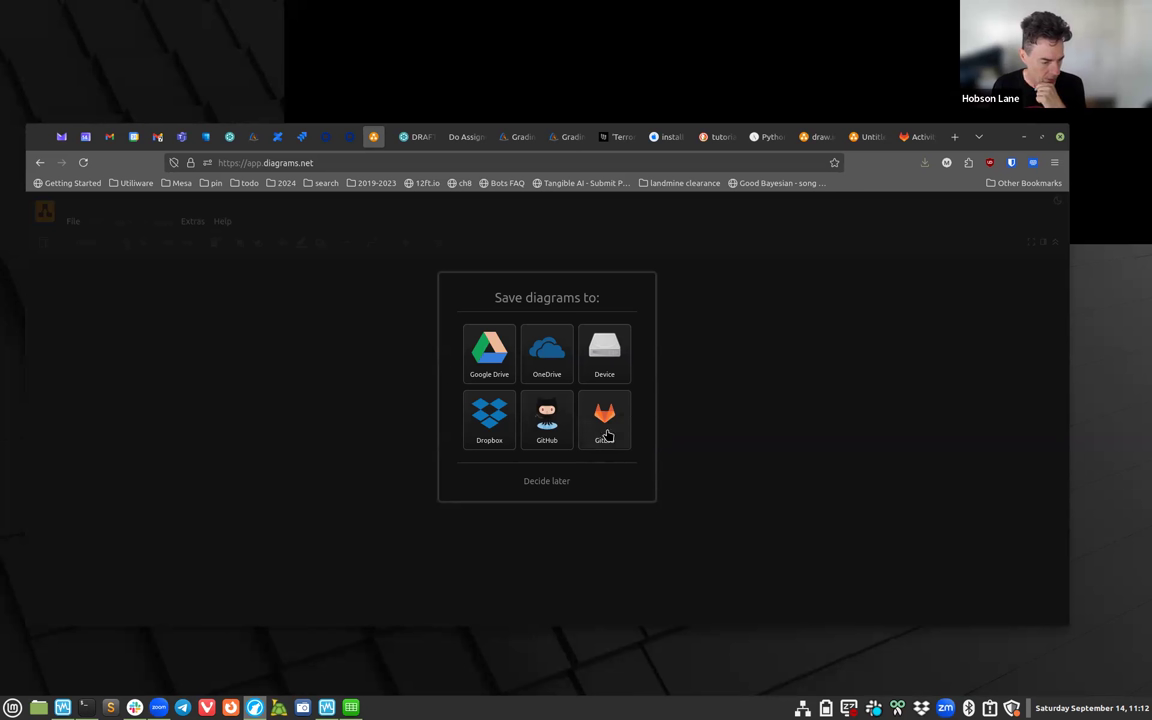
mouse_move(624, 418)
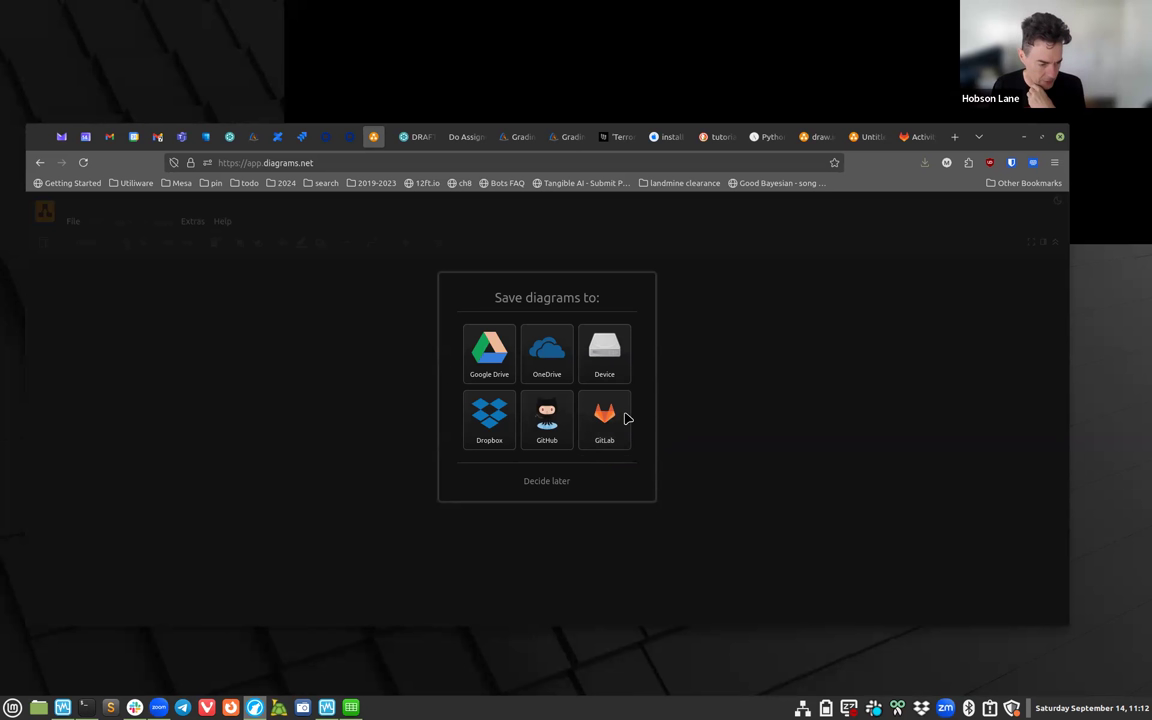
mouse_move(604, 414)
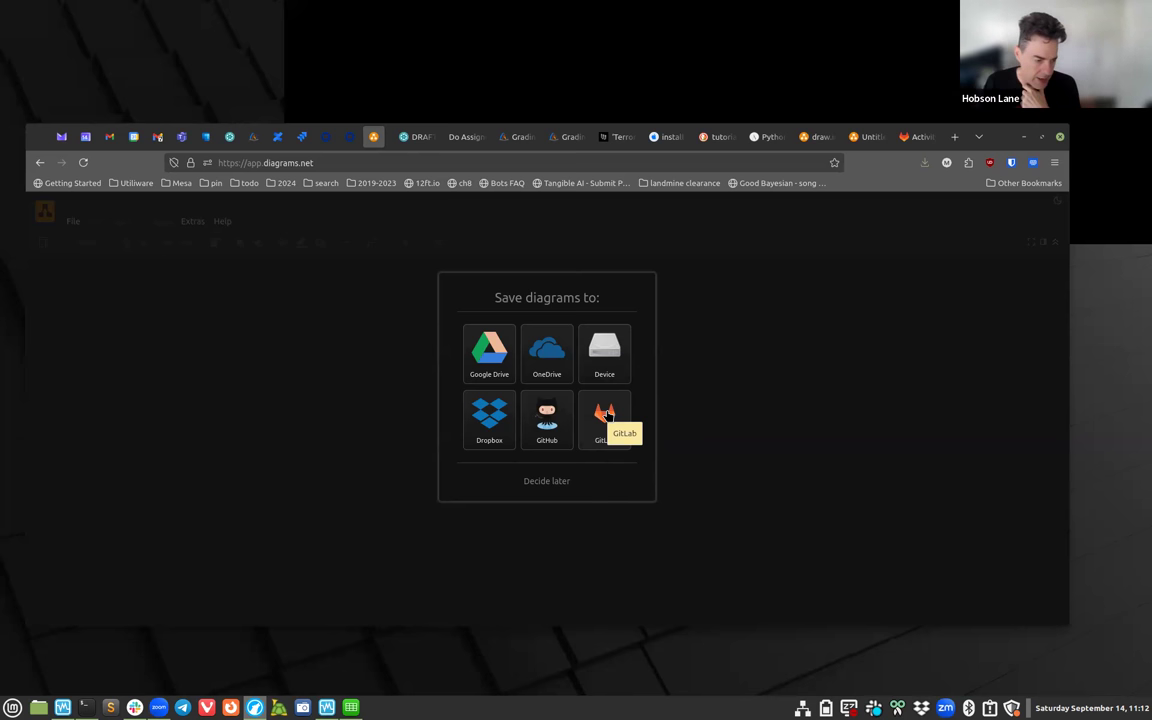
mouse_move(600, 472)
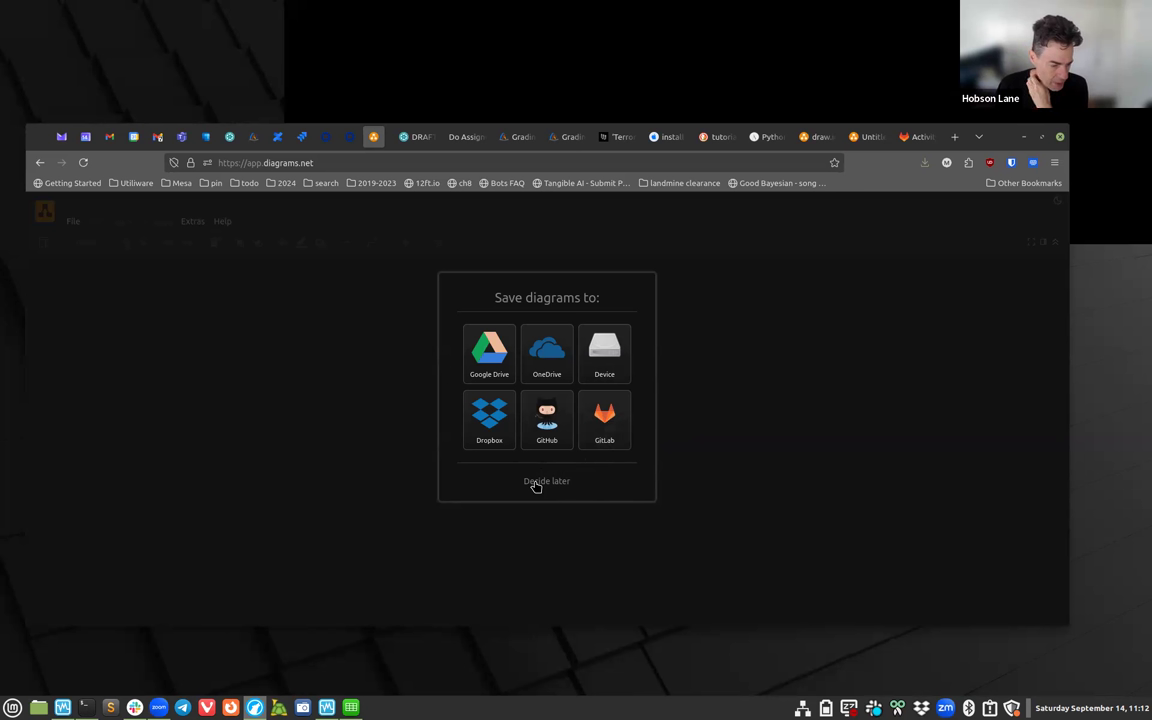
Skip the storage choice and turn the heading block into a 'Welcome.' title near the top.
click(548, 480)
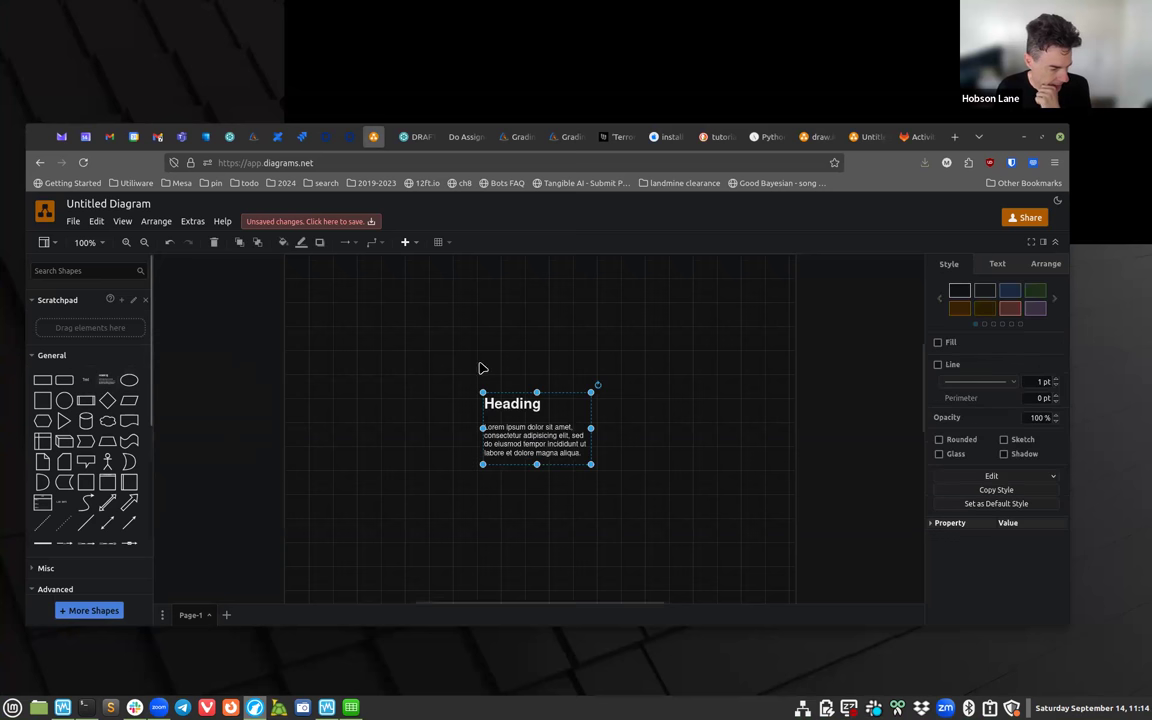
drag(536, 428, 556, 324)
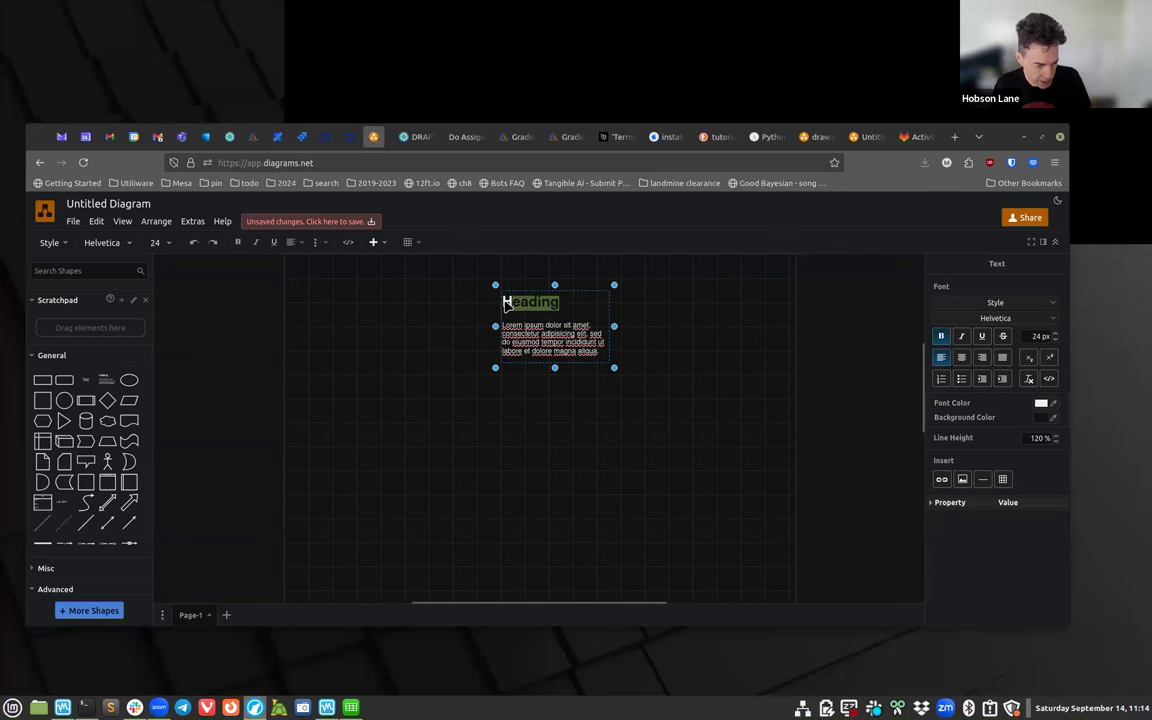
text(Welcome.)
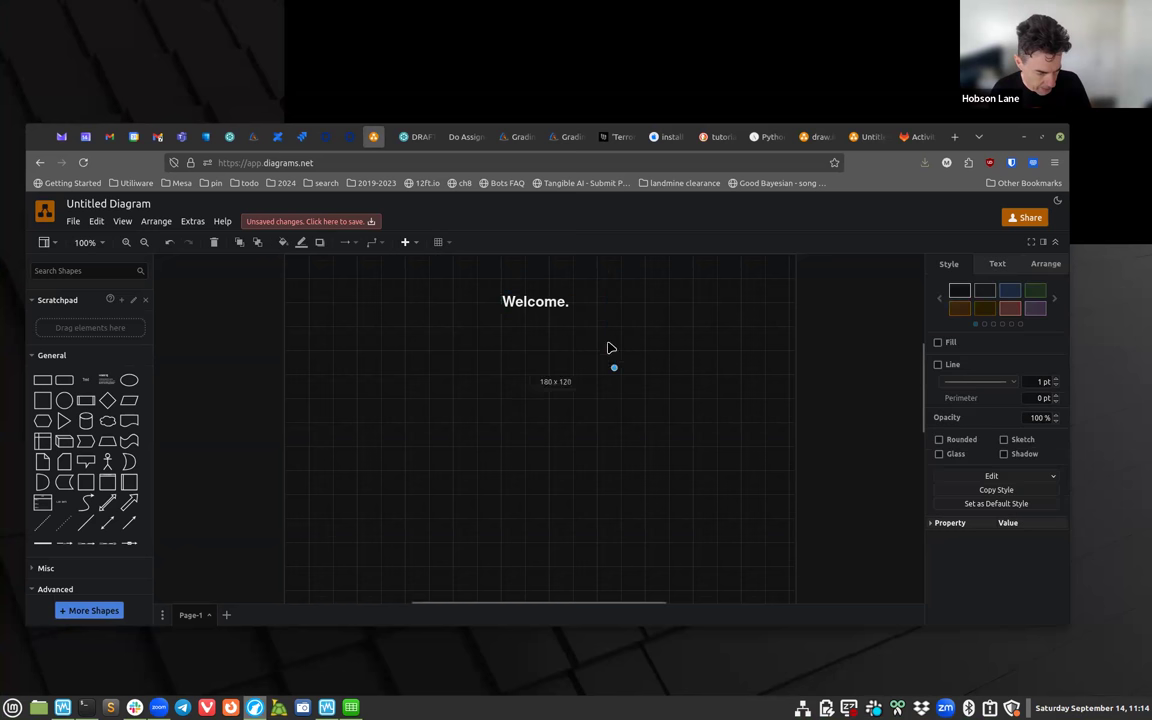
Add a straight line and stretch its upper end up to the Welcome. heading.
click(536, 300)
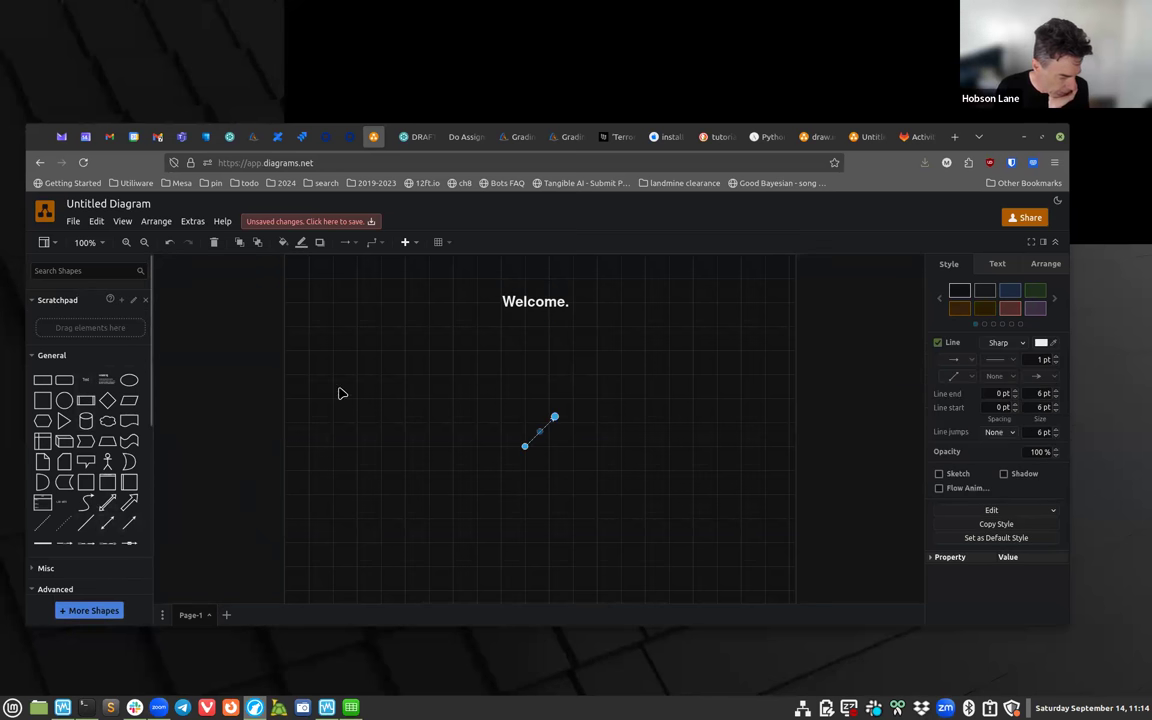
drag(524, 448, 536, 490)
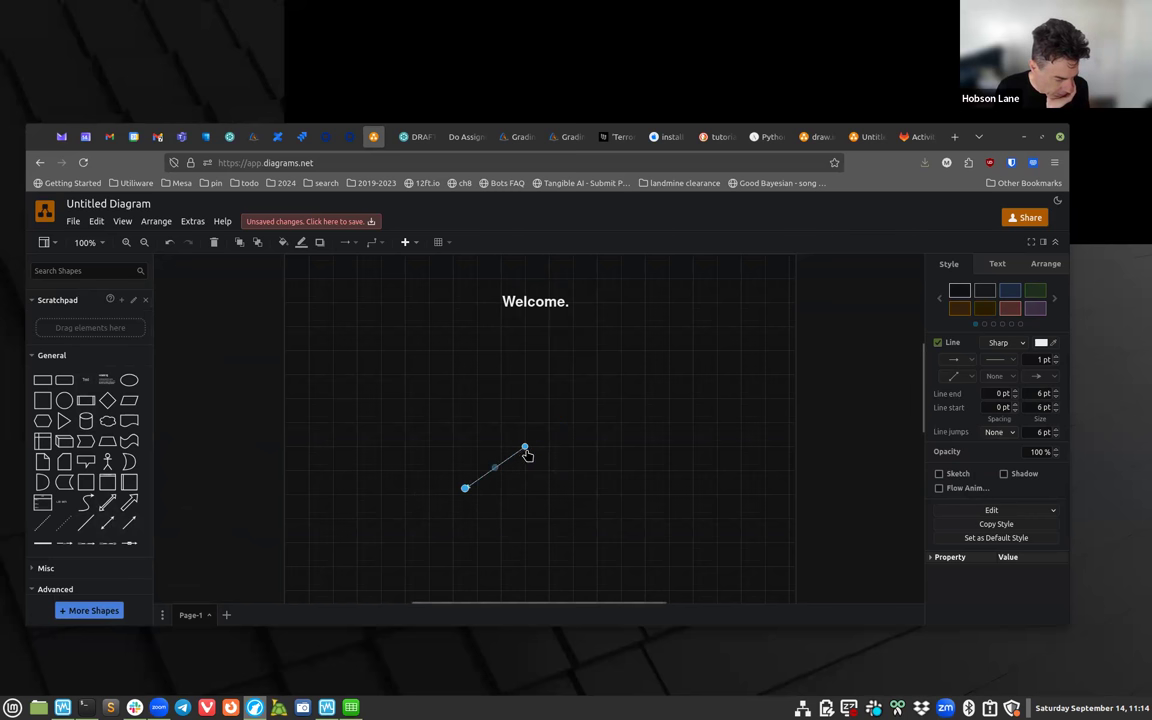
drag(524, 448, 500, 316)
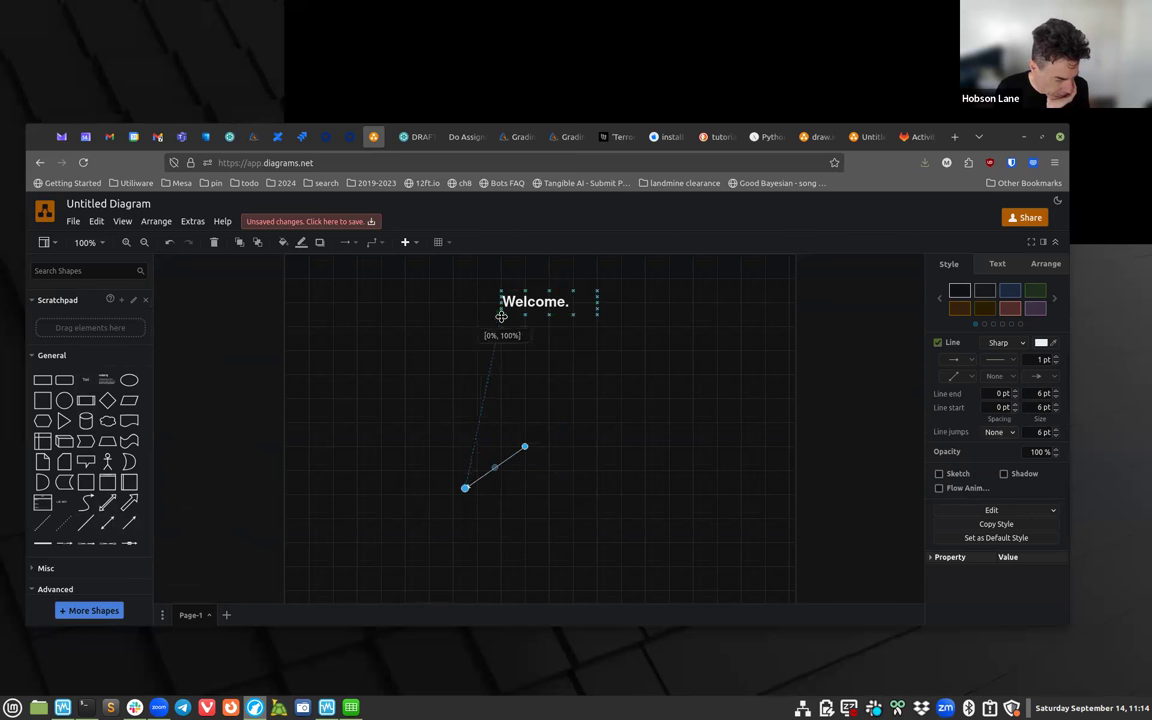
drag(524, 448, 548, 318)
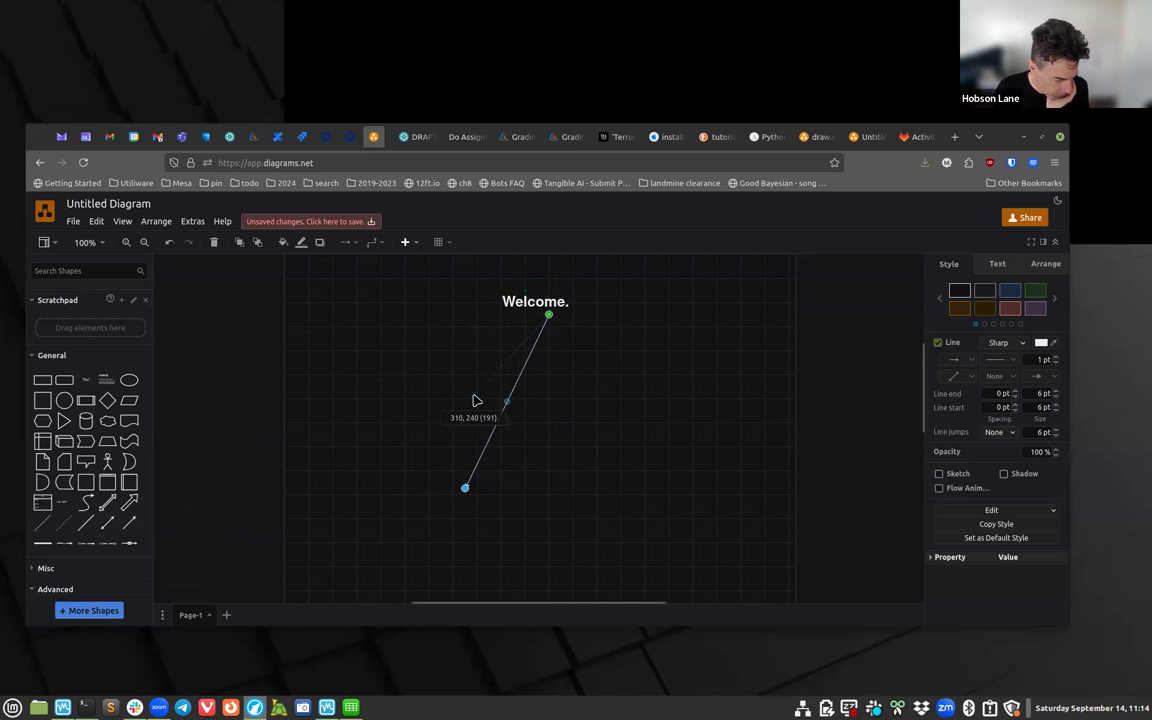
drag(464, 488, 472, 392)
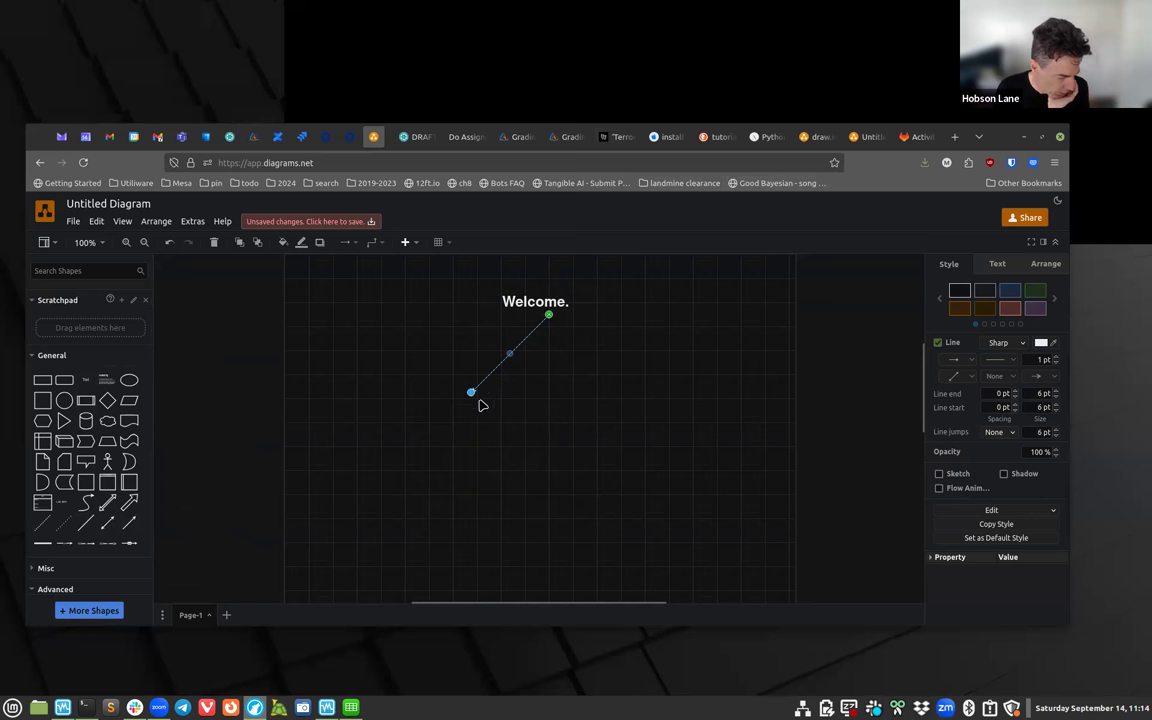
mouse_move(128, 508)
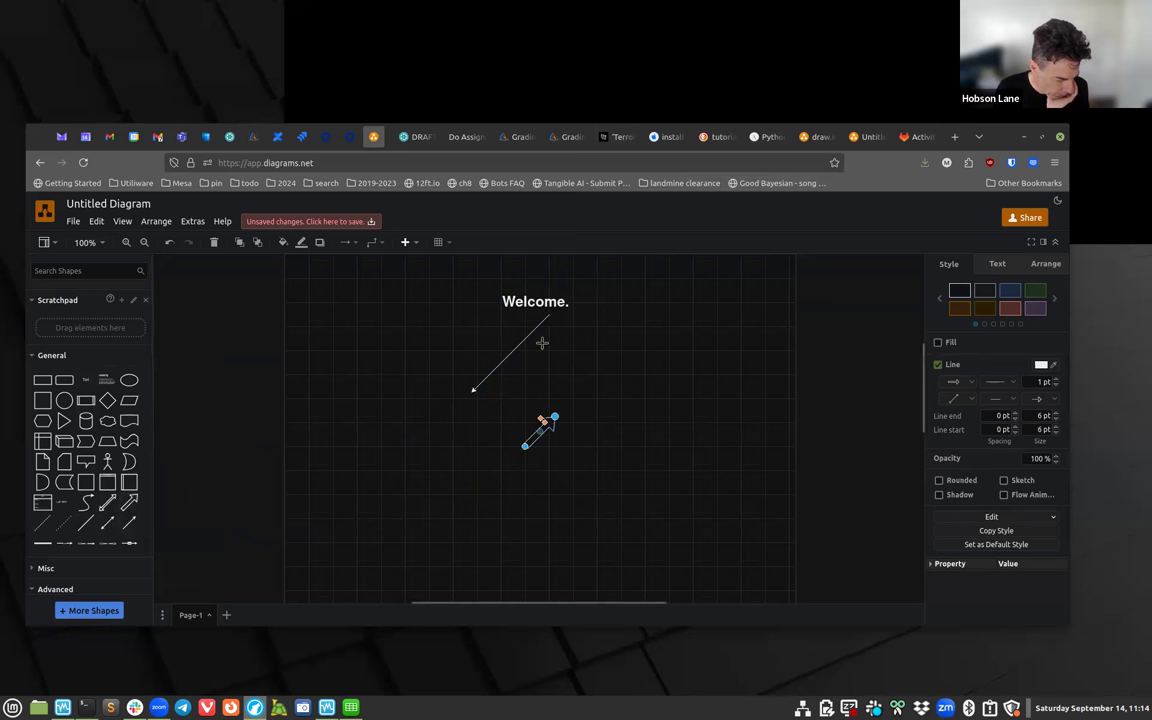
Reset the line end spacing to 0 pt and attach the arrow's tip to the Welcome. heading.
click(590, 330)
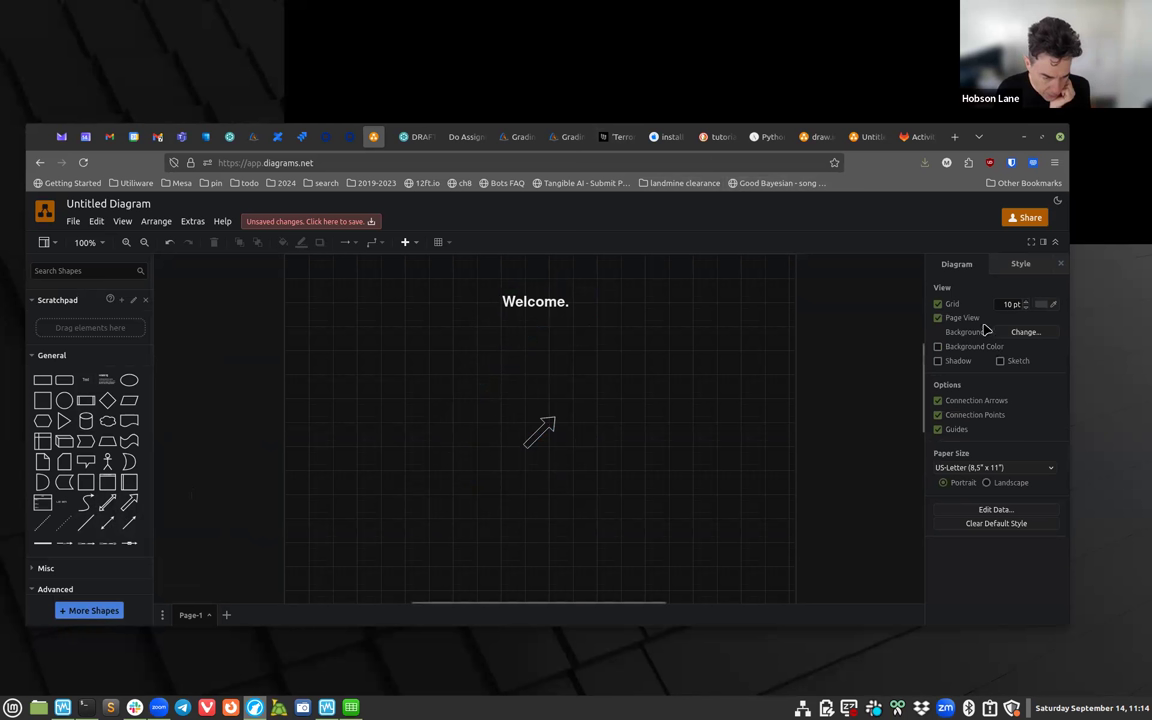
mouse_move(670, 44)
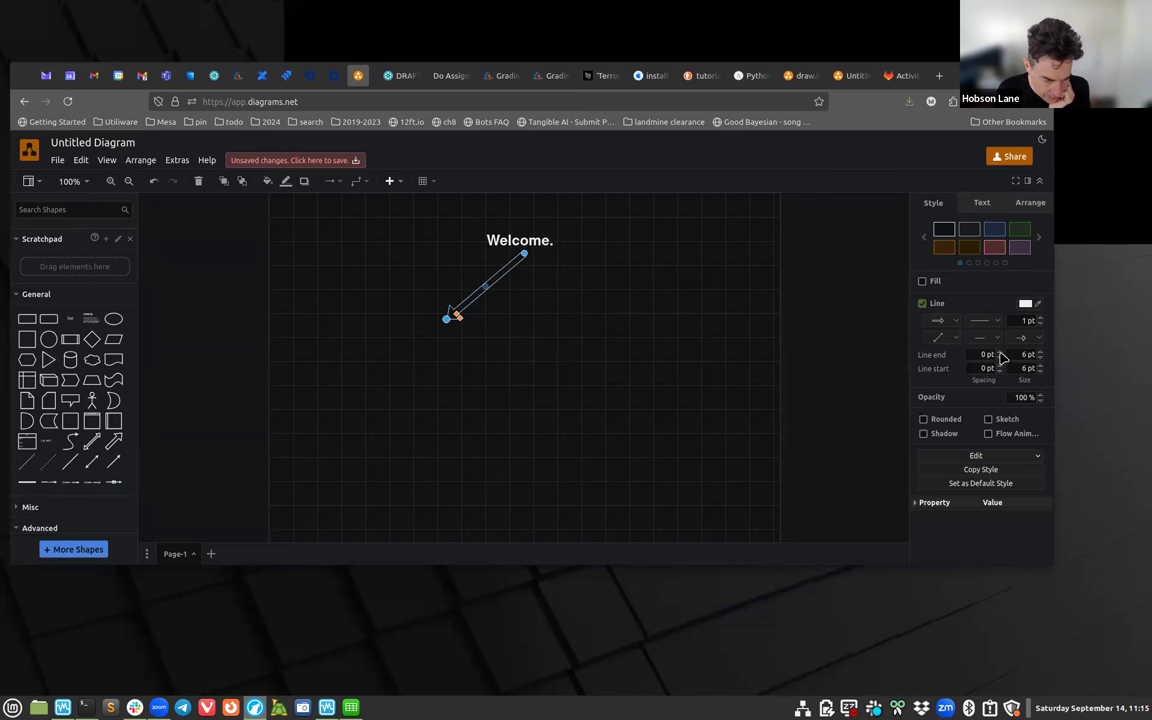
click(984, 354)
text(10)
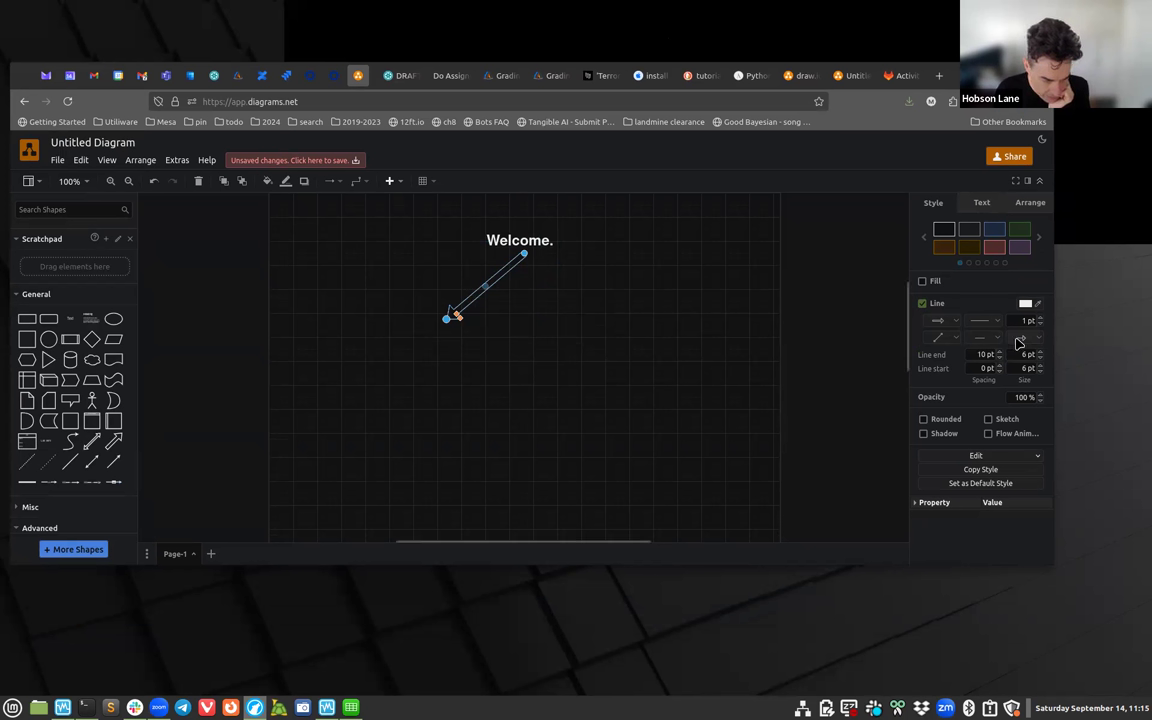
click(1000, 356)
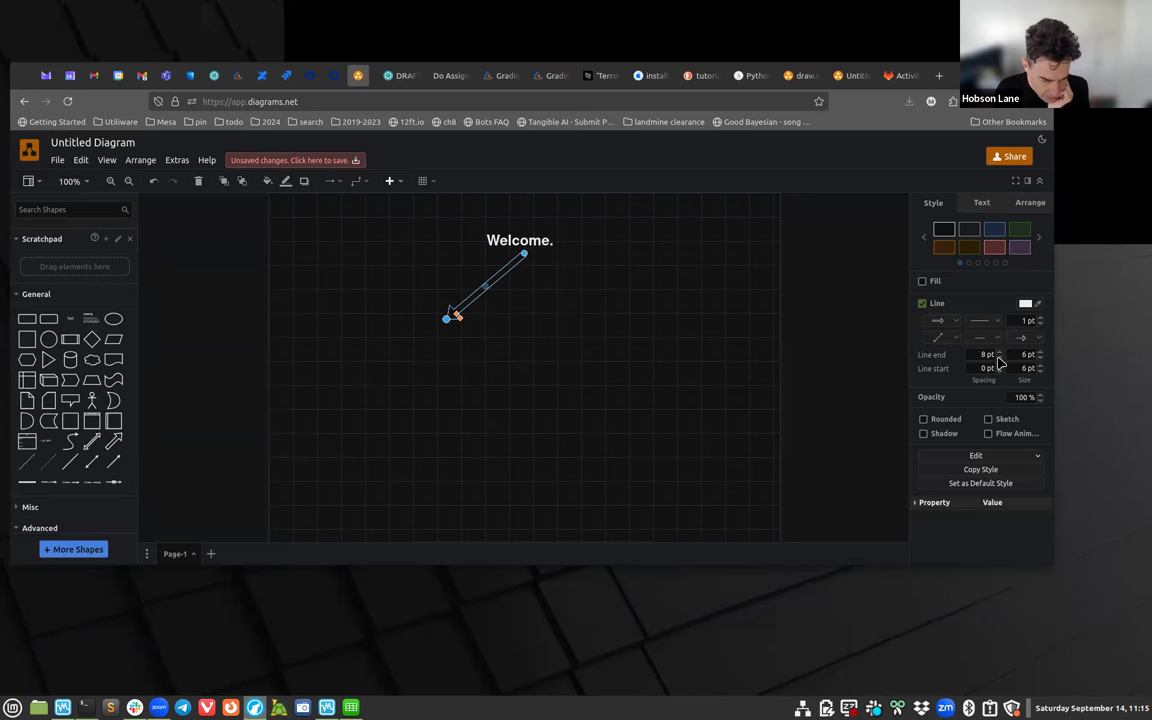
click(984, 354)
text(0)
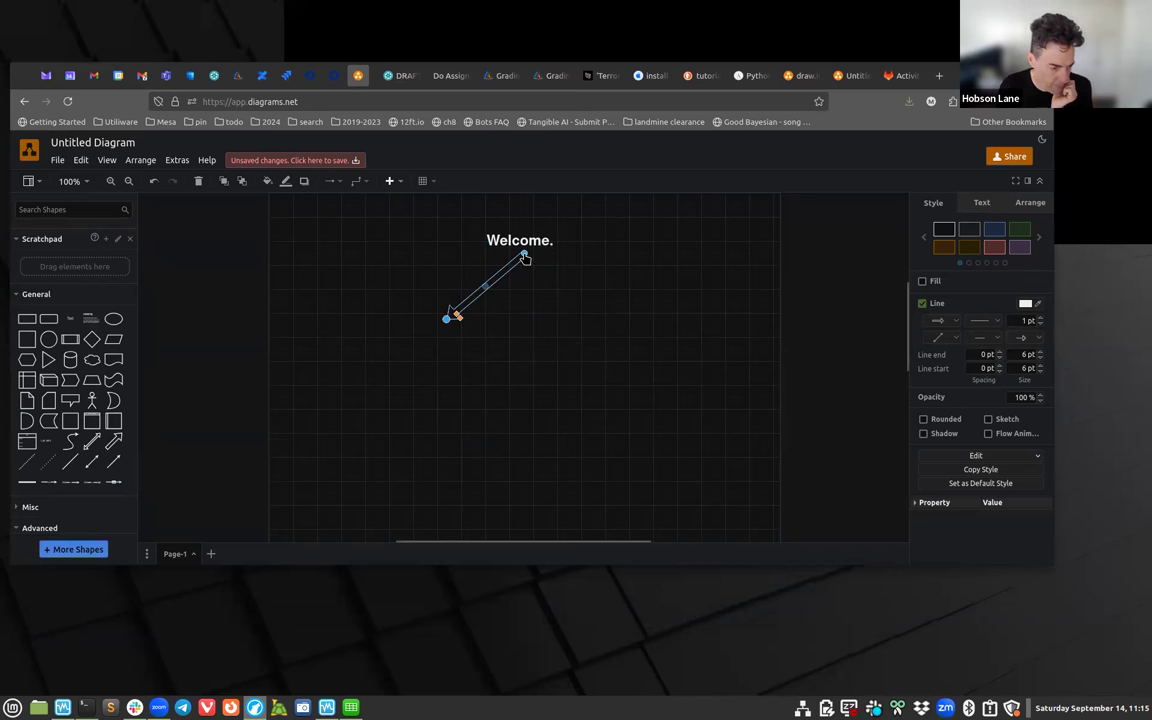
drag(524, 256, 524, 248)
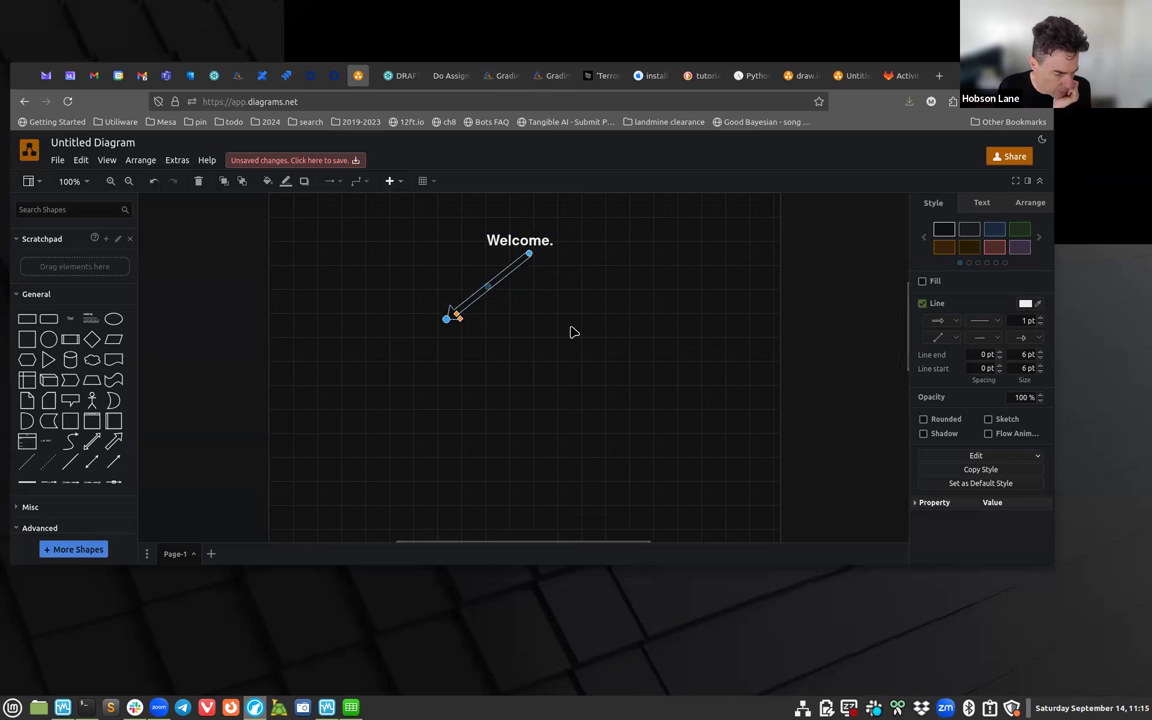
Shorten the arrow so it starts just beneath the Welcome. title.
click(576, 332)
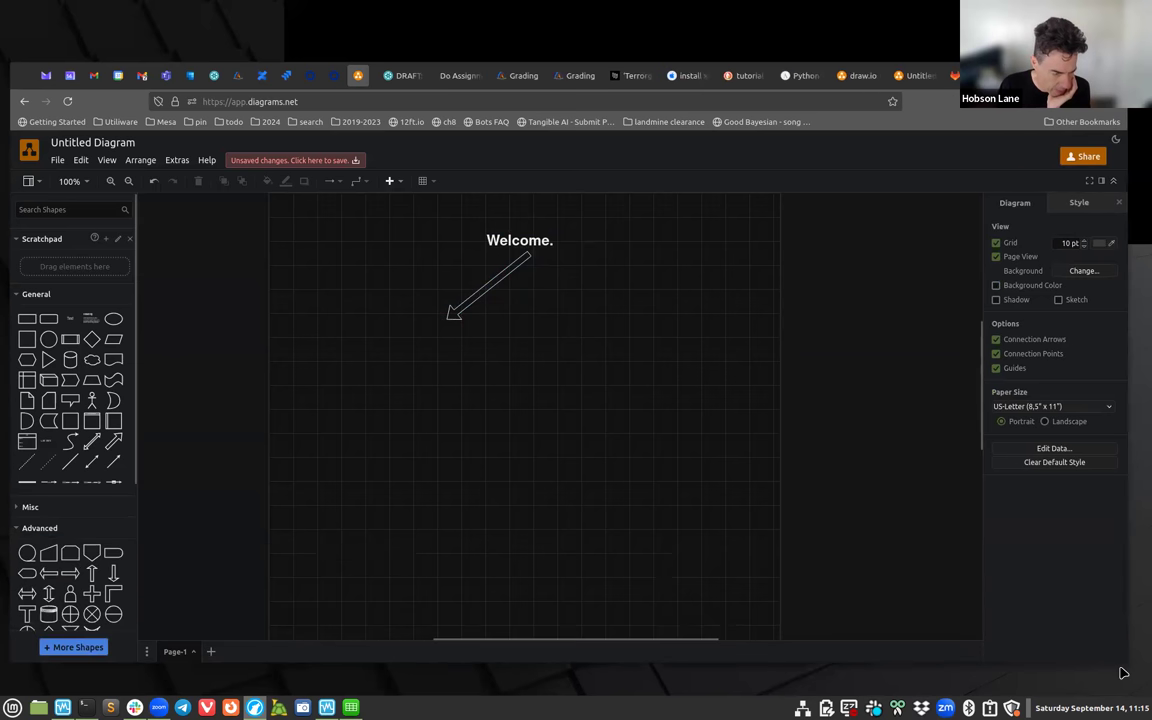
mouse_move(518, 264)
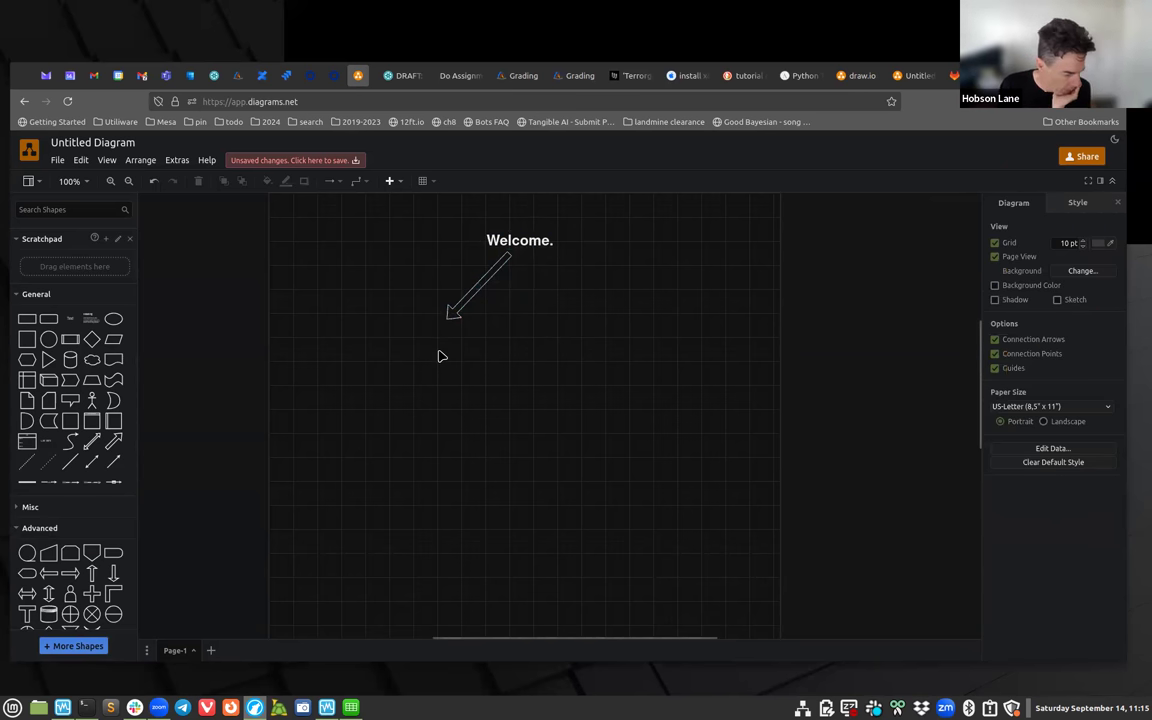
mouse_move(552, 432)
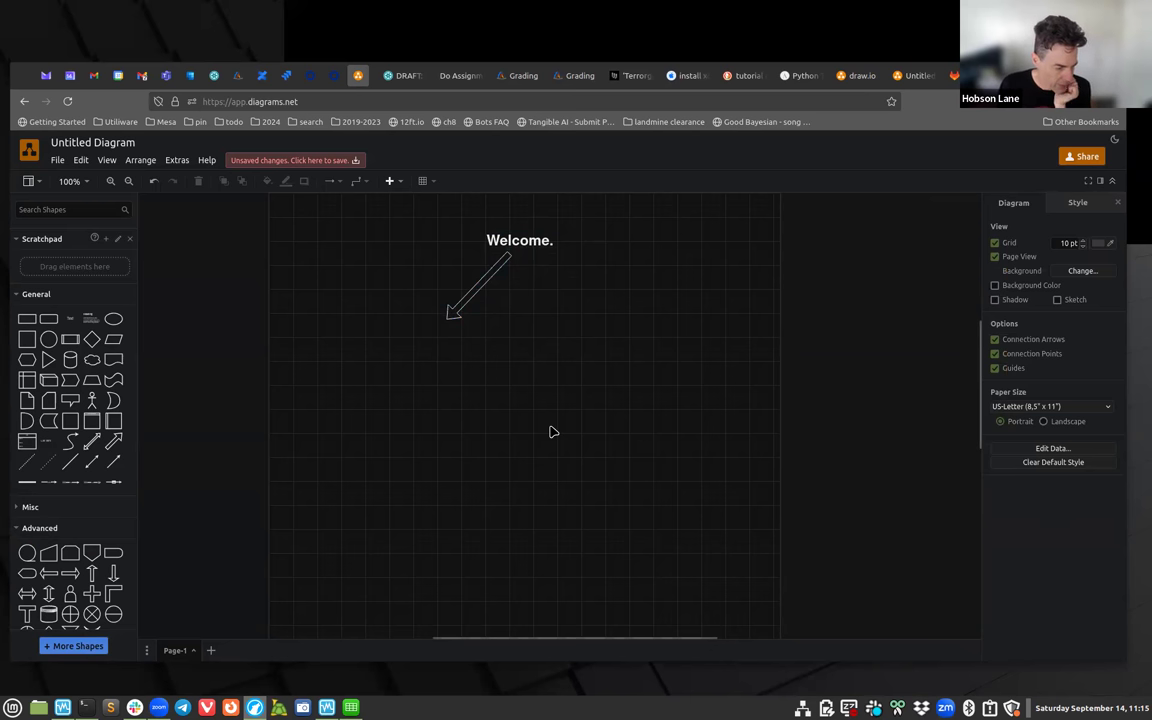
mouse_move(496, 328)
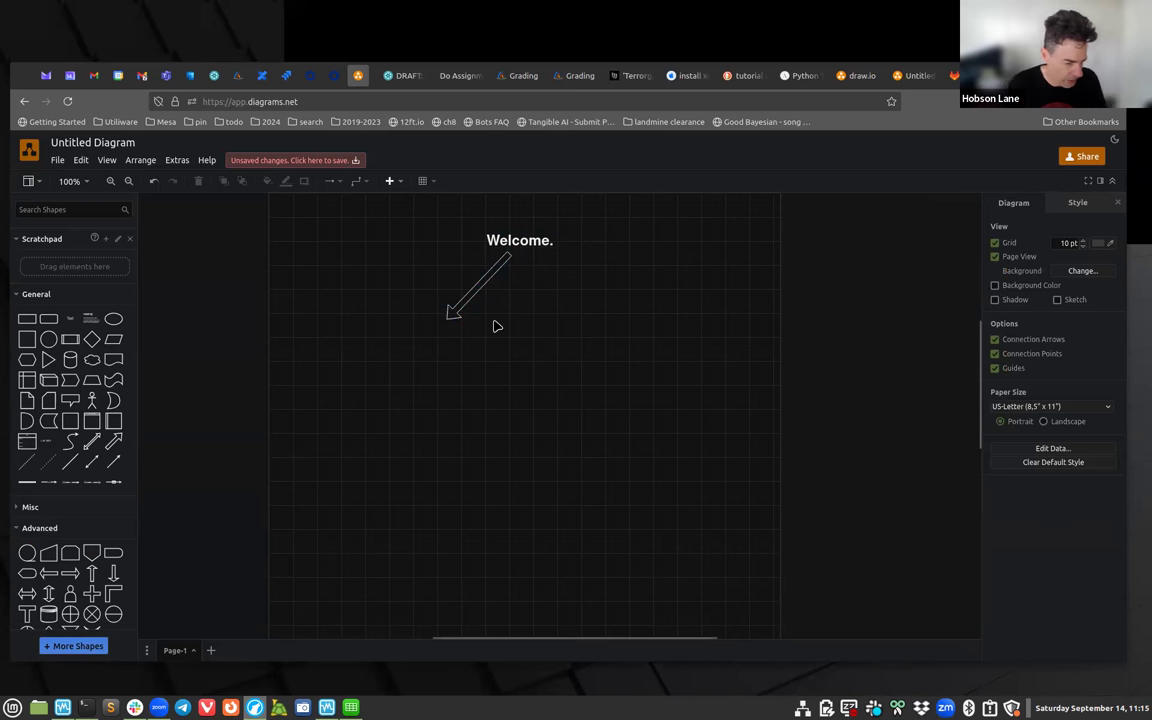
click(480, 290)
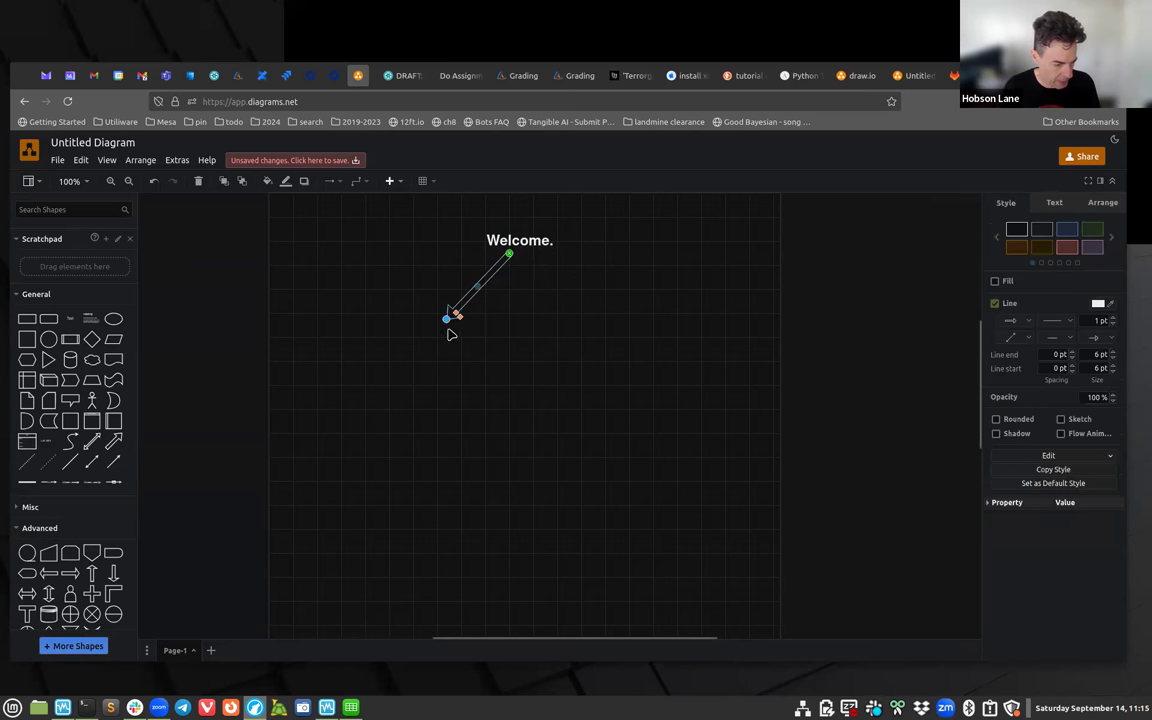
drag(448, 318, 468, 294)
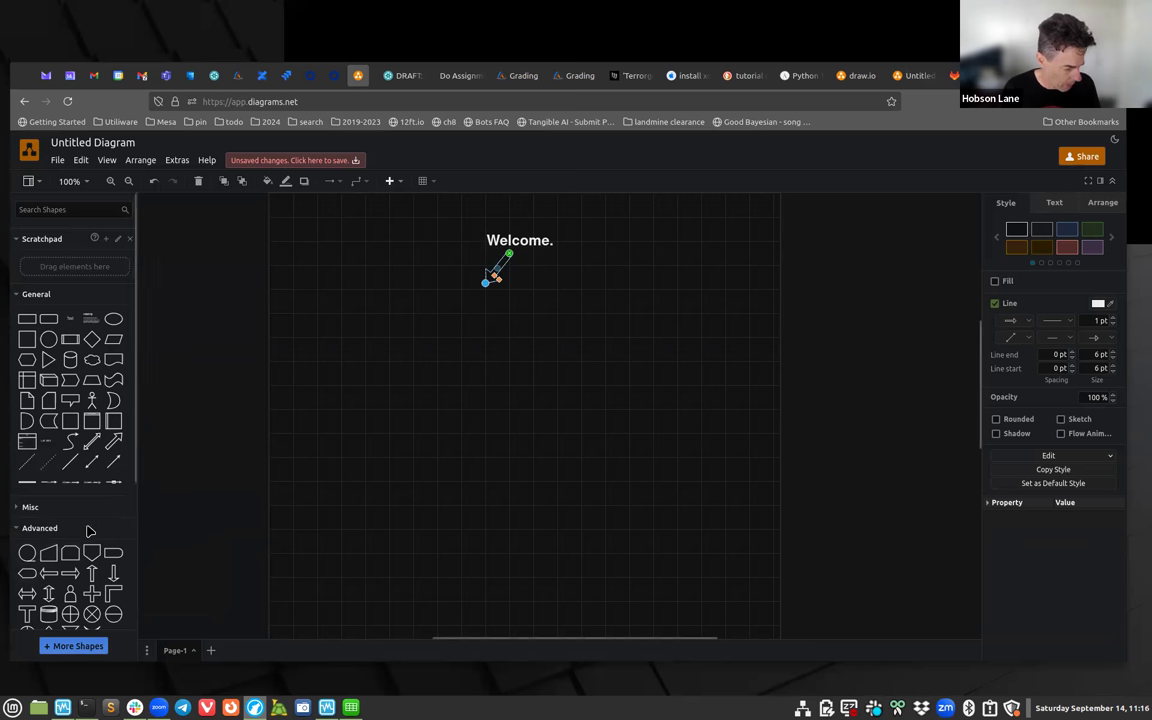
mouse_move(52, 418)
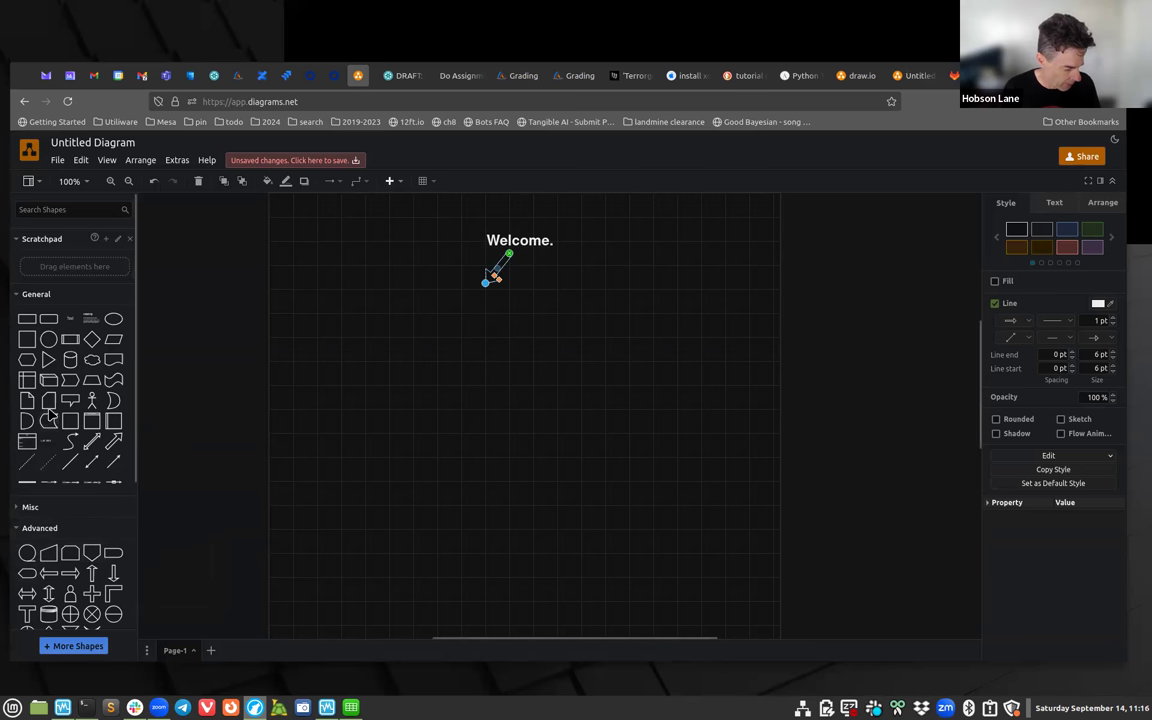
mouse_move(398, 294)
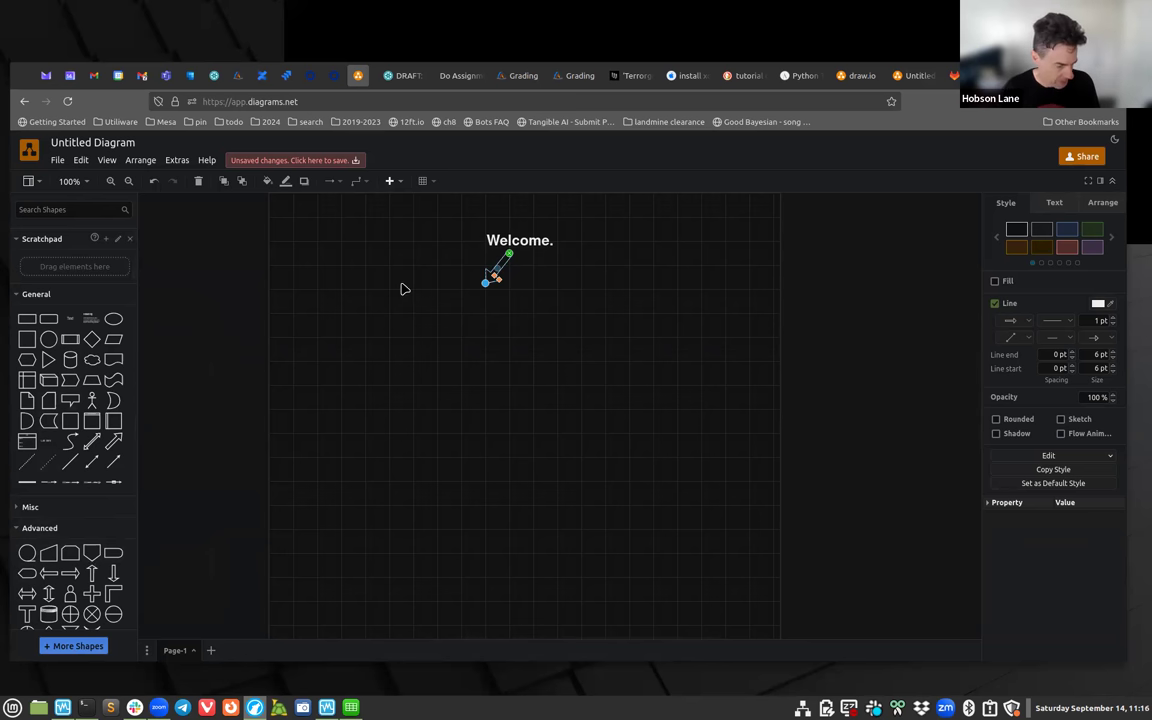
click(520, 240)
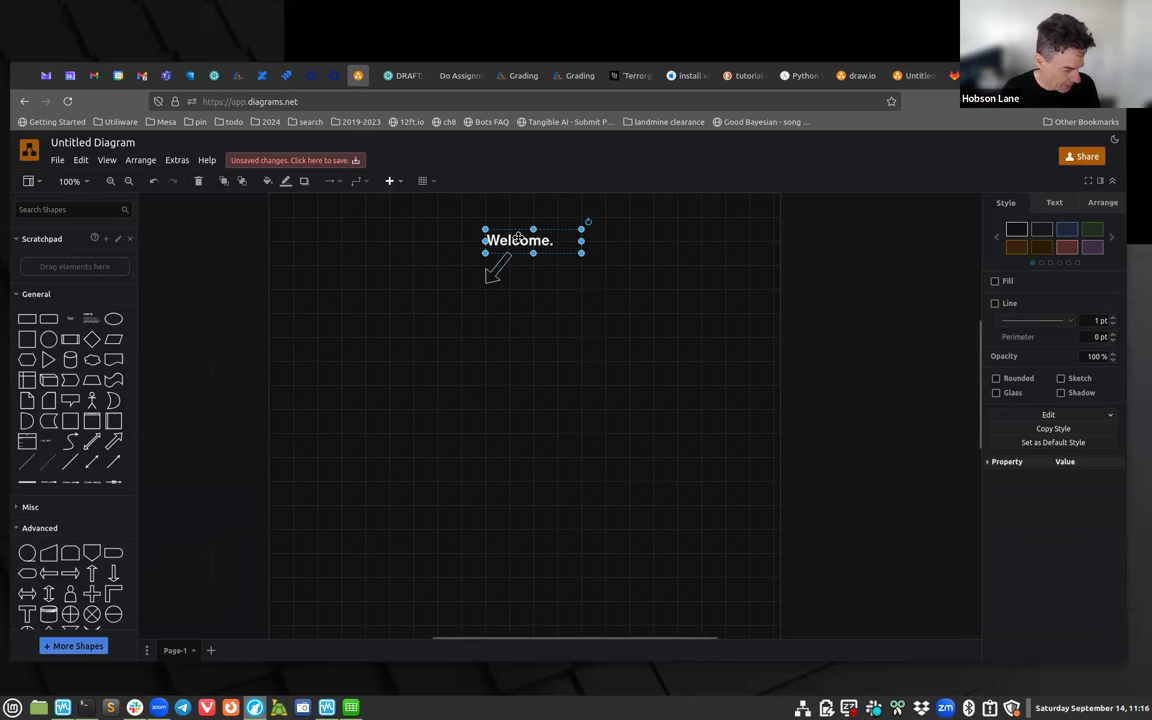
mouse_move(510, 390)
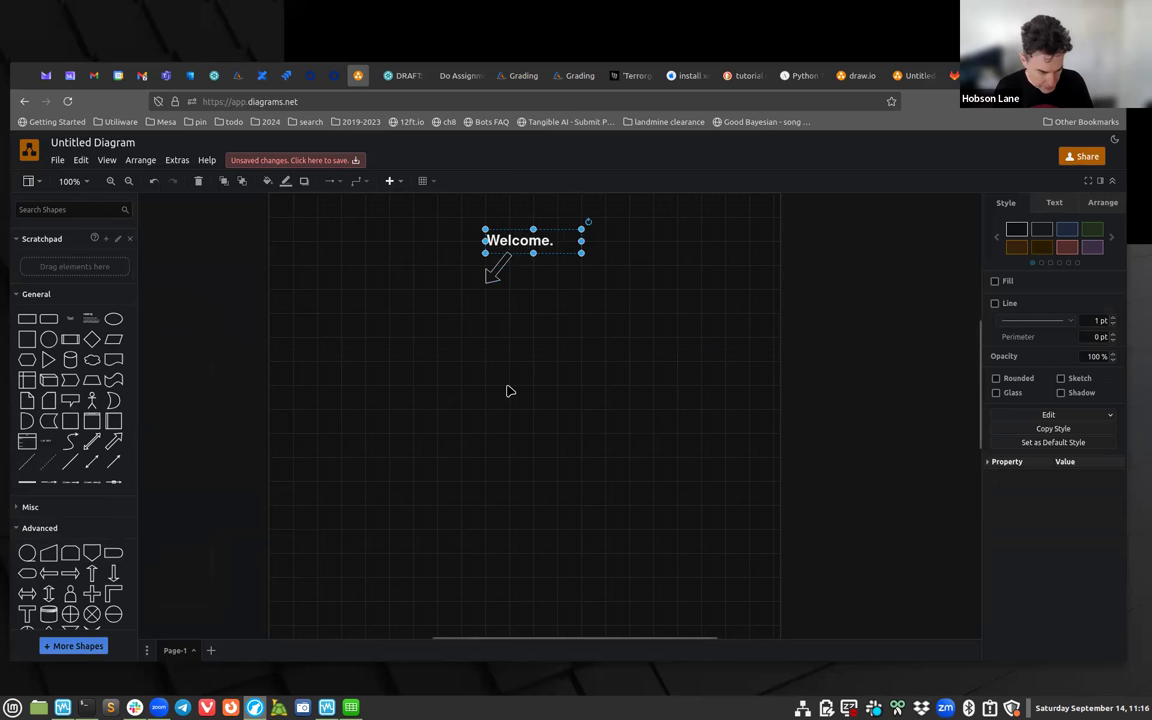
mouse_move(550, 320)
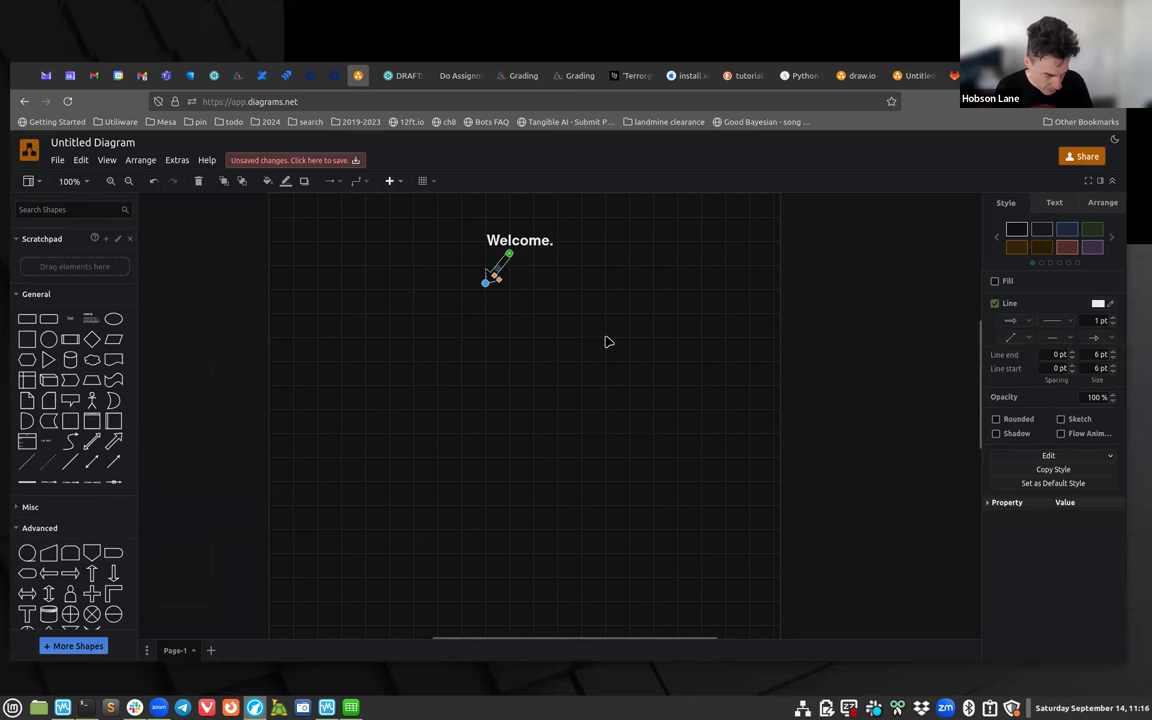
mouse_move(484, 304)
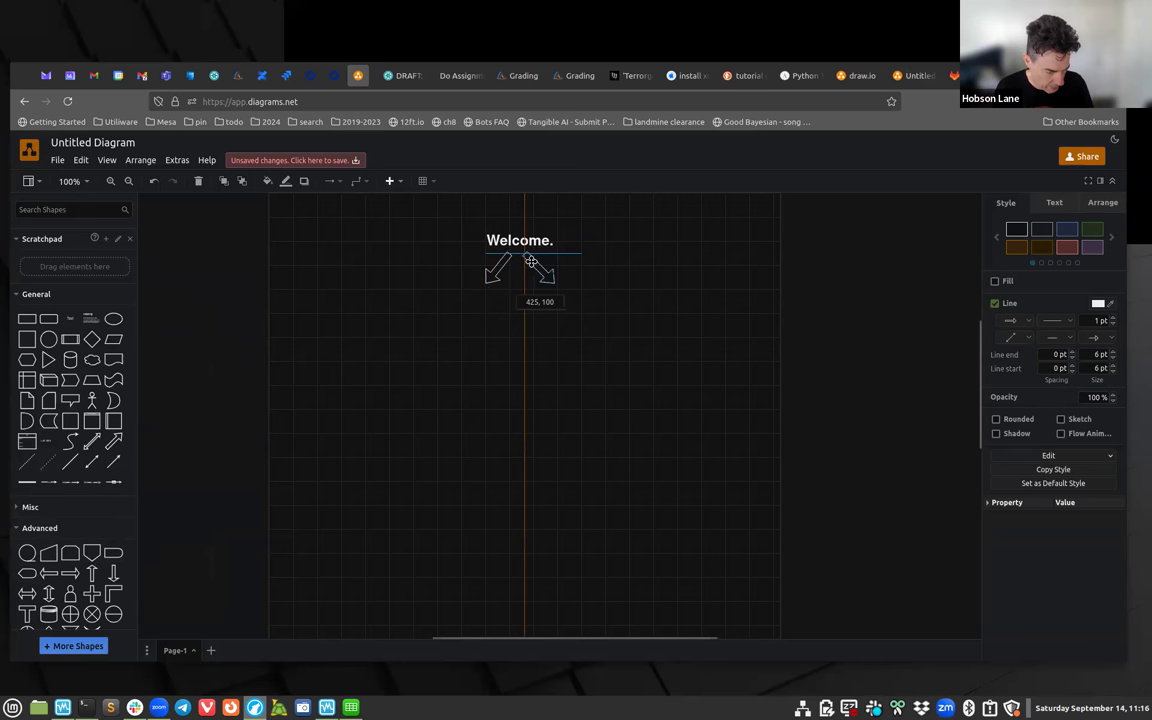
Duplicate the arrow into a second one pointing down-right beside the first.
drag(540, 276, 552, 284)
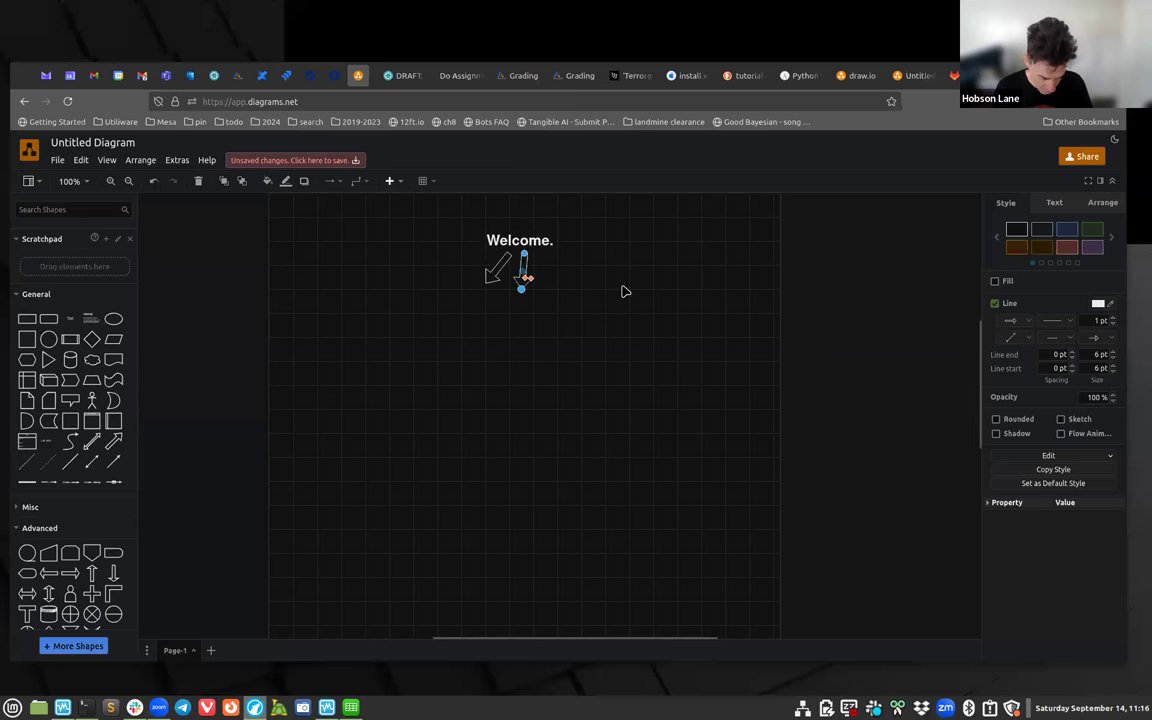
mouse_move(488, 296)
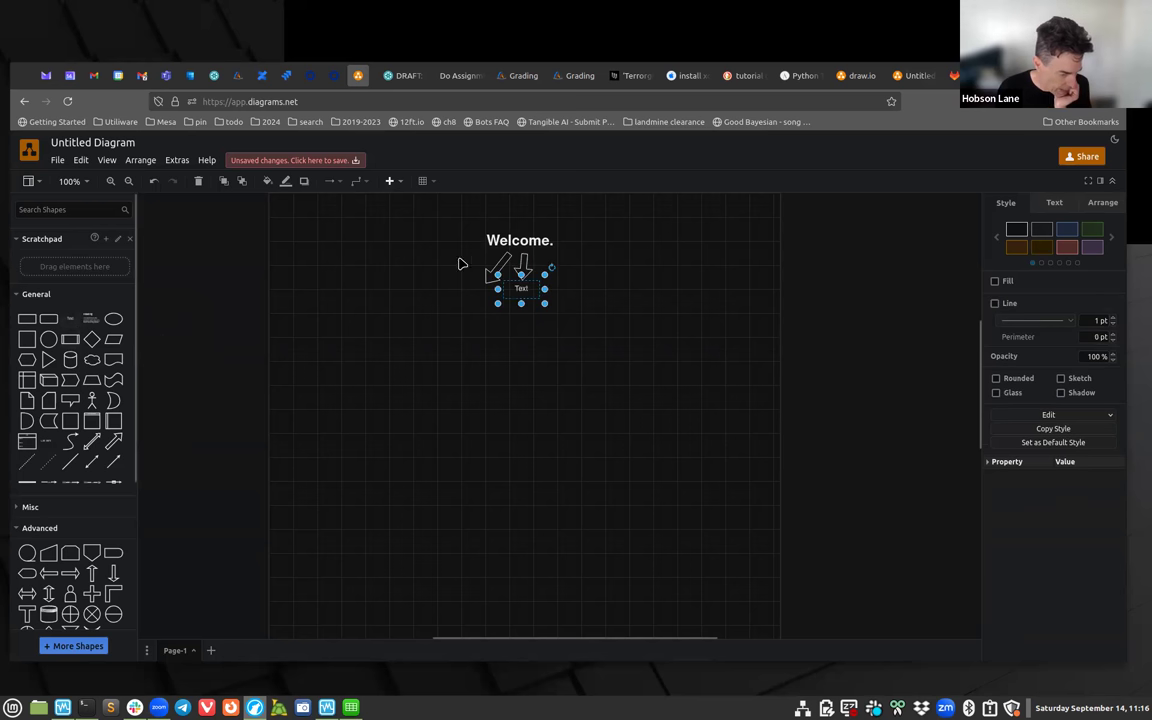
Place a text label beside the right arrow's tip and set it to North.
drag(520, 270, 470, 262)
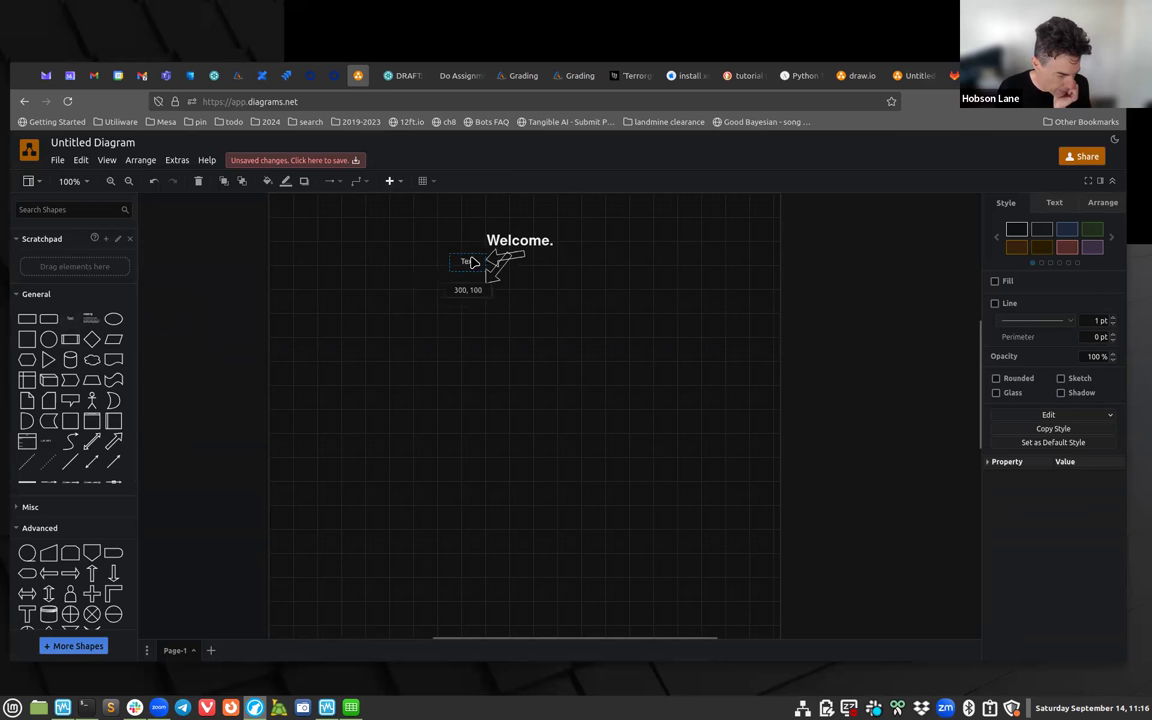
drag(470, 262, 544, 296)
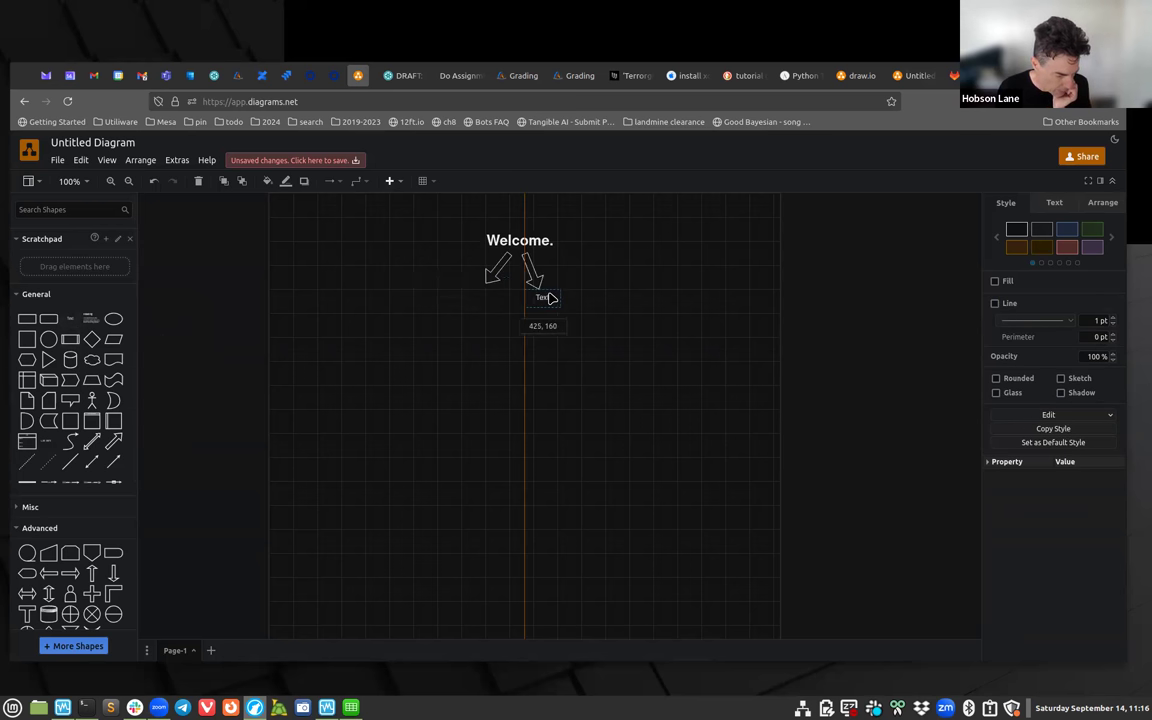
click(542, 296)
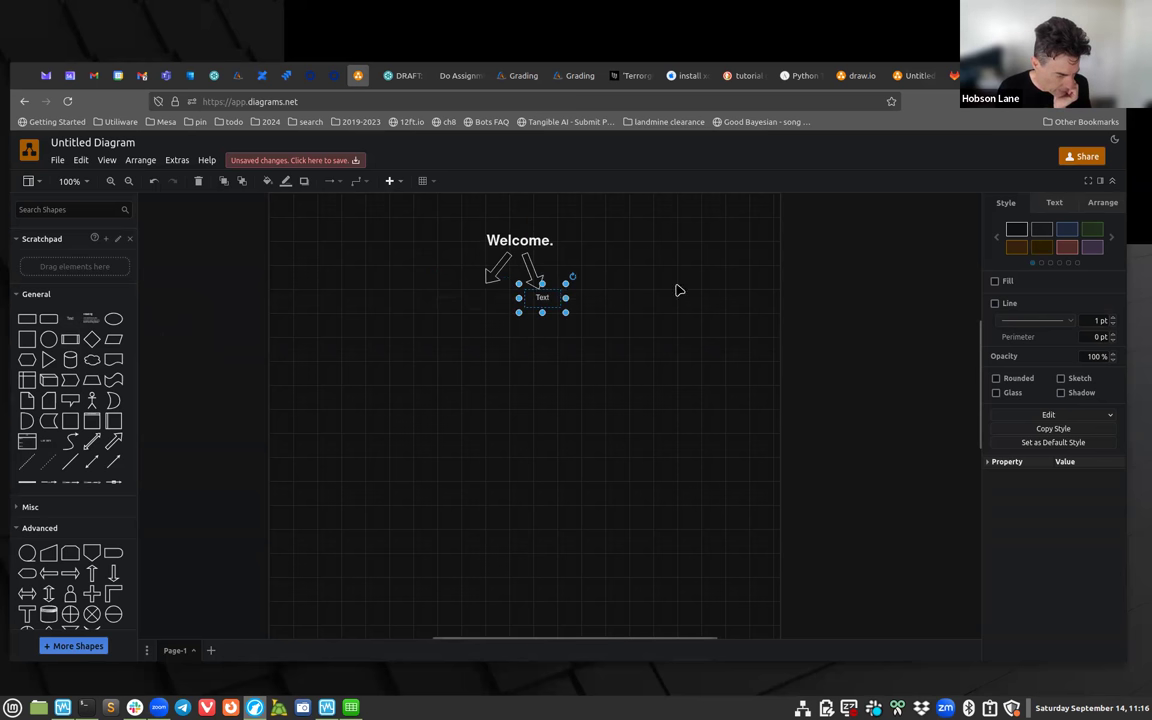
drag(542, 296, 556, 296)
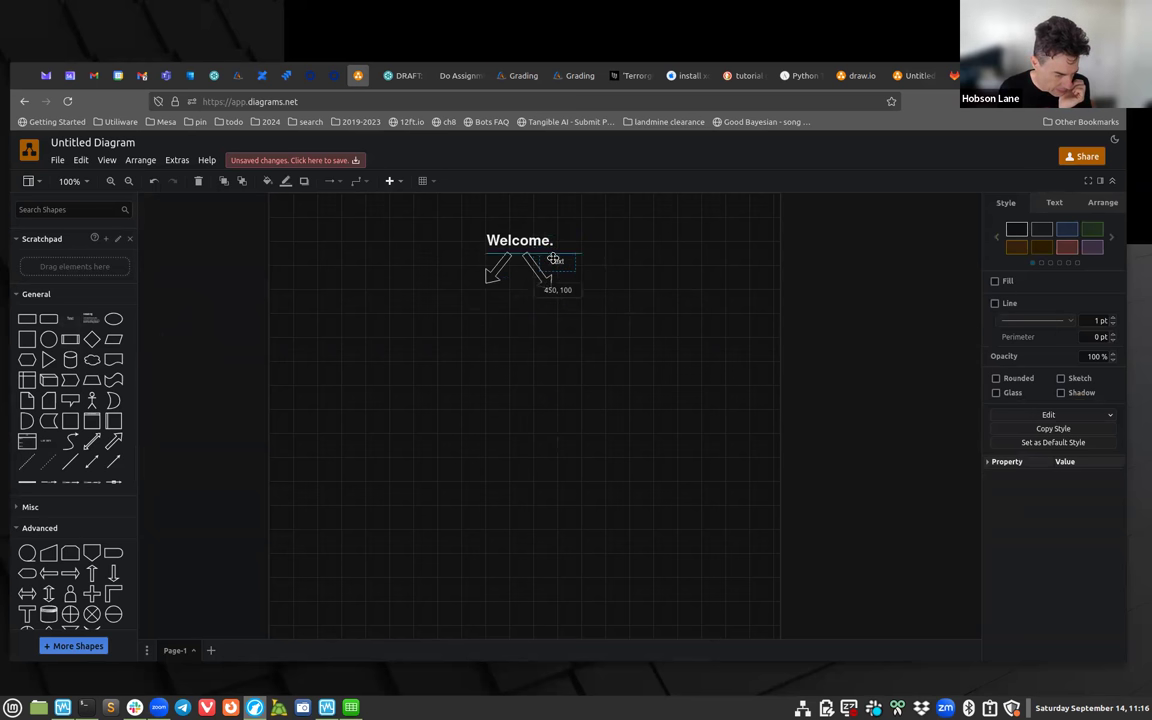
double_click(556, 262)
text(North)
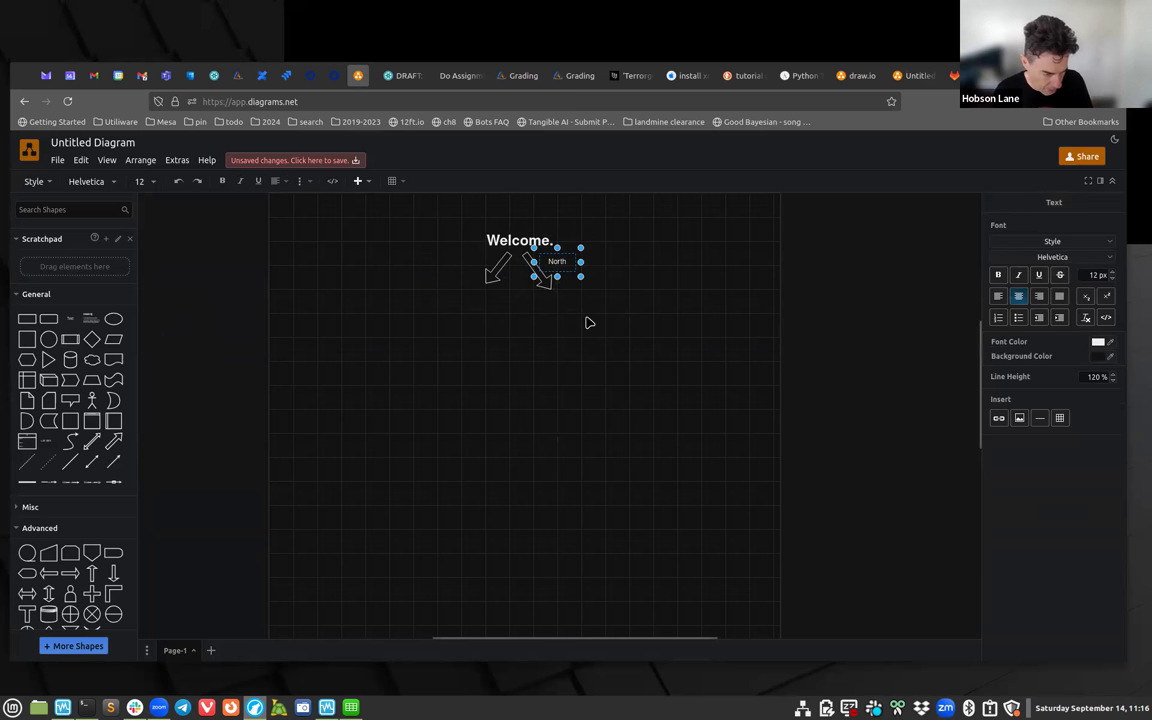
click(588, 322)
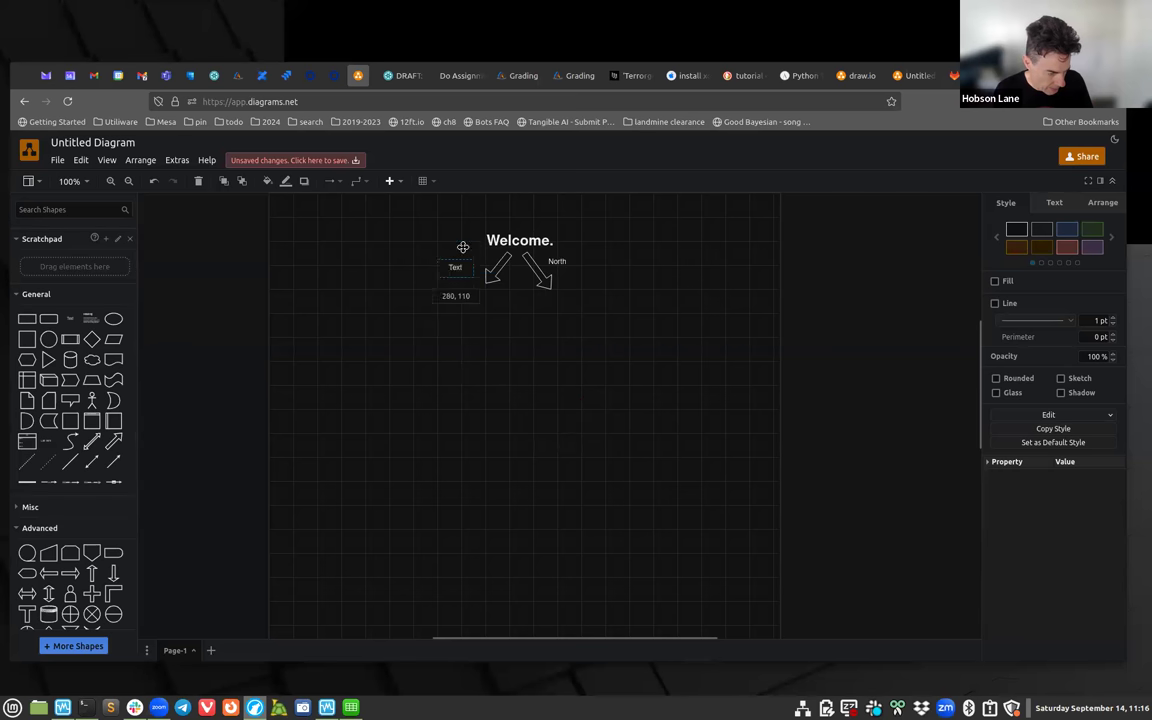
Set the copied label by the left arrow to South.
click(456, 268)
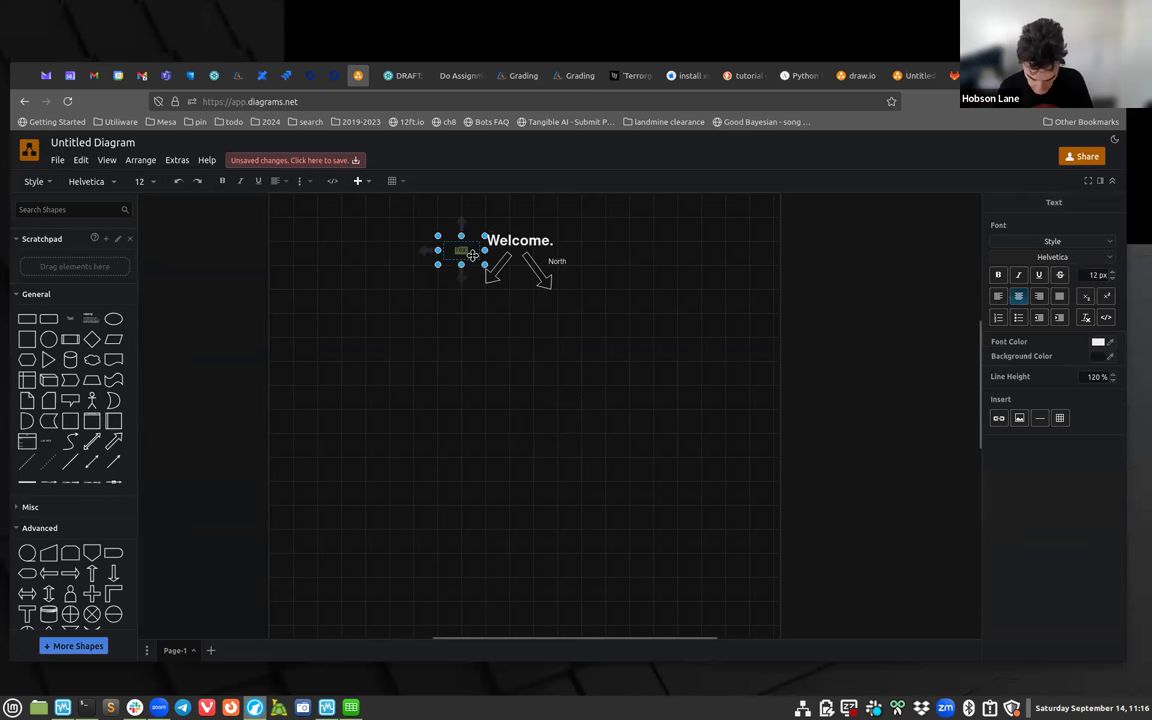
text(South)
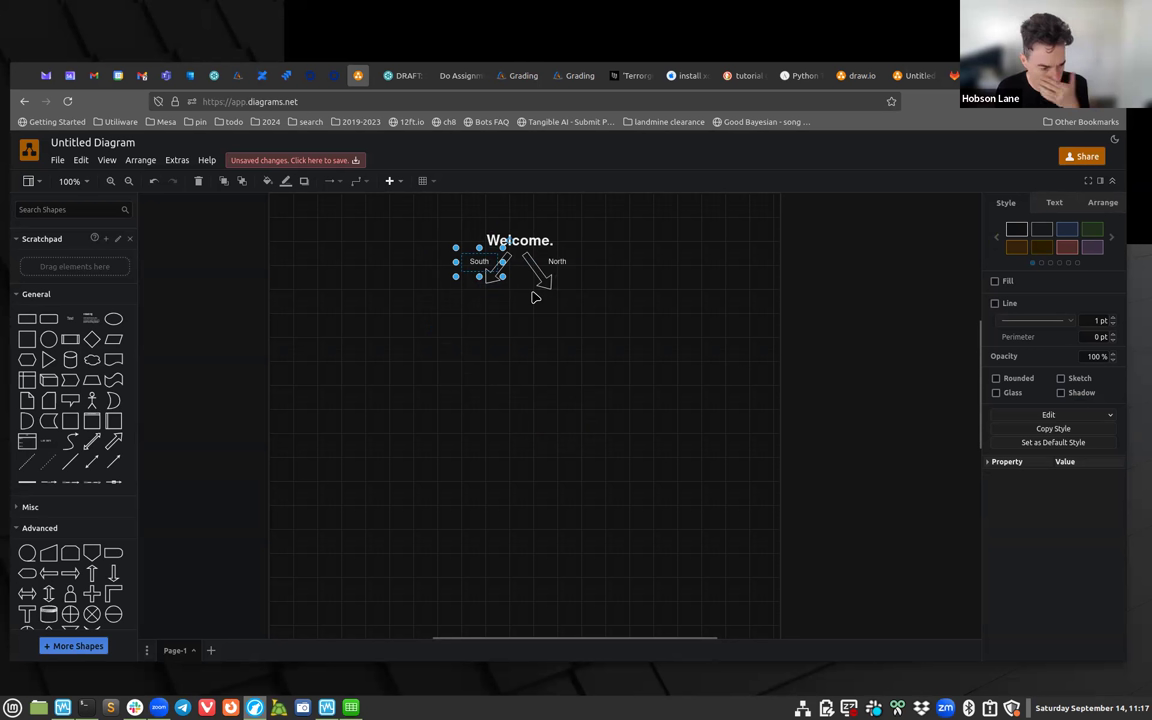
mouse_move(516, 324)
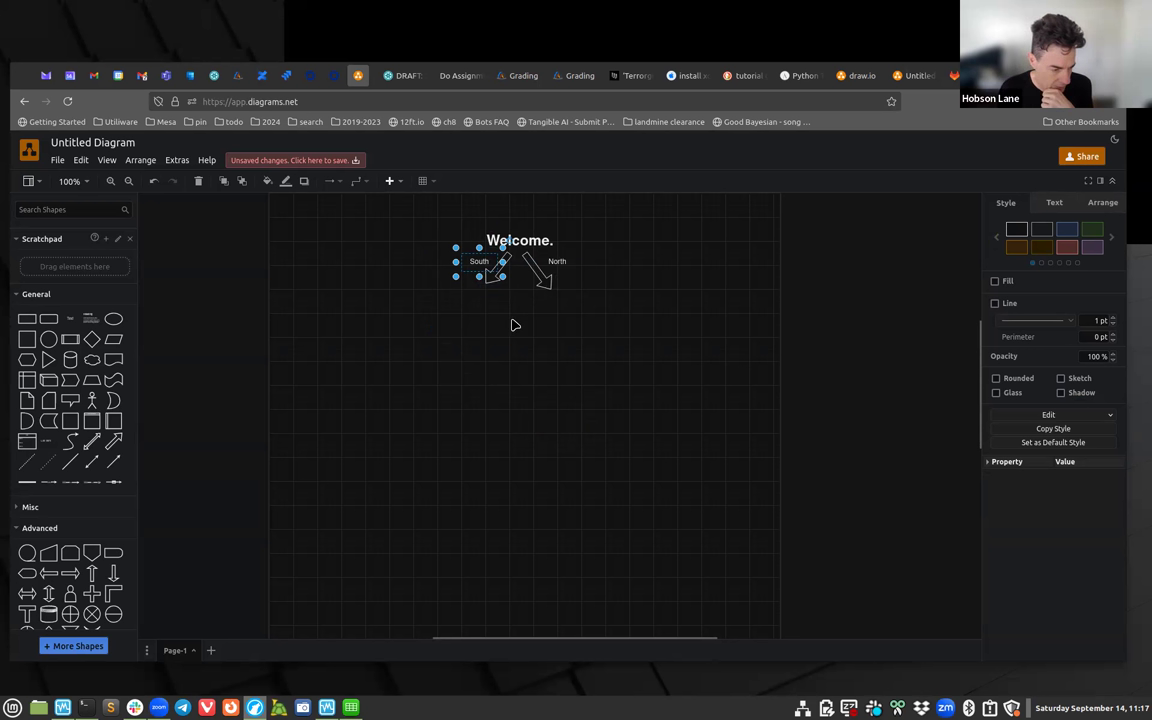
mouse_move(492, 304)
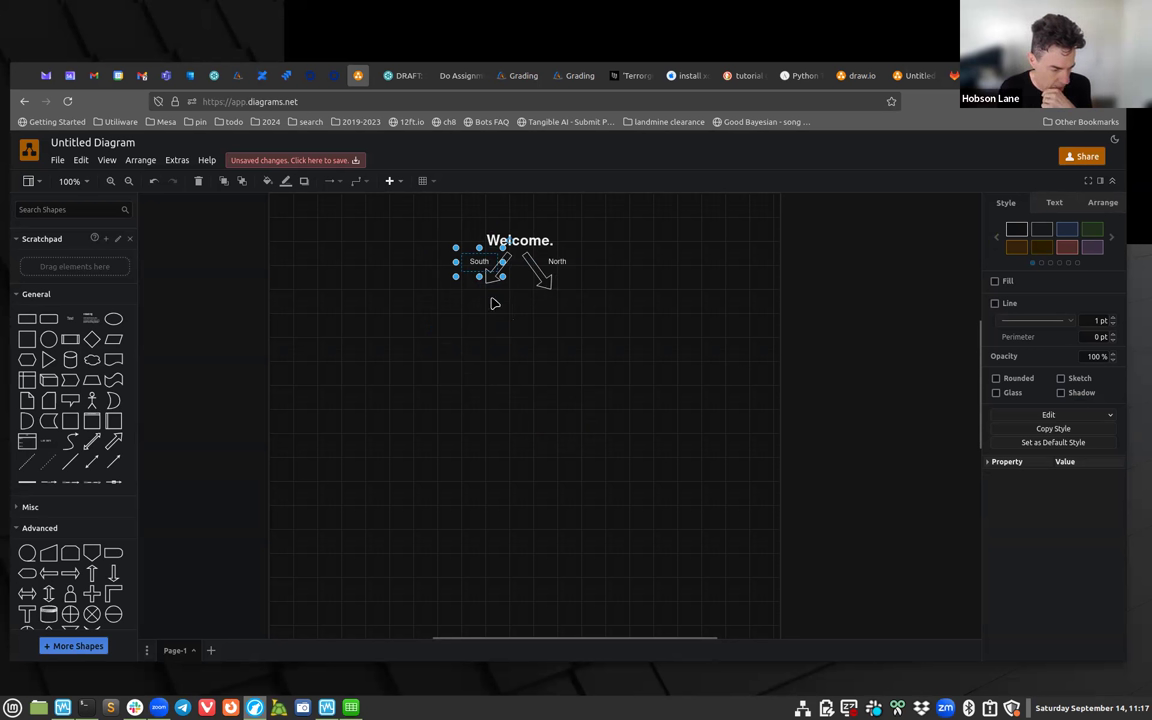
mouse_move(576, 268)
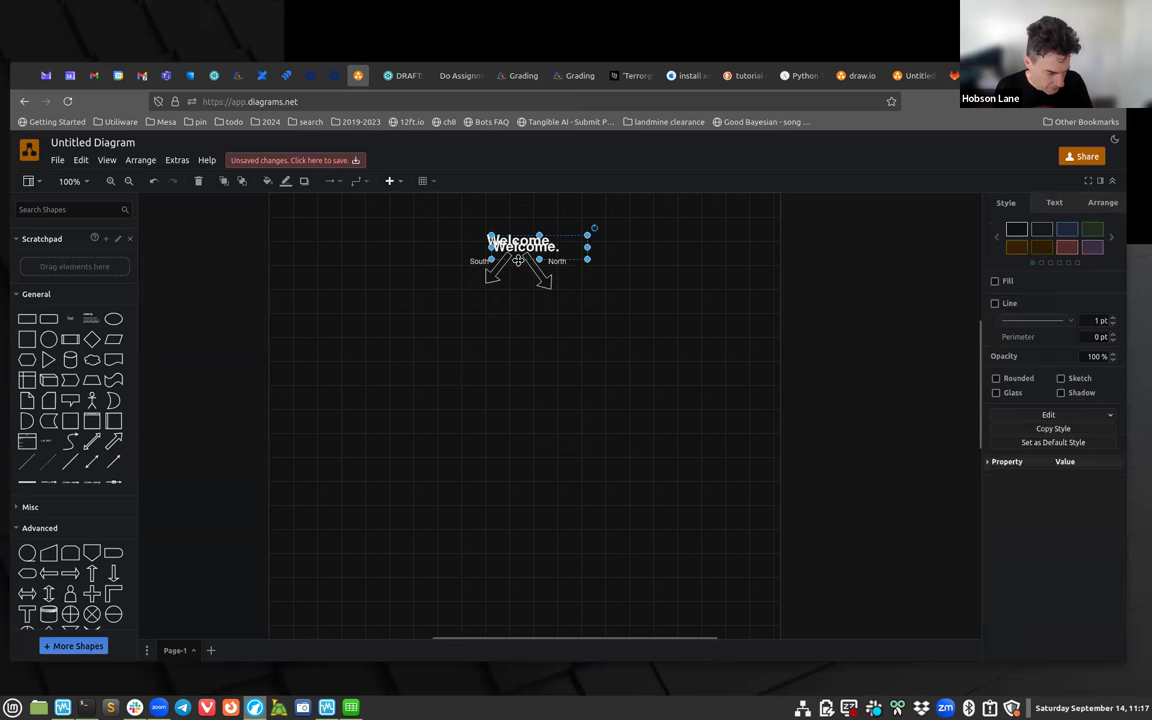
Copy the title below the left arrow and rename it Mexico.
drag(520, 248, 452, 306)
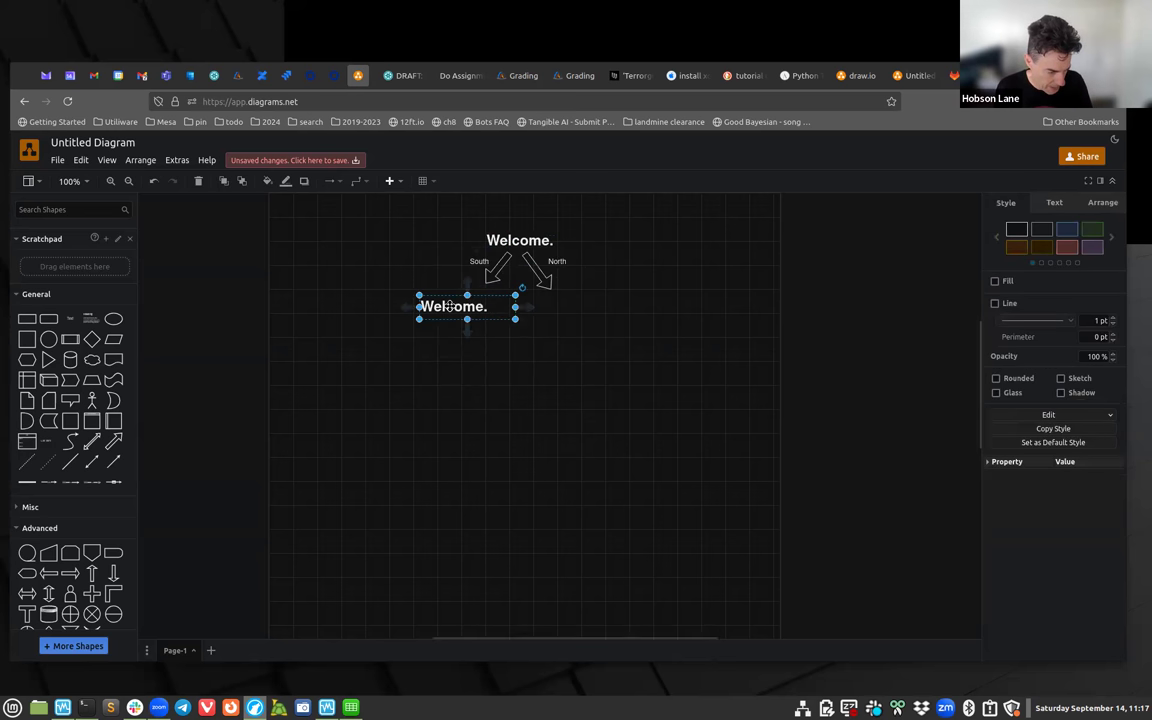
double_click(452, 306)
text(M)
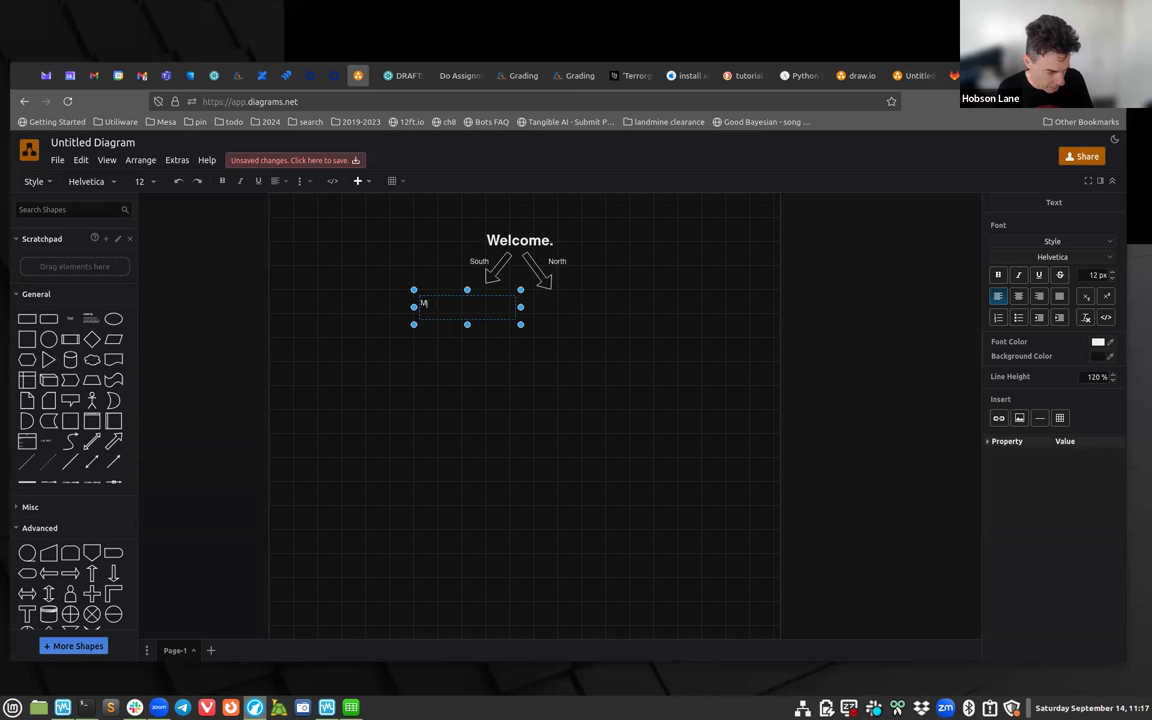
text(ax)
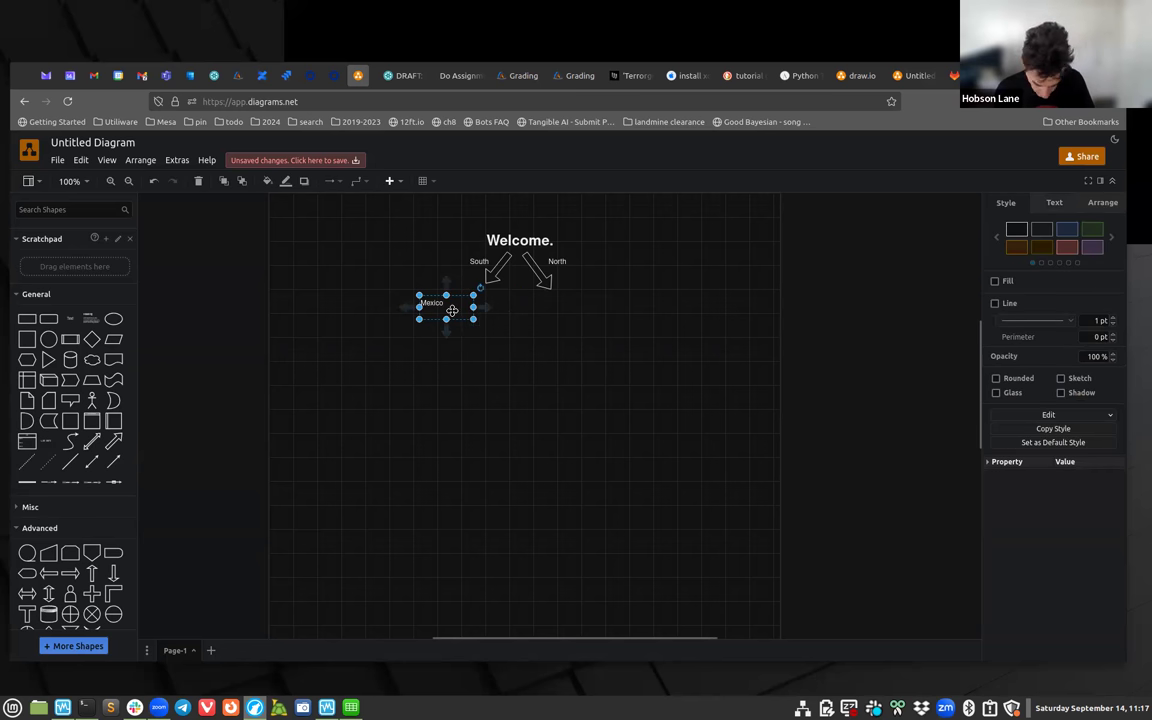
Copy the Mexico label under the right arrow and rename it LA.
drag(444, 302, 614, 300)
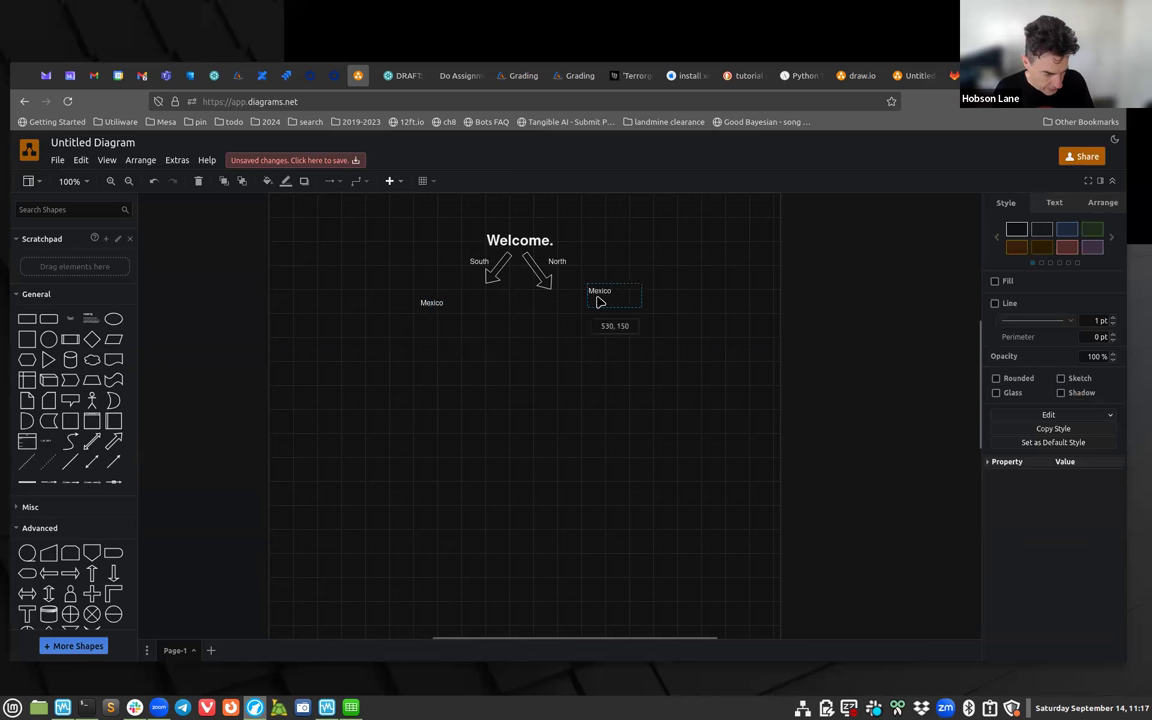
double_click(600, 304)
text(LA)
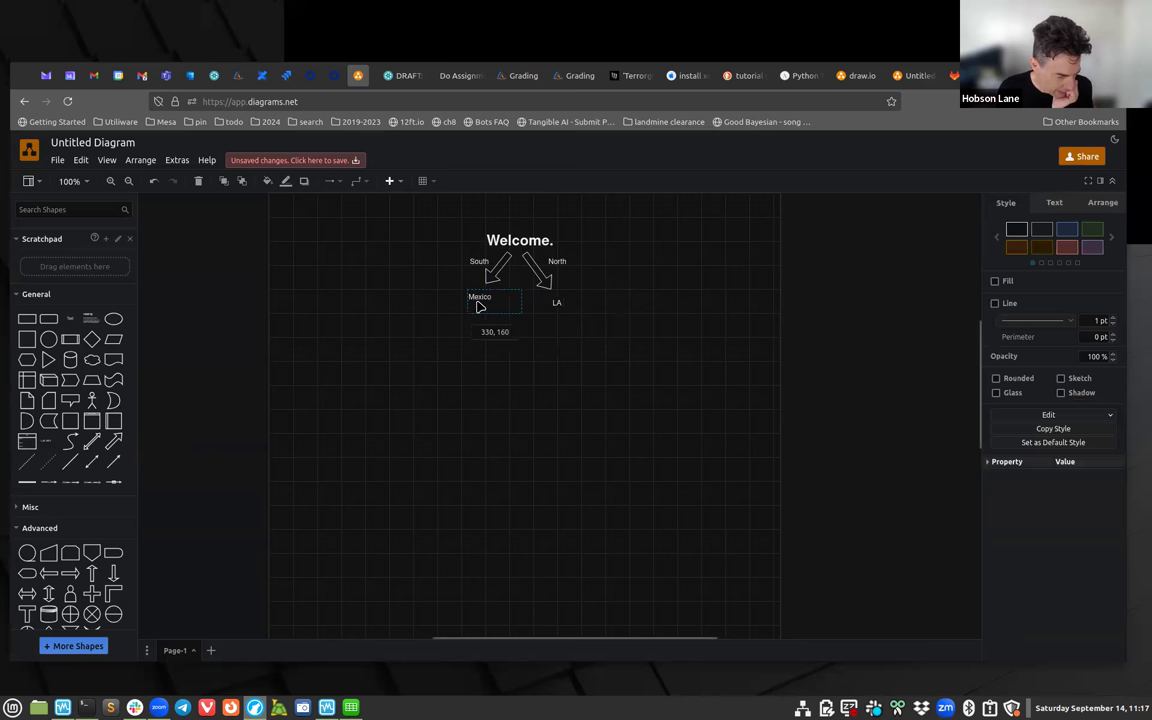
click(516, 400)
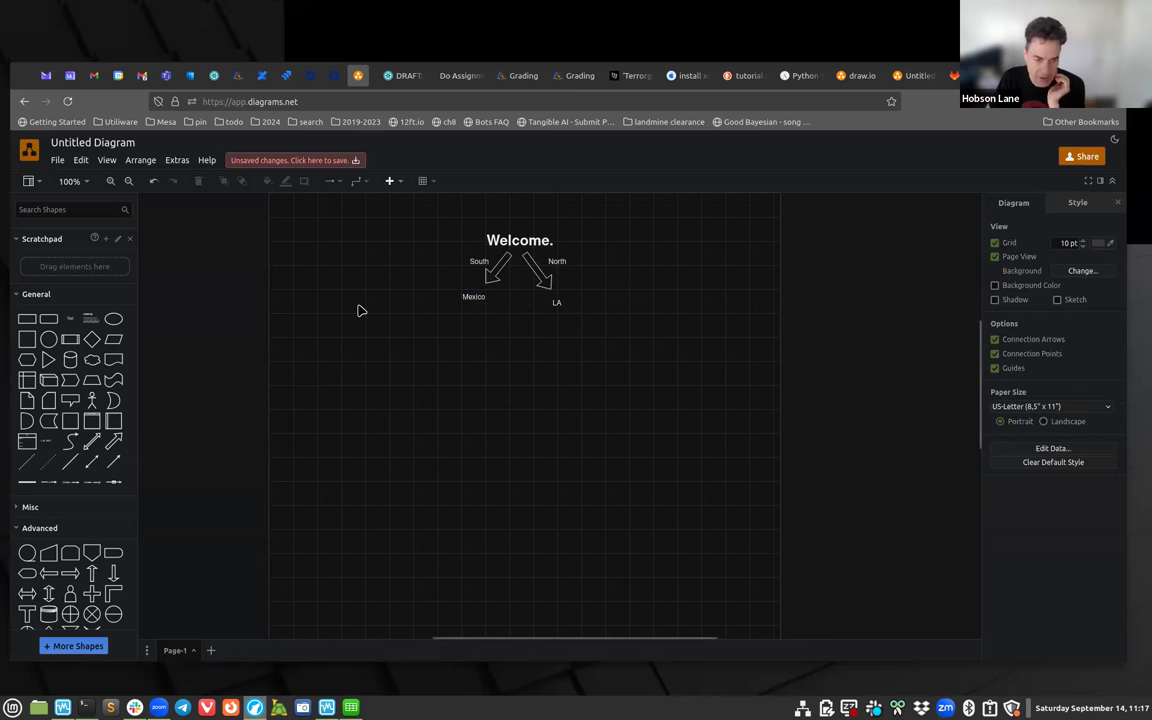
mouse_move(412, 388)
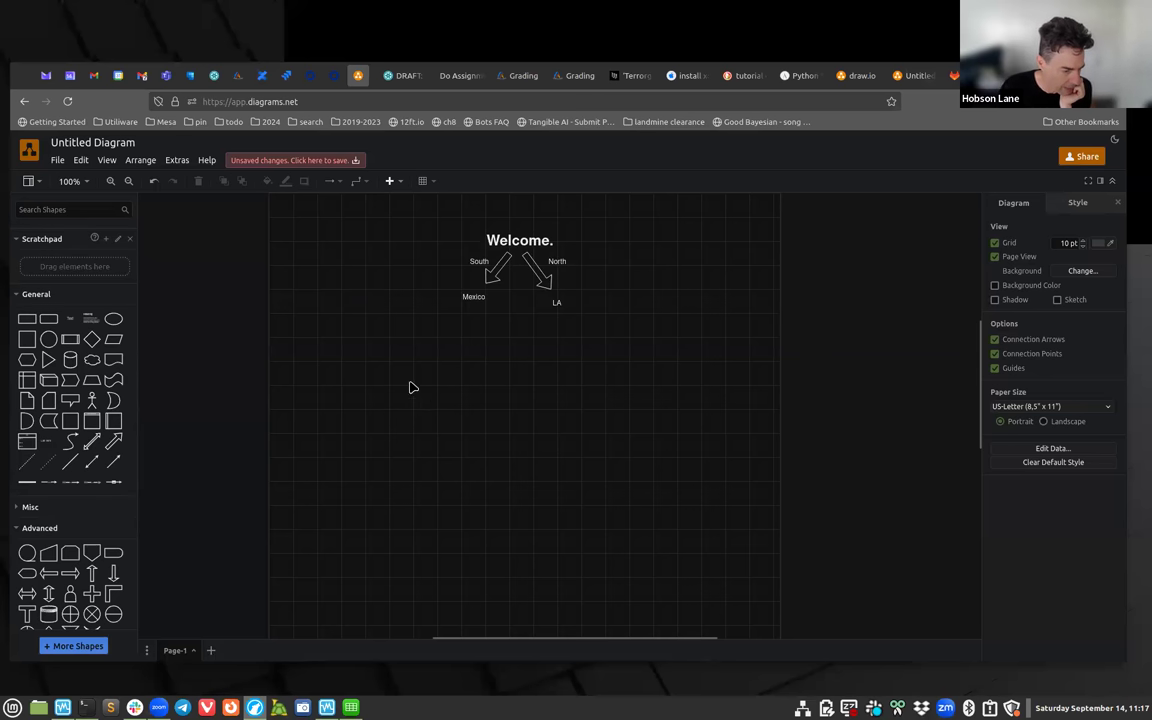
click(472, 296)
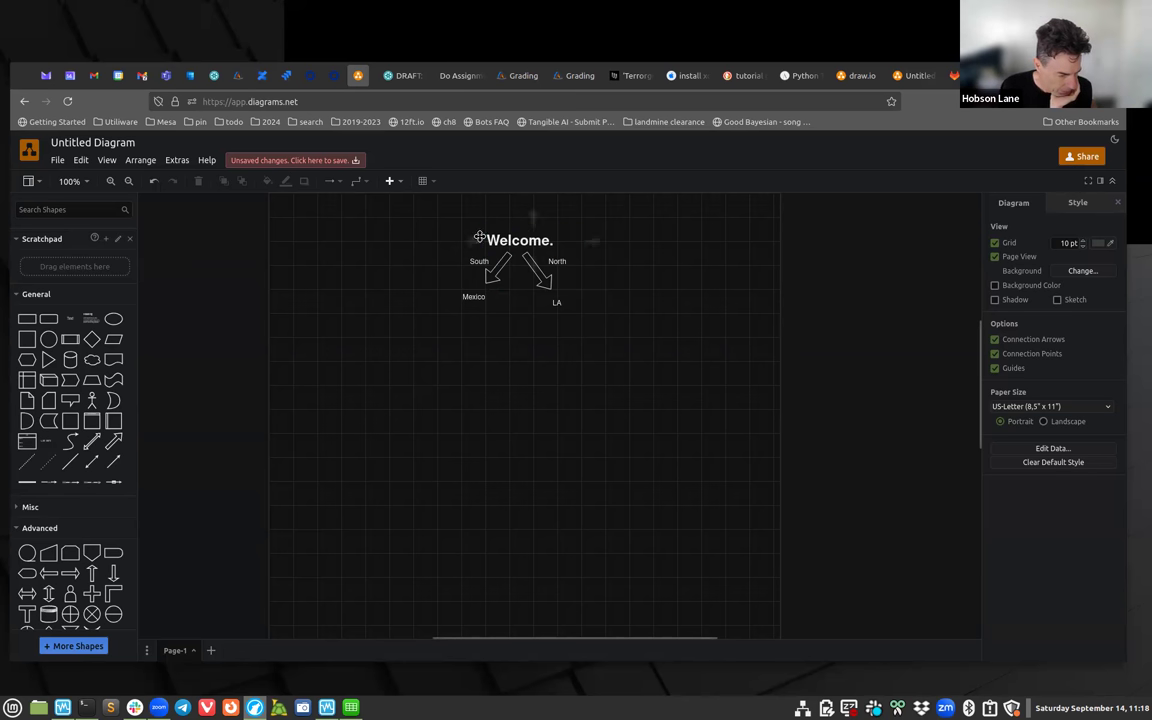
click(520, 240)
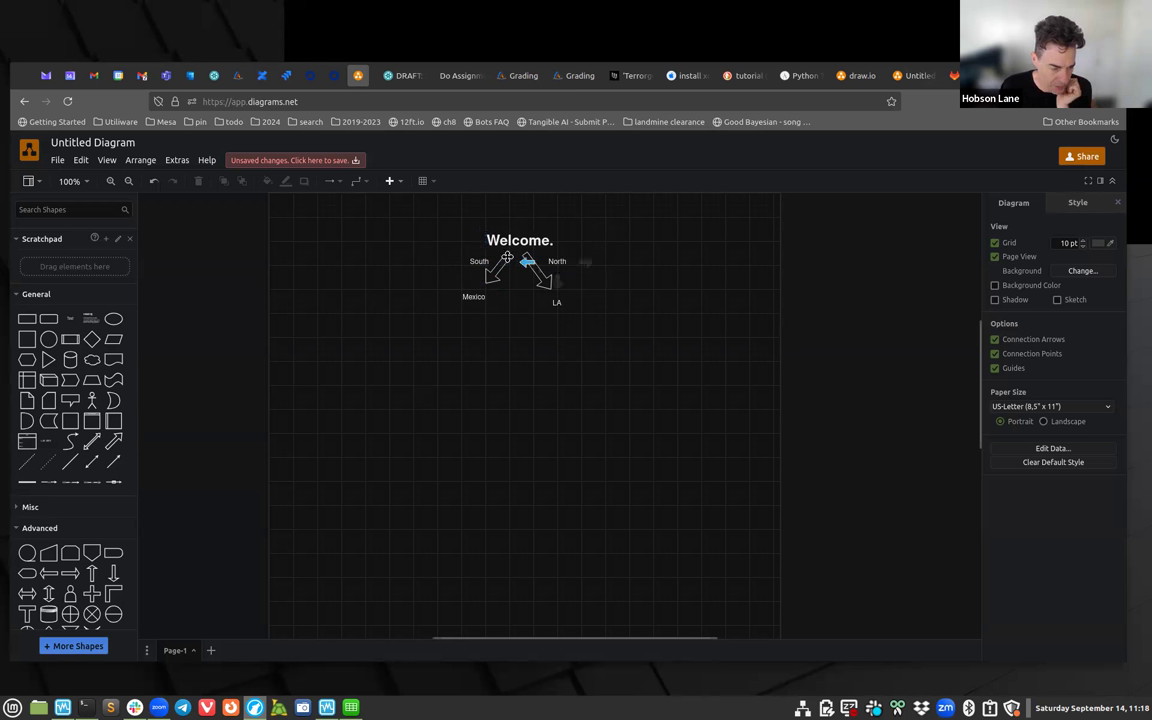
click(550, 268)
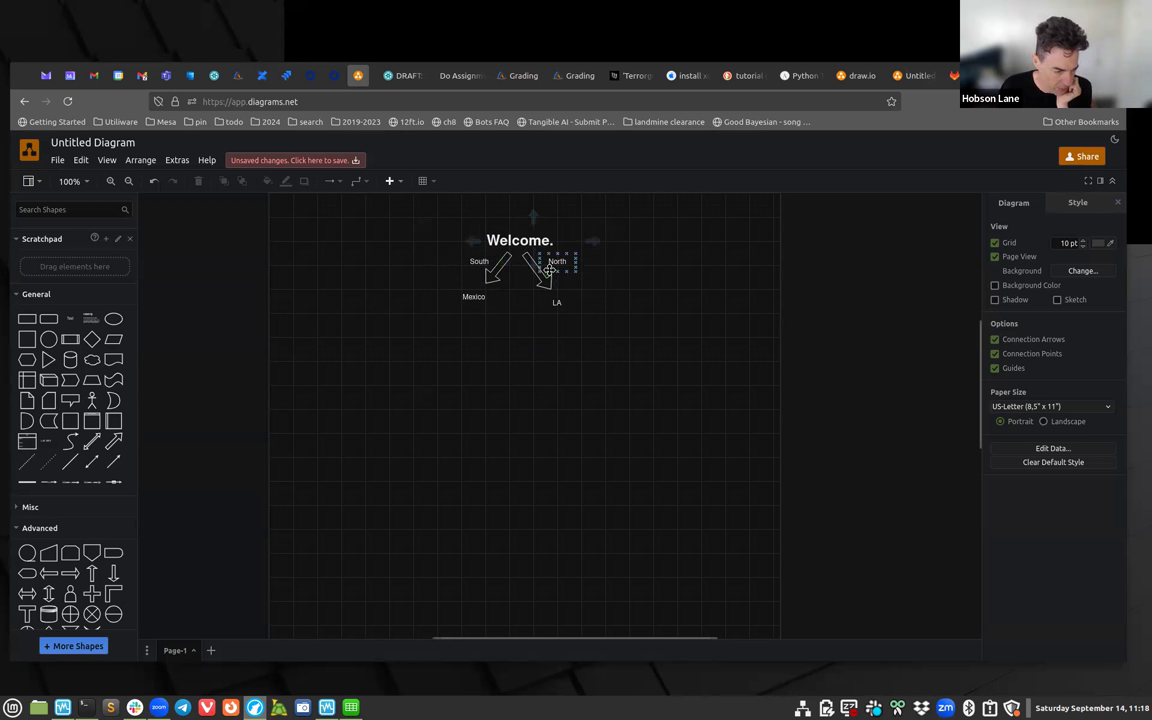
click(416, 258)
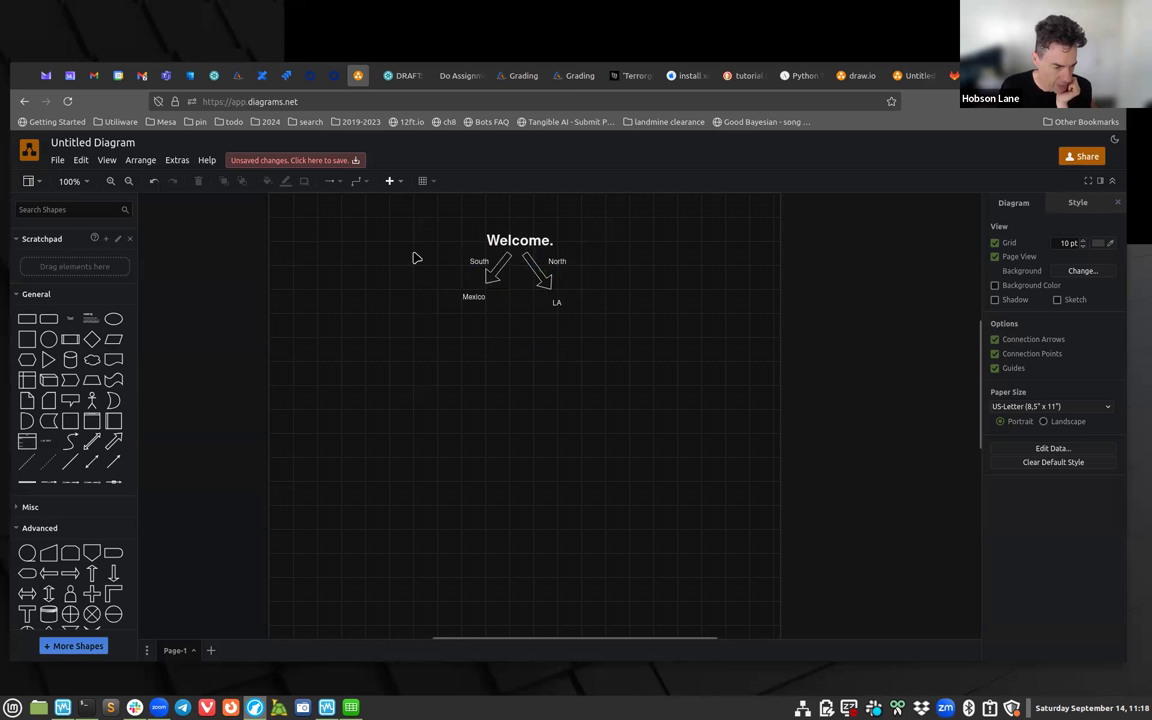
mouse_move(440, 300)
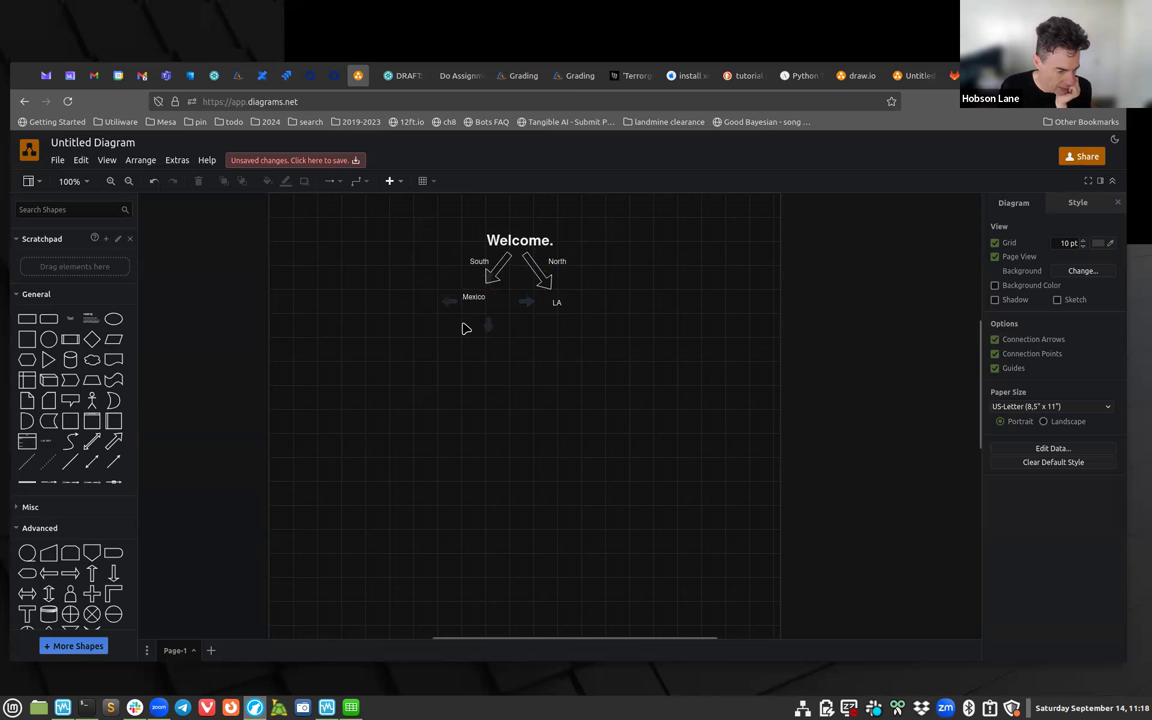
click(472, 298)
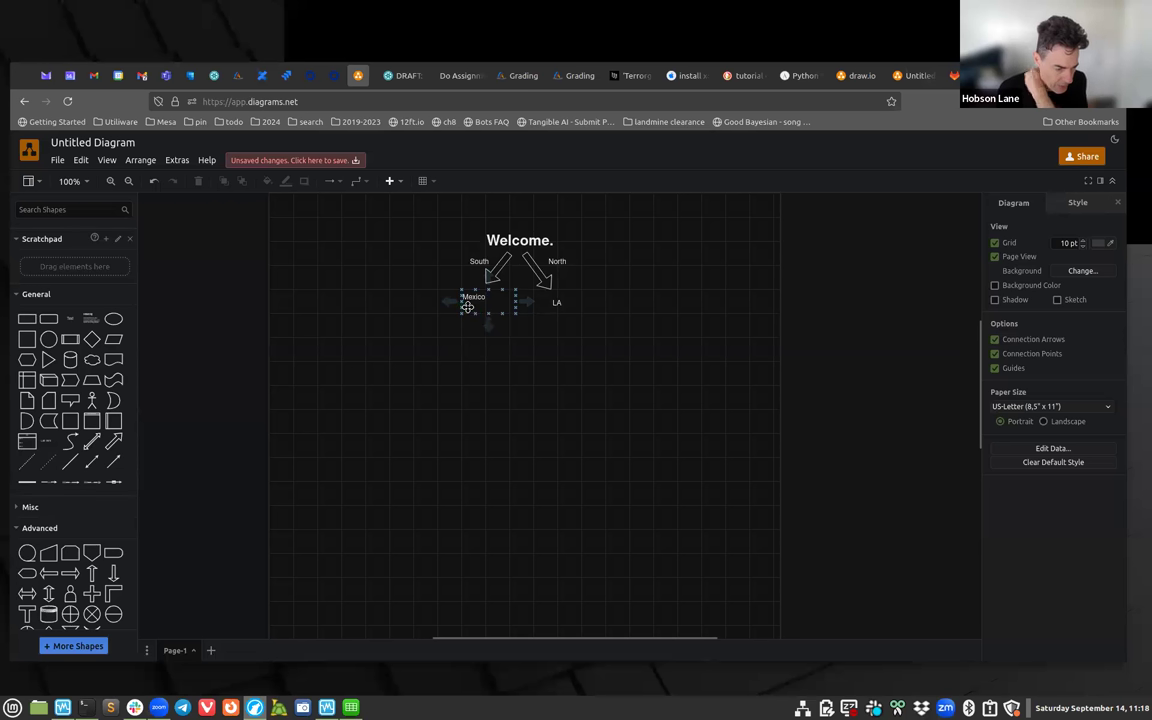
mouse_move(476, 312)
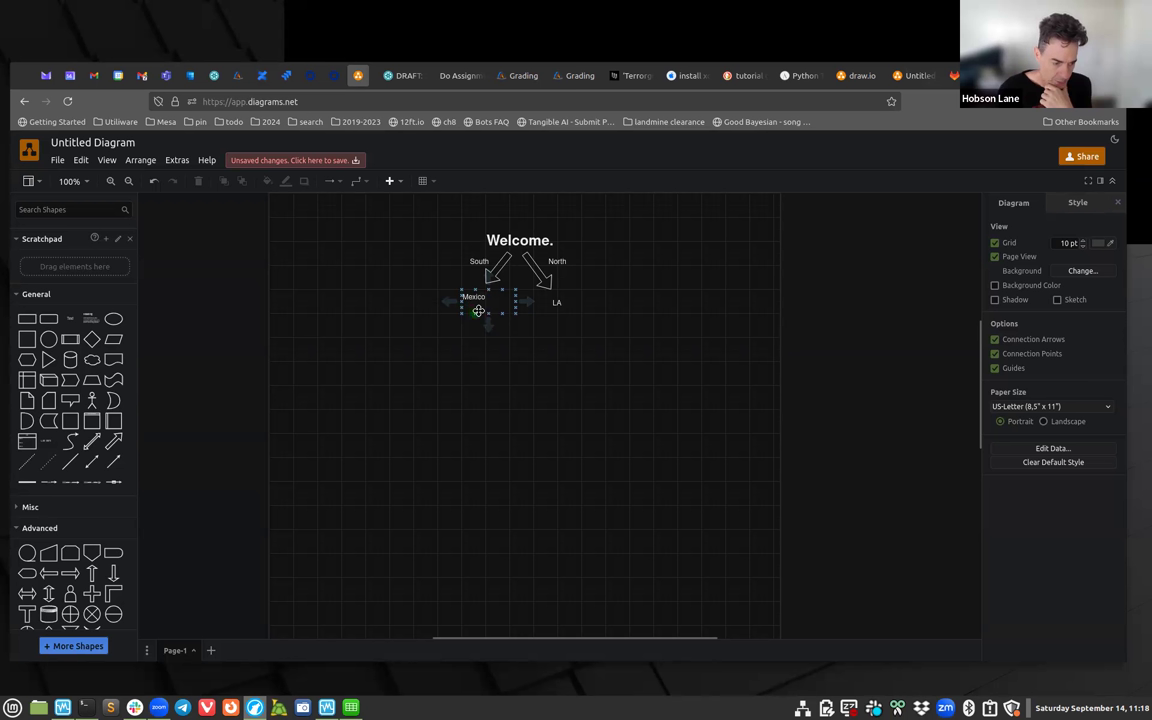
click(436, 352)
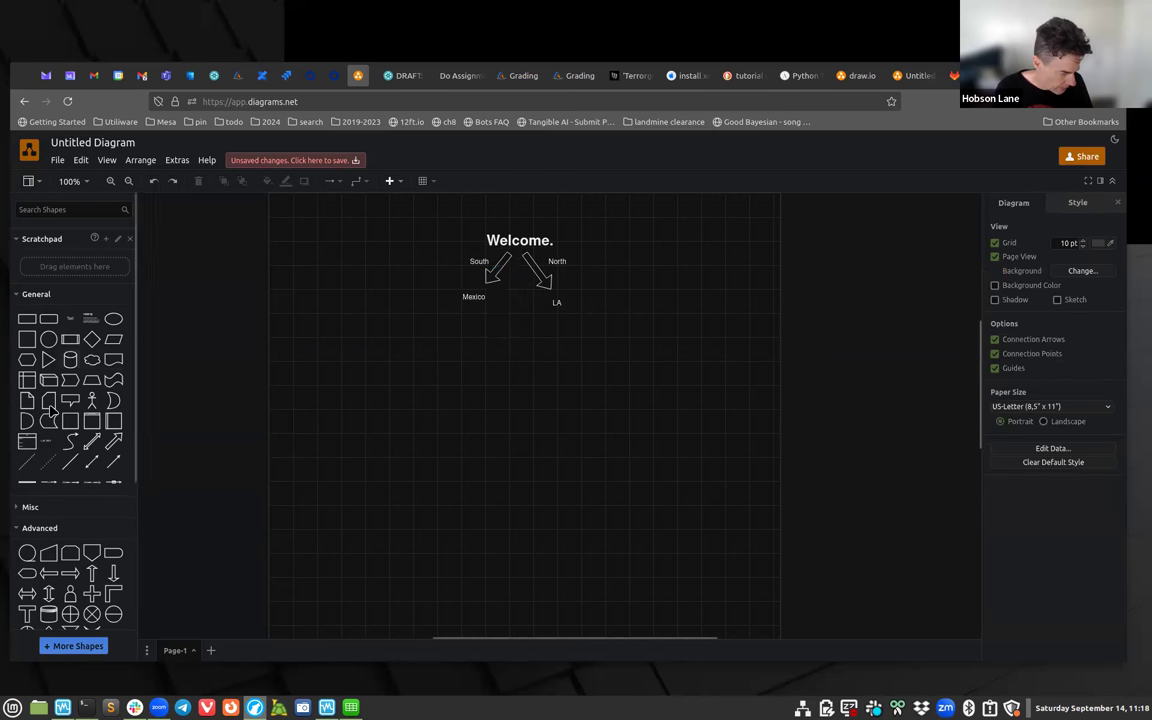
Place new downward arrows branching beneath the Mexico and LA labels.
drag(544, 430, 576, 404)
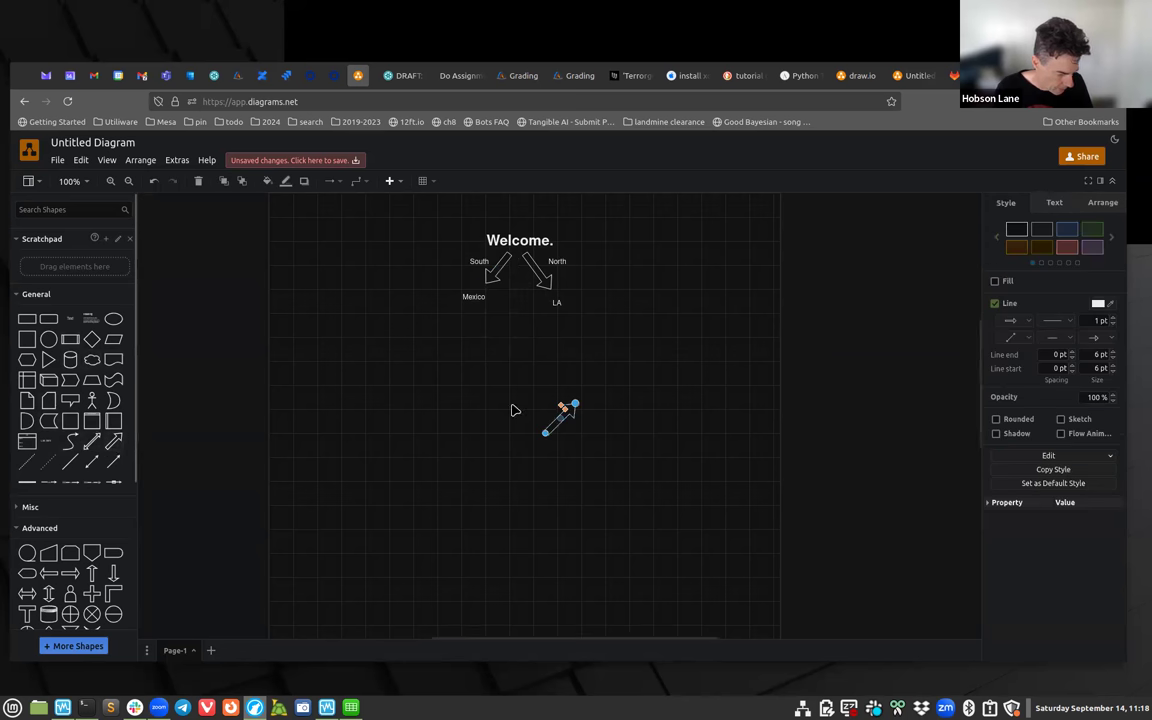
mouse_move(498, 488)
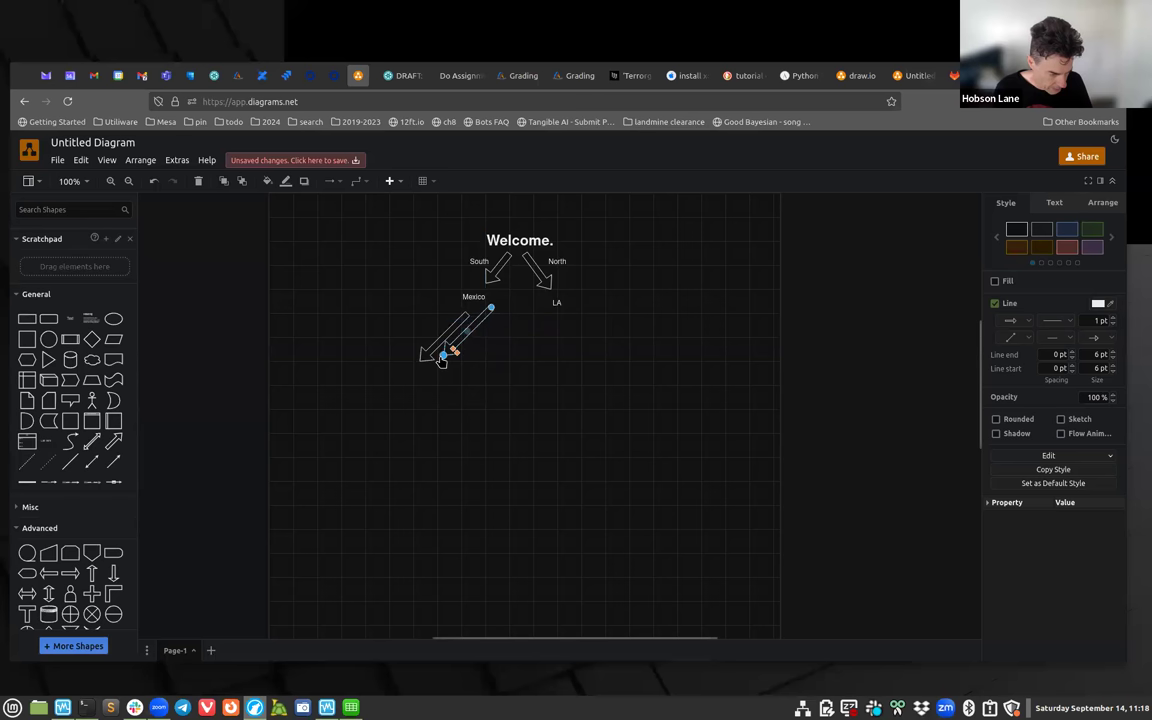
drag(452, 356, 538, 374)
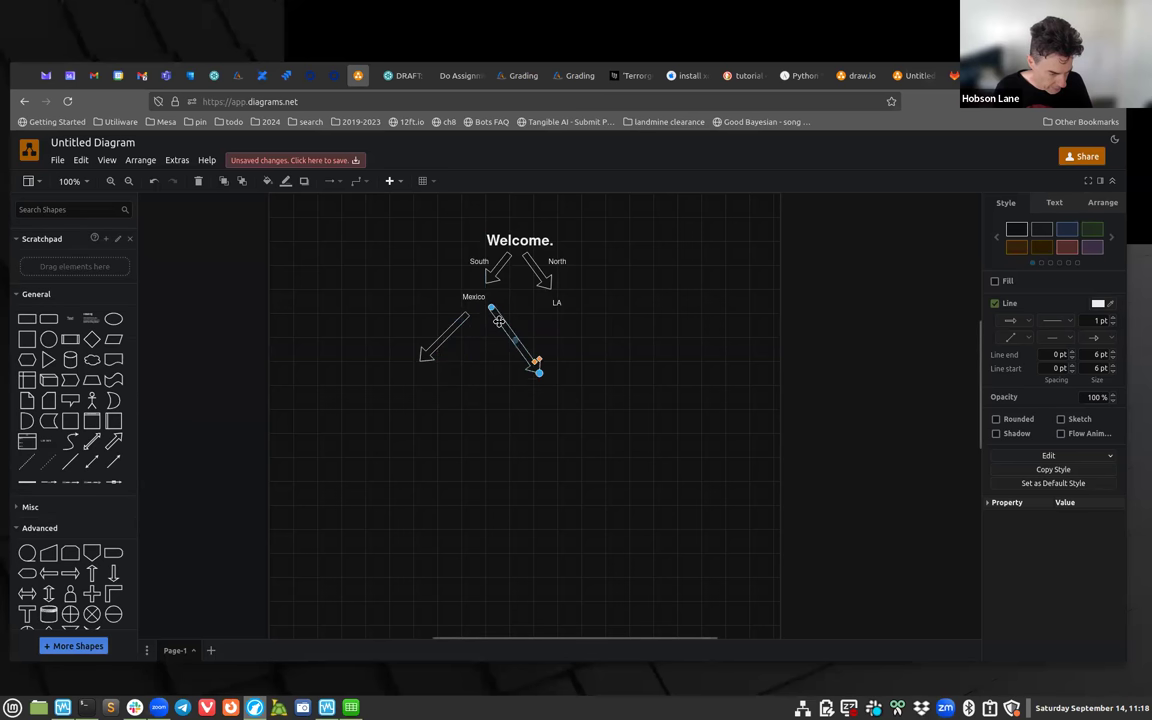
drag(498, 320, 524, 376)
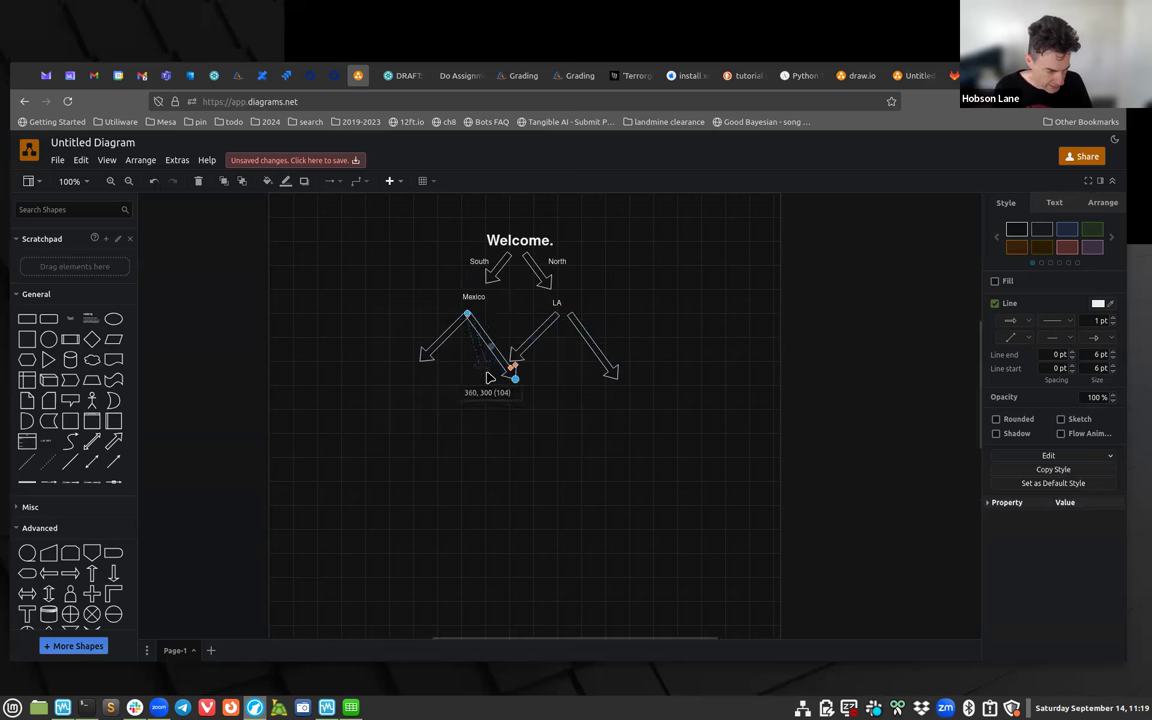
drag(512, 378, 478, 378)
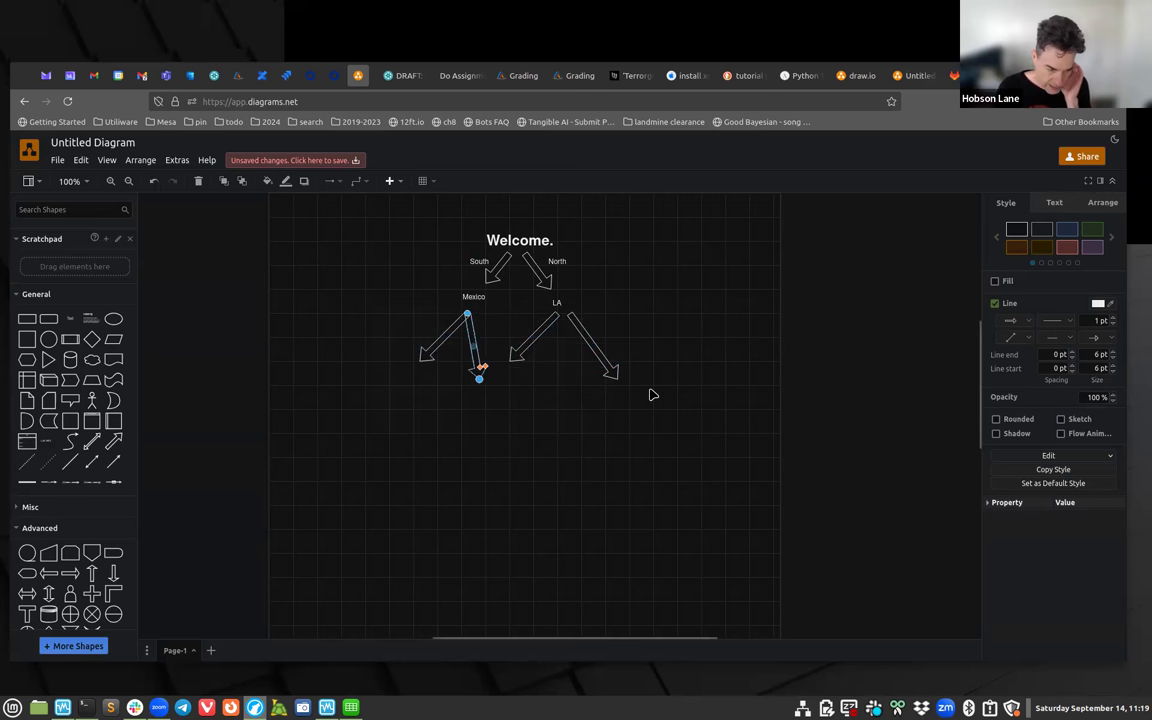
mouse_move(516, 280)
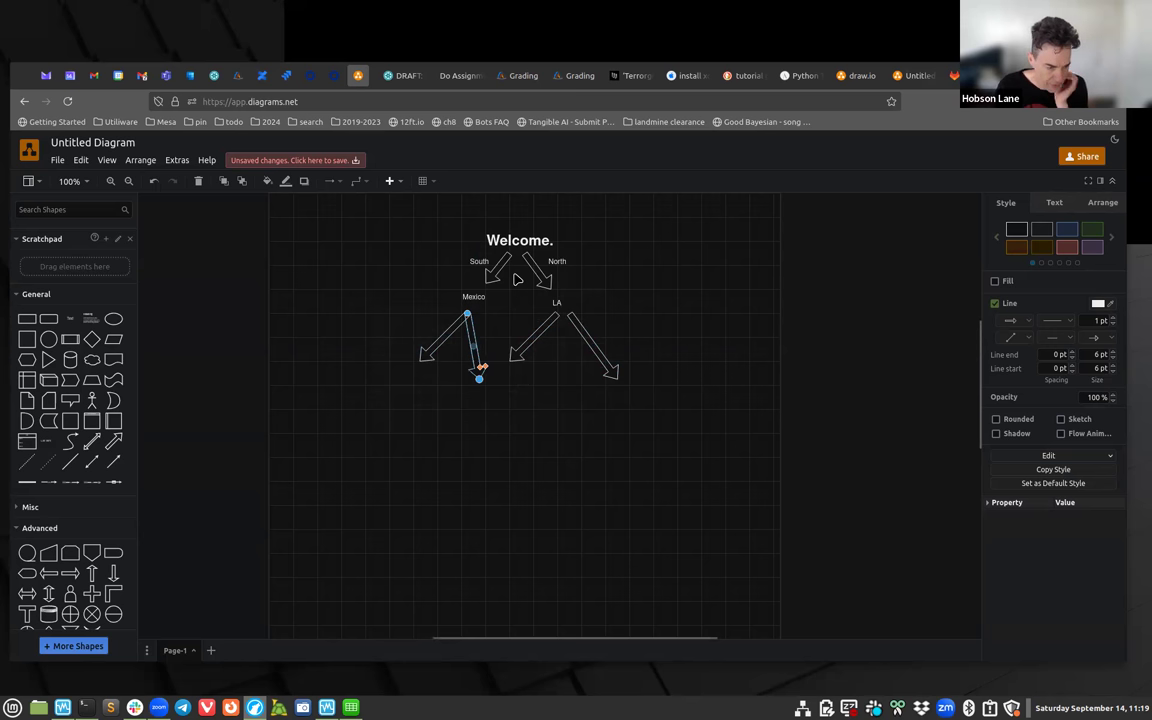
mouse_move(576, 498)
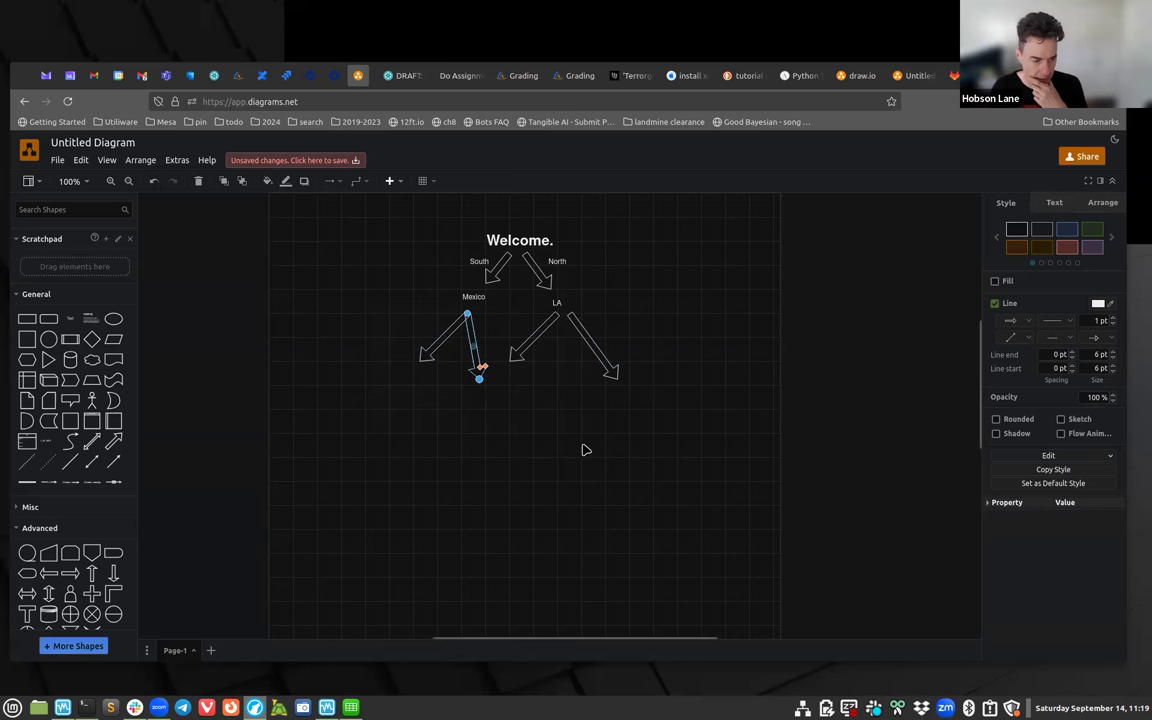
mouse_move(590, 438)
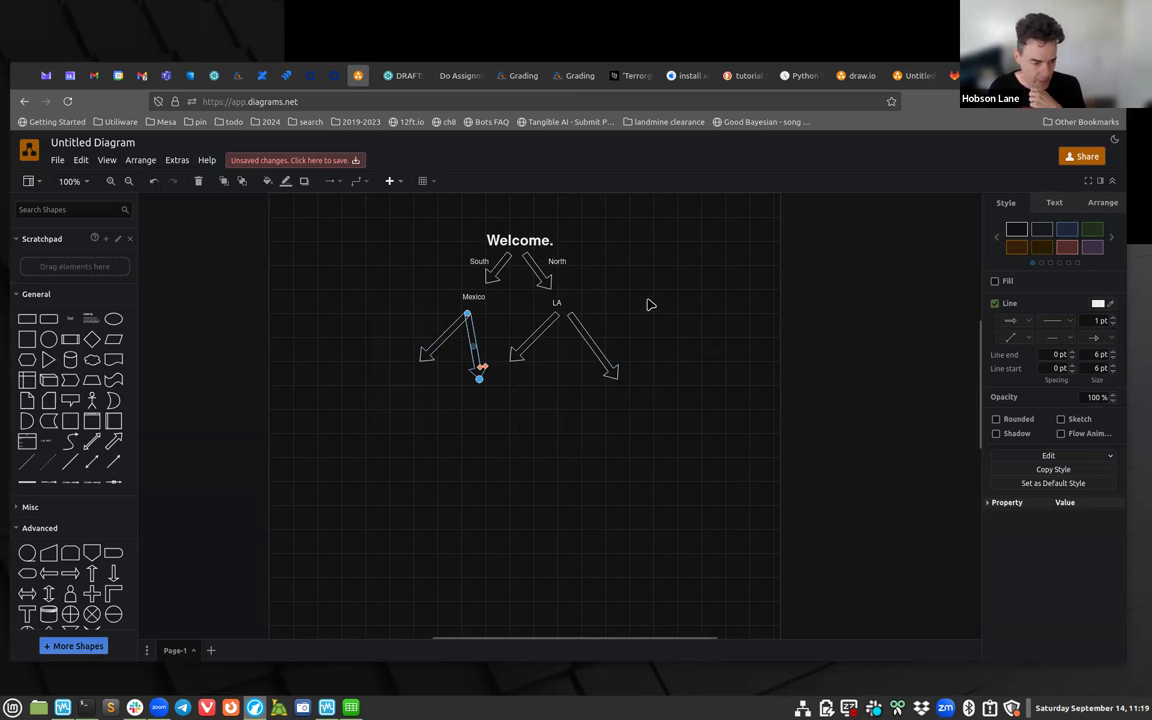
mouse_move(680, 300)
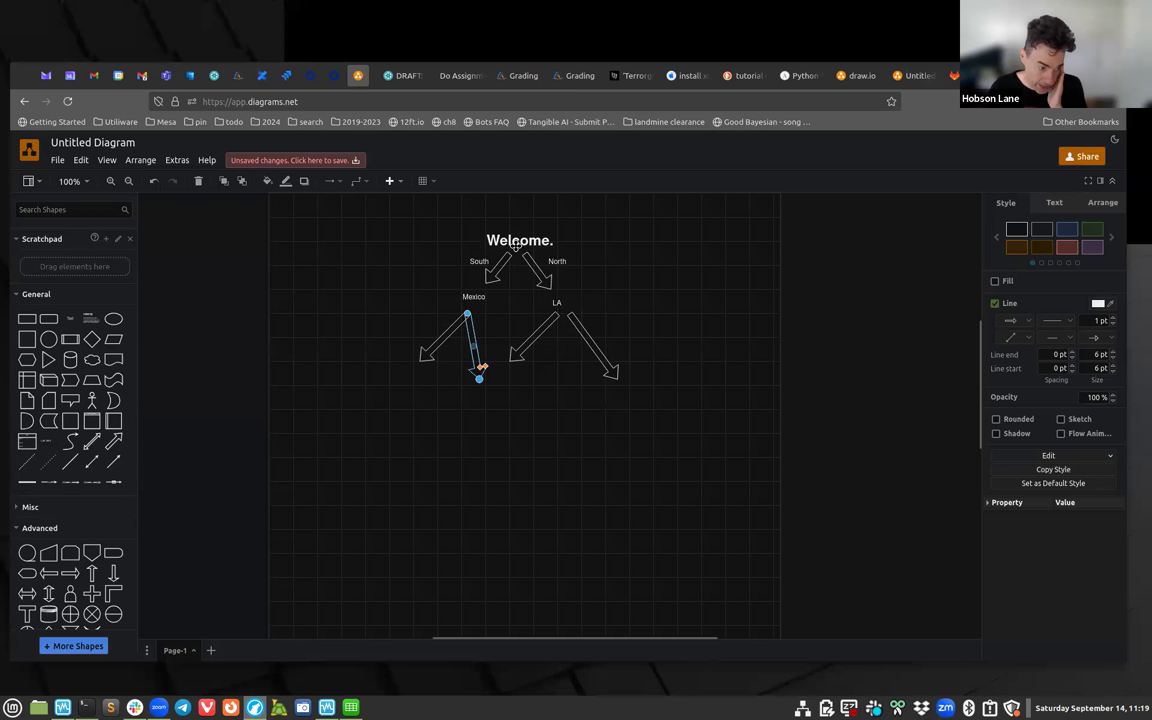
mouse_move(634, 320)
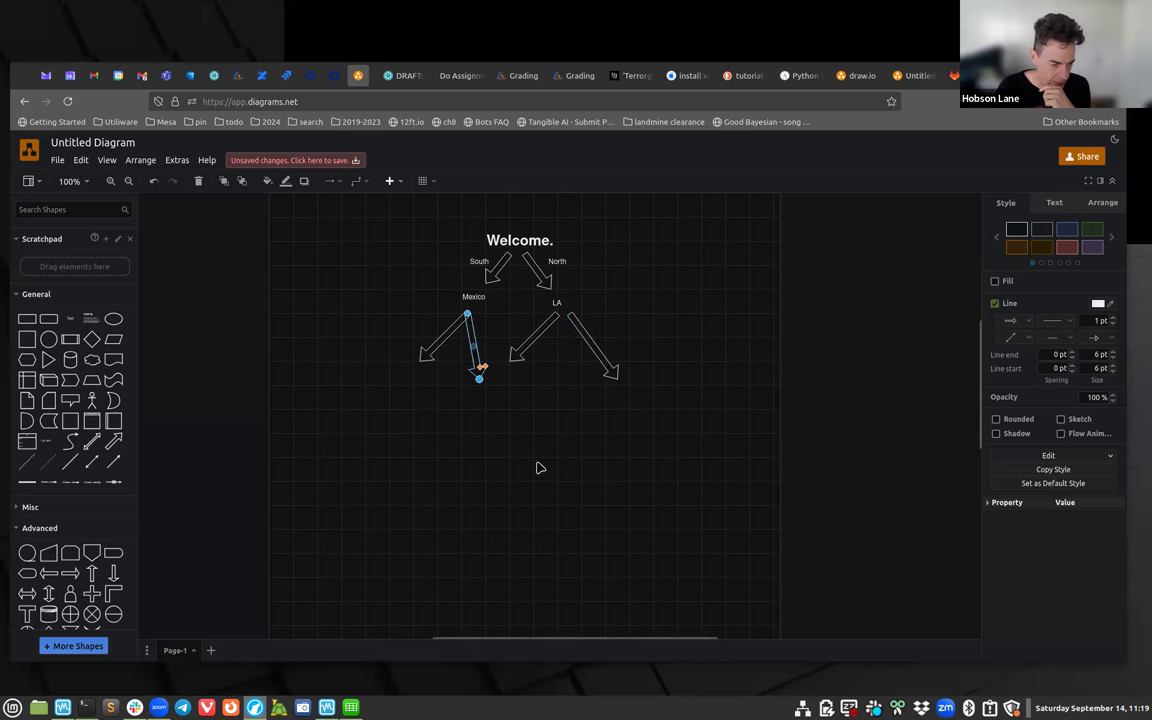
mouse_move(536, 356)
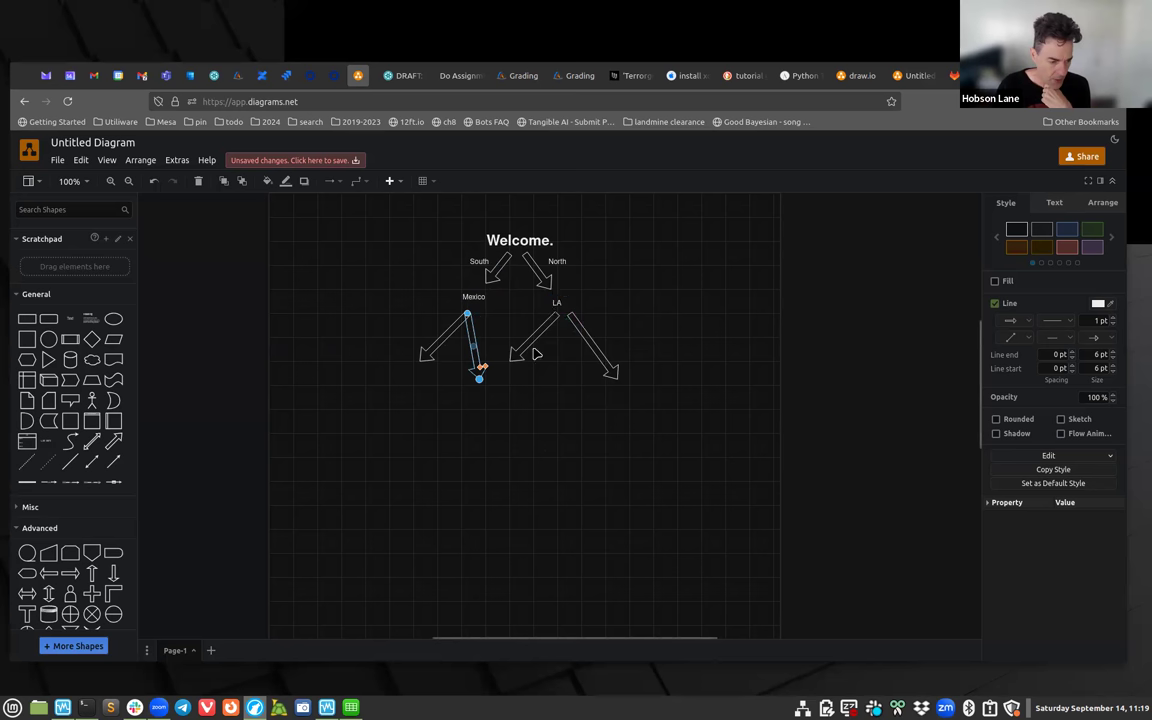
mouse_move(524, 332)
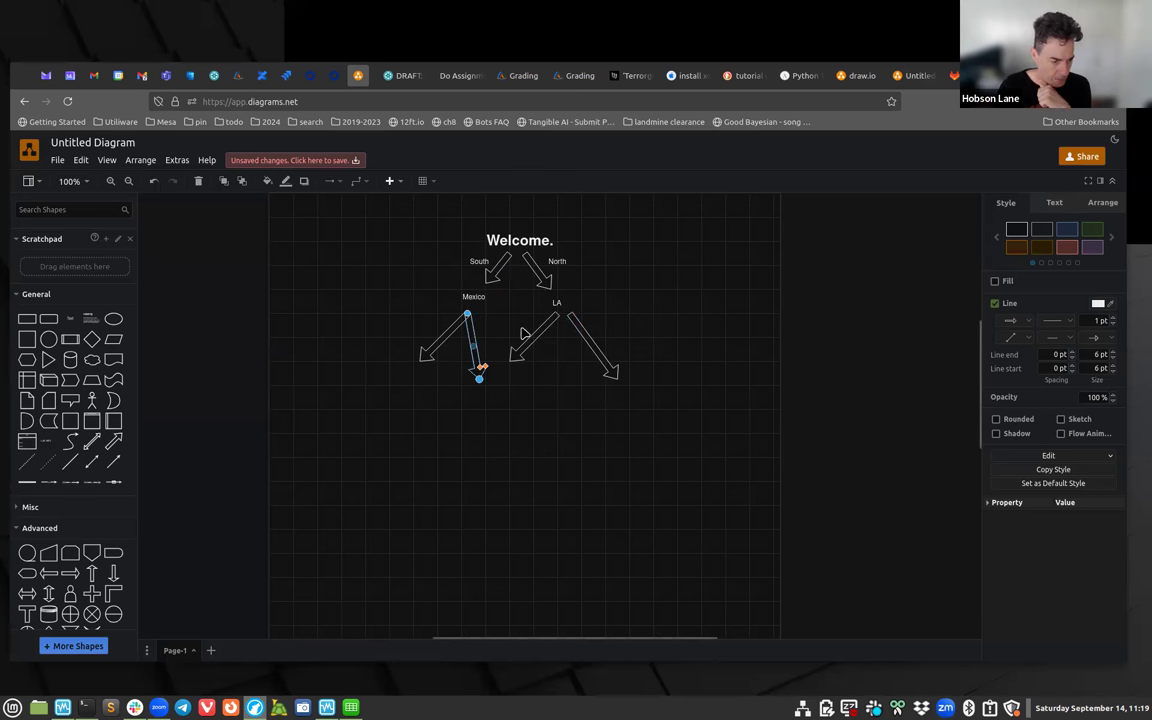
mouse_move(540, 448)
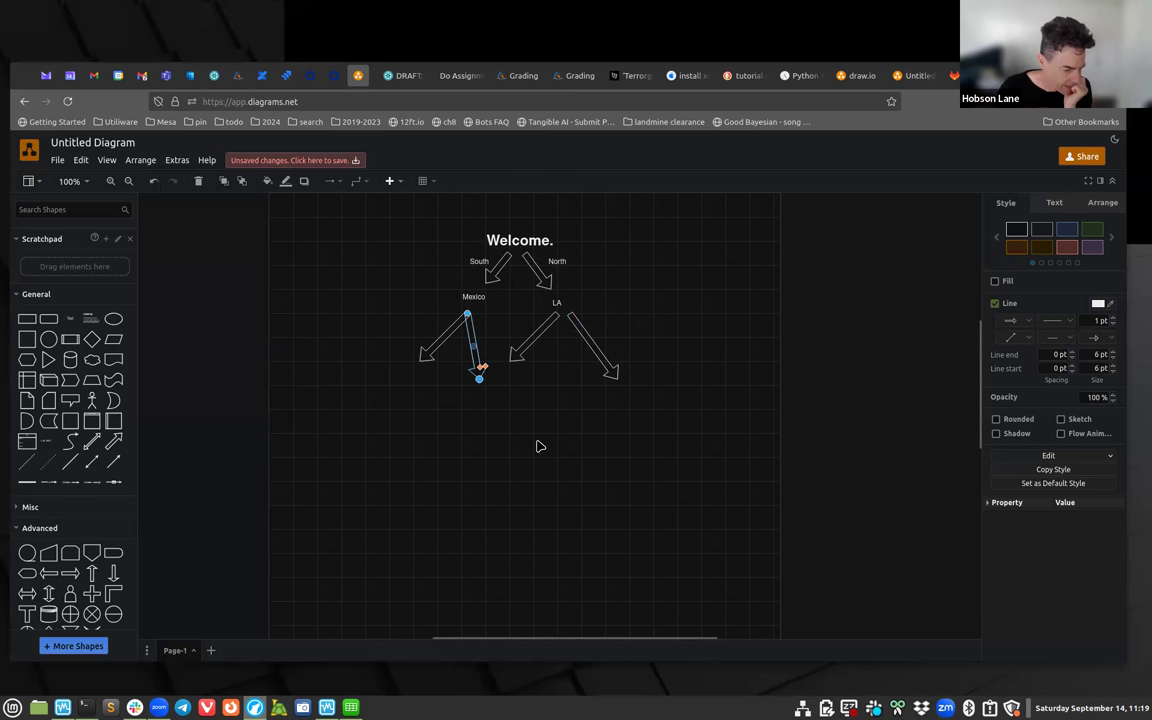
mouse_move(588, 426)
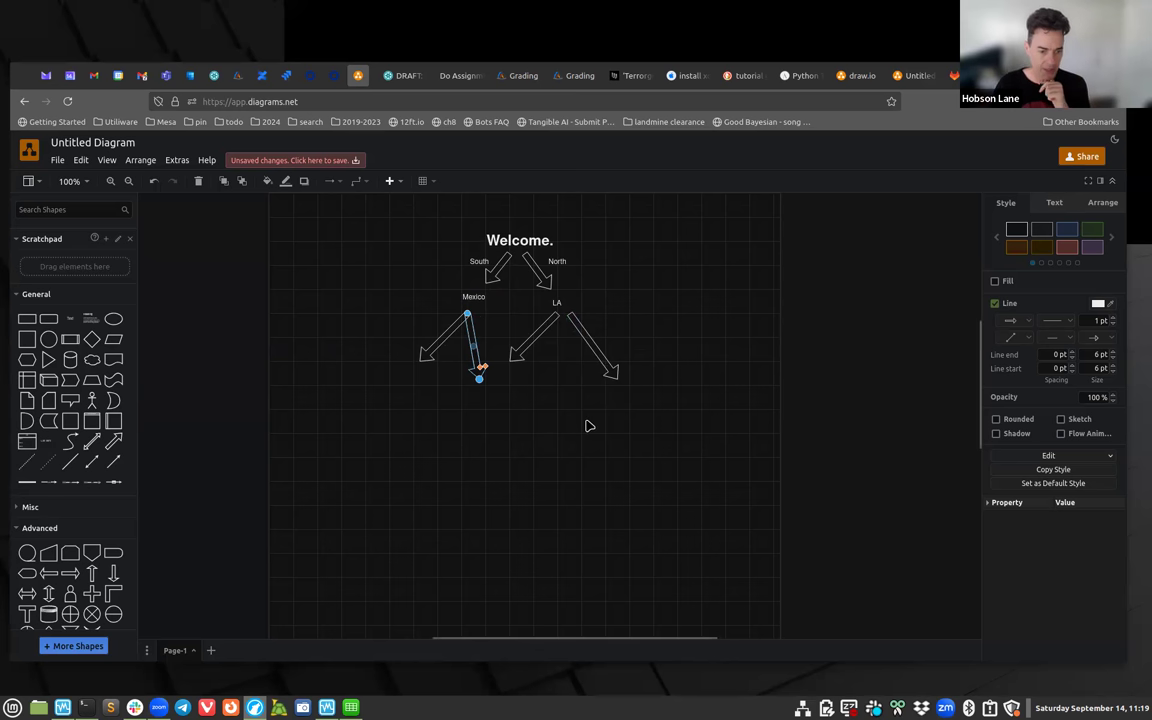
mouse_move(572, 432)
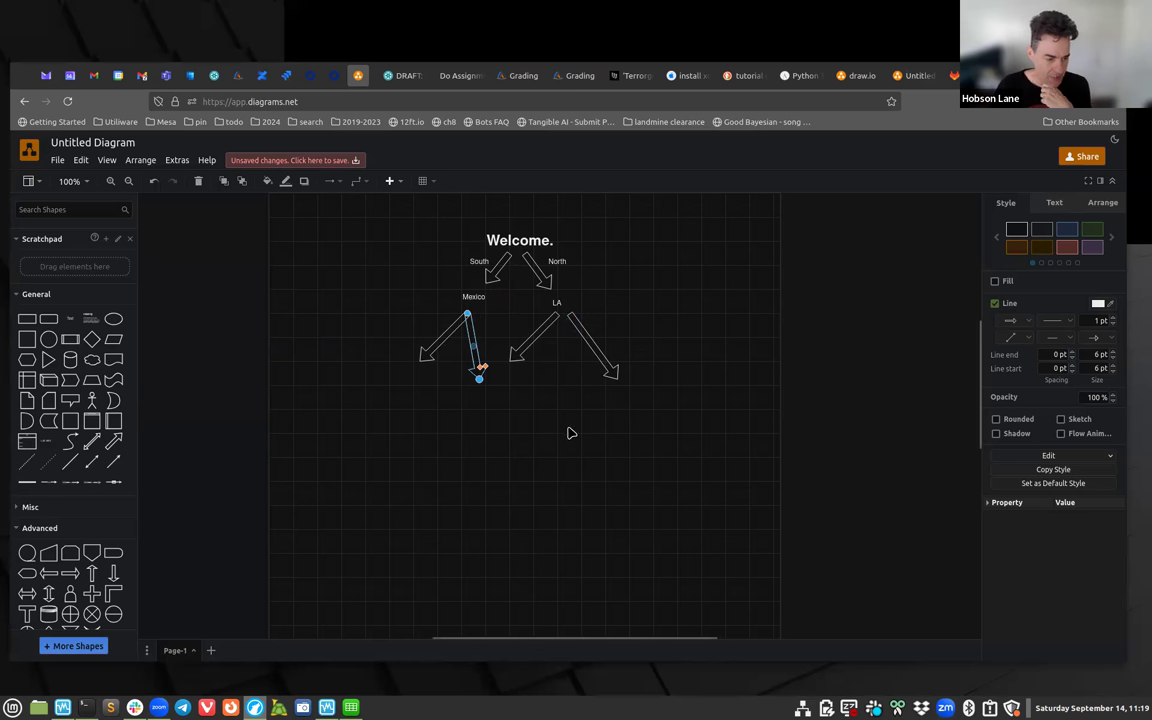
mouse_move(604, 424)
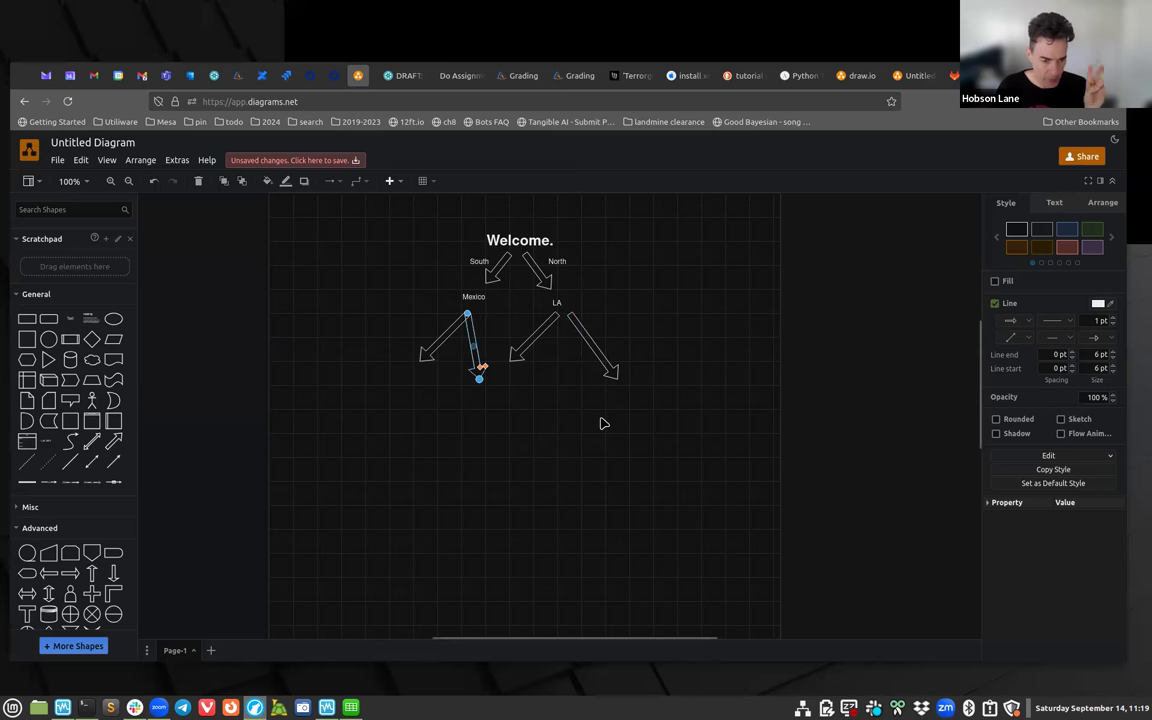
mouse_move(540, 452)
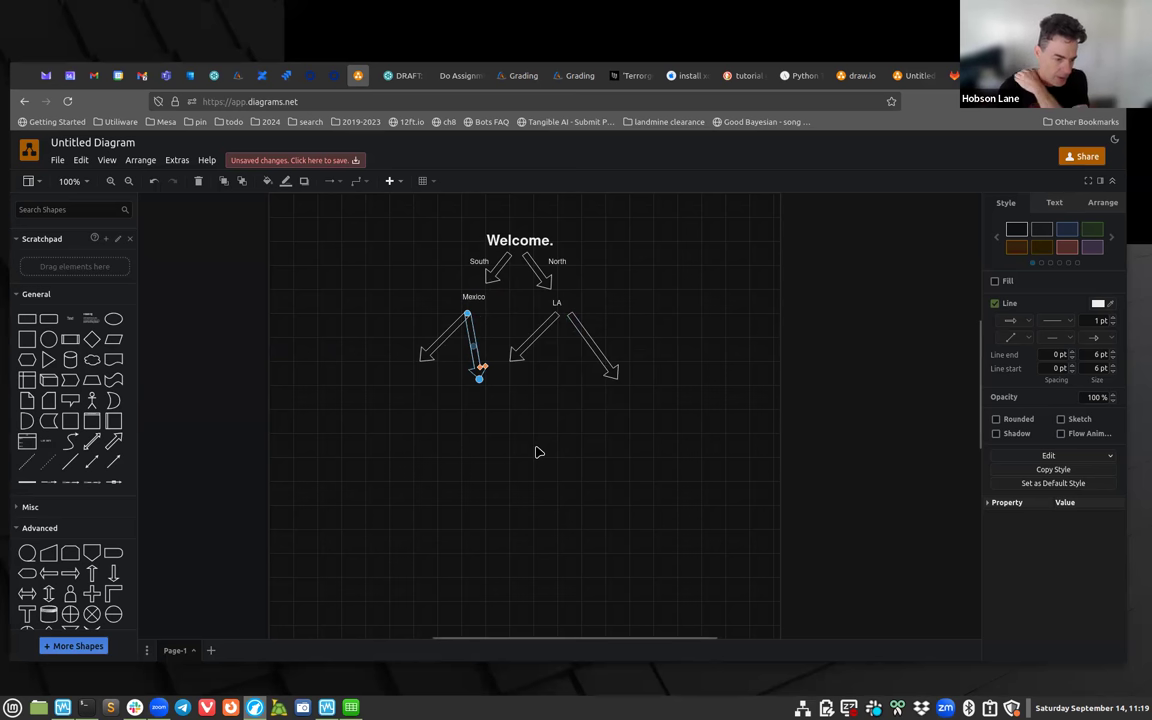
mouse_move(528, 444)
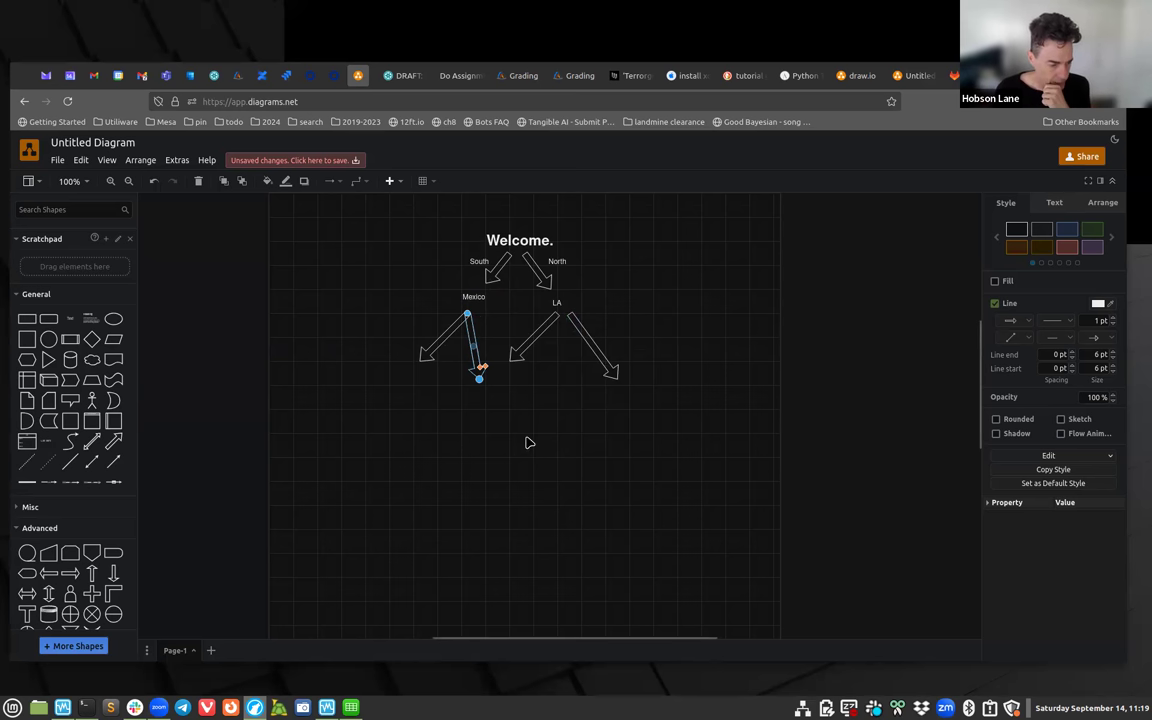
mouse_move(636, 300)
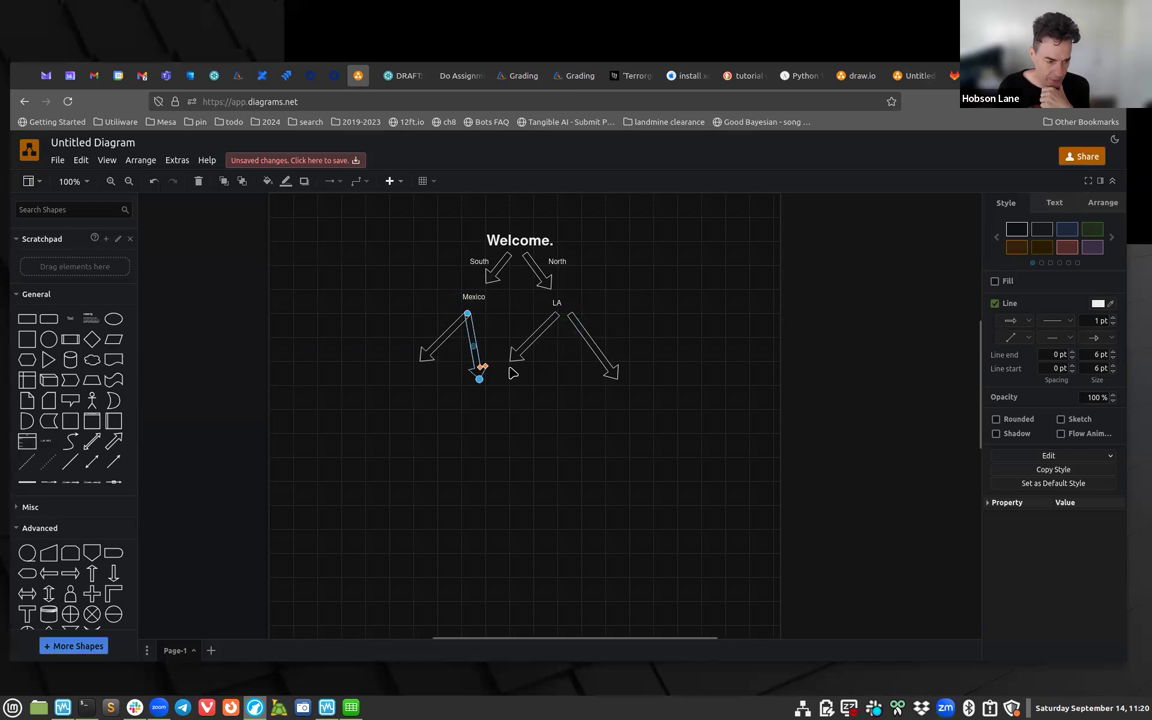
mouse_move(680, 308)
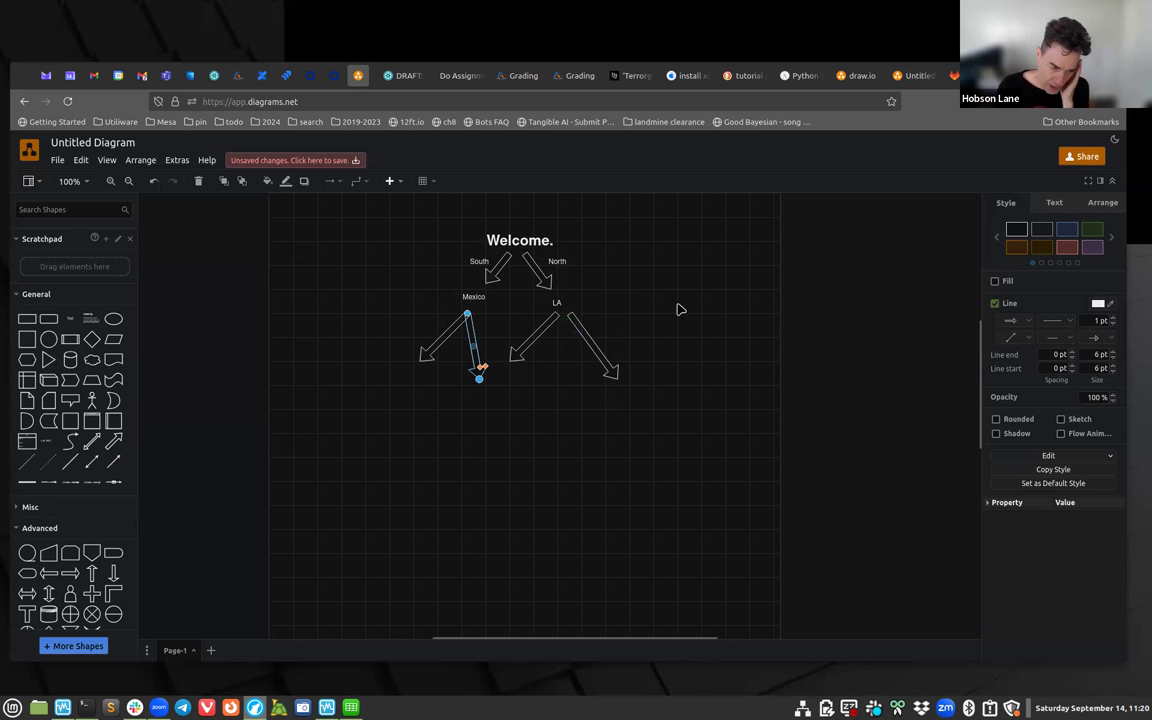
mouse_move(632, 296)
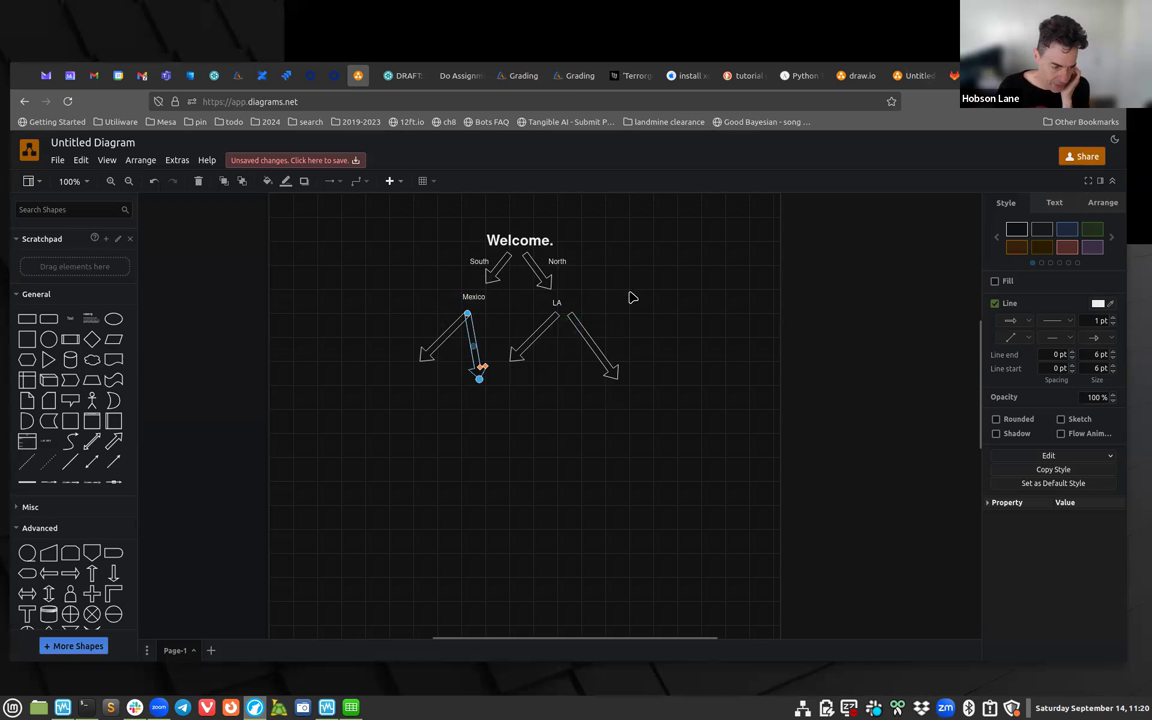
click(556, 304)
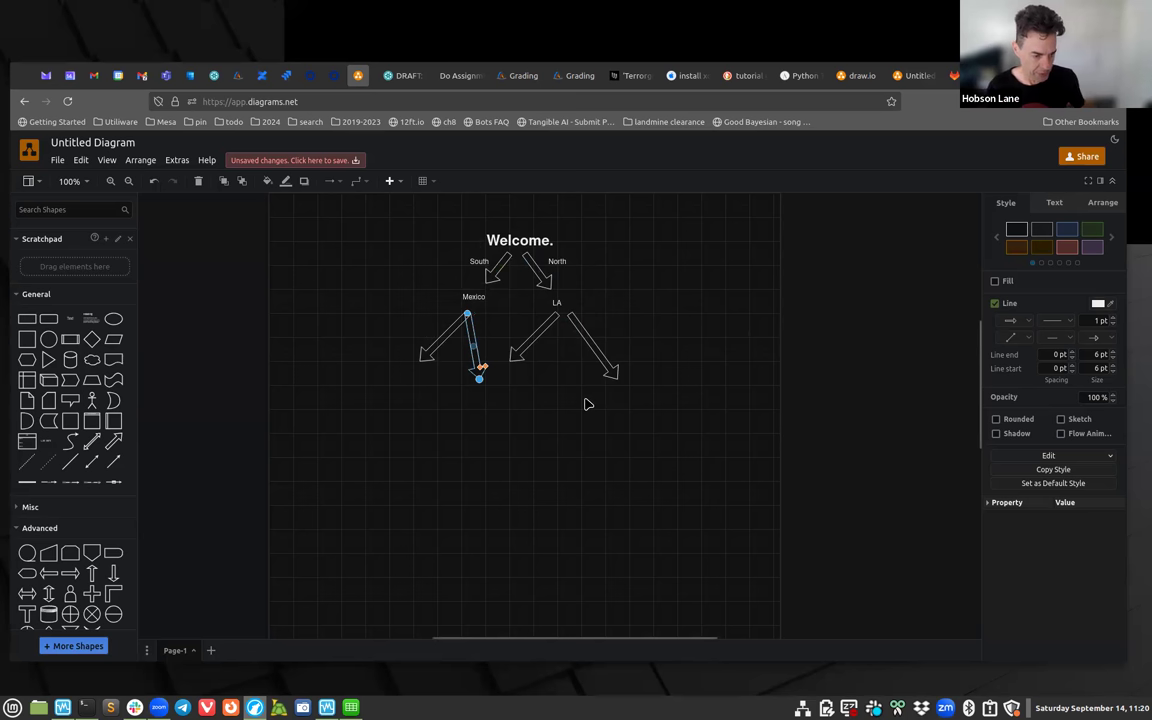
mouse_move(588, 392)
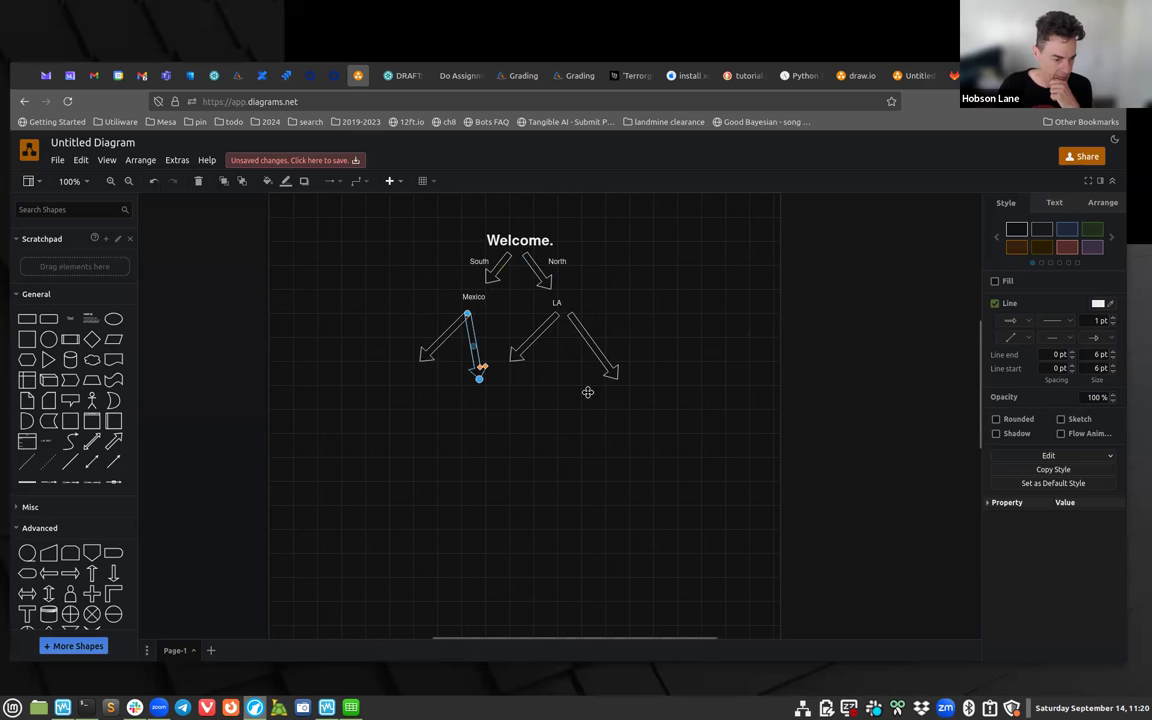
mouse_move(556, 306)
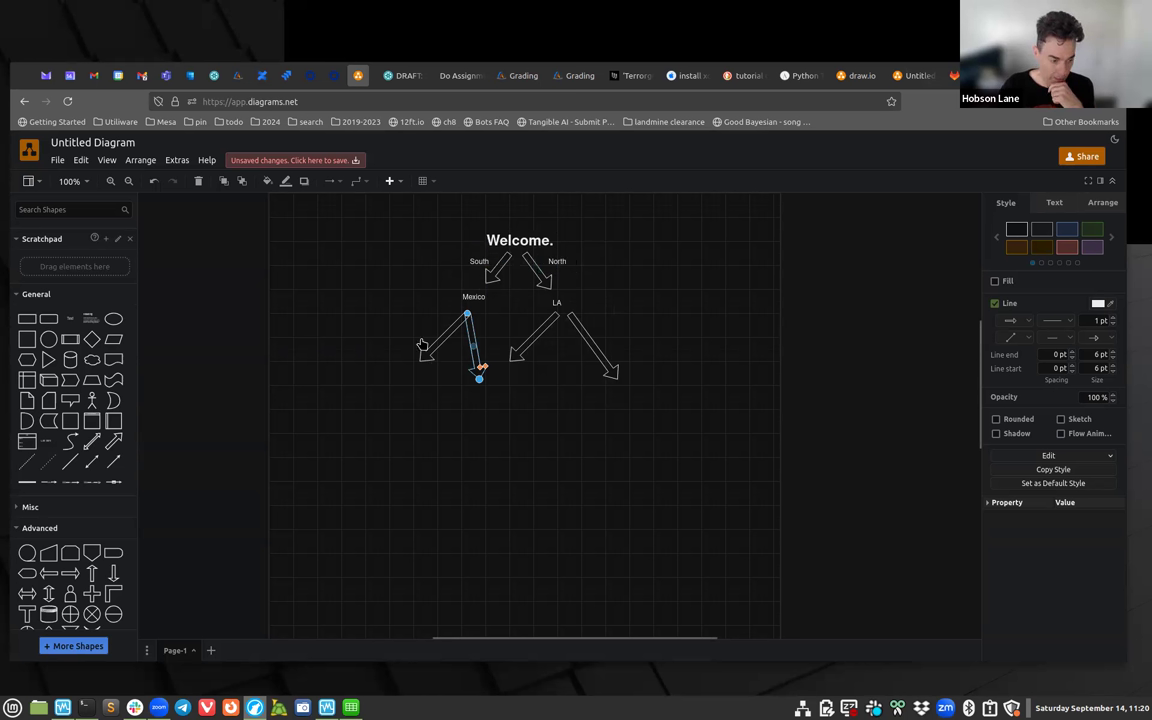
mouse_move(582, 420)
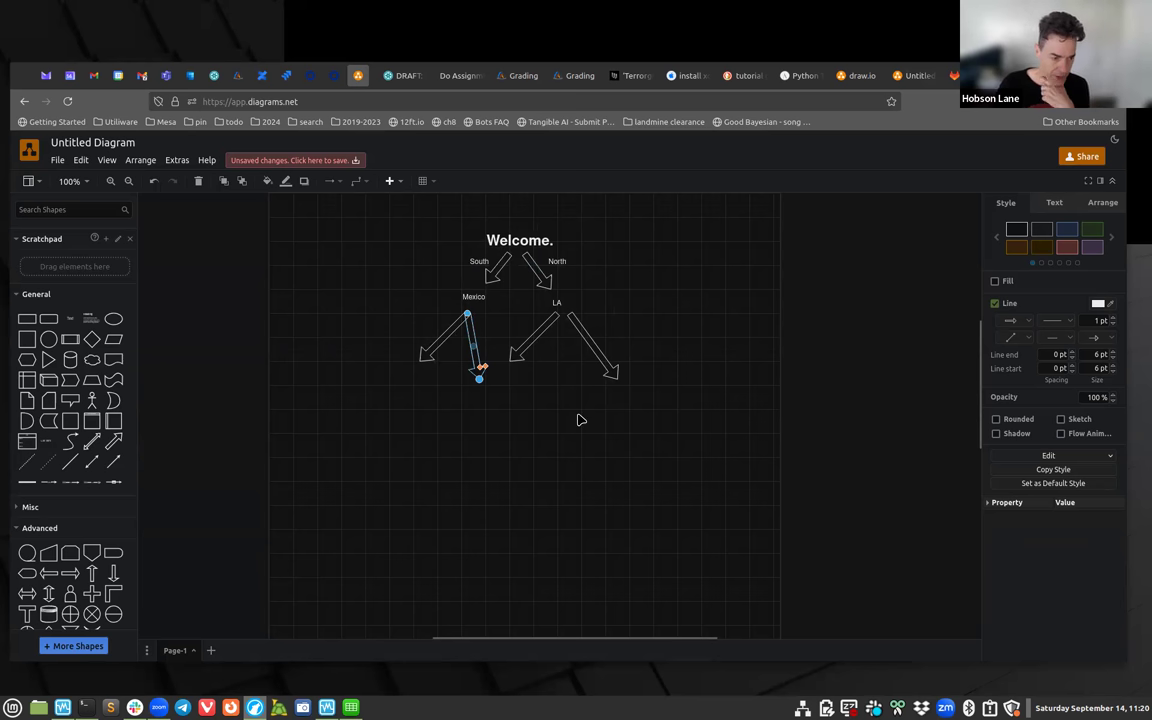
mouse_move(488, 412)
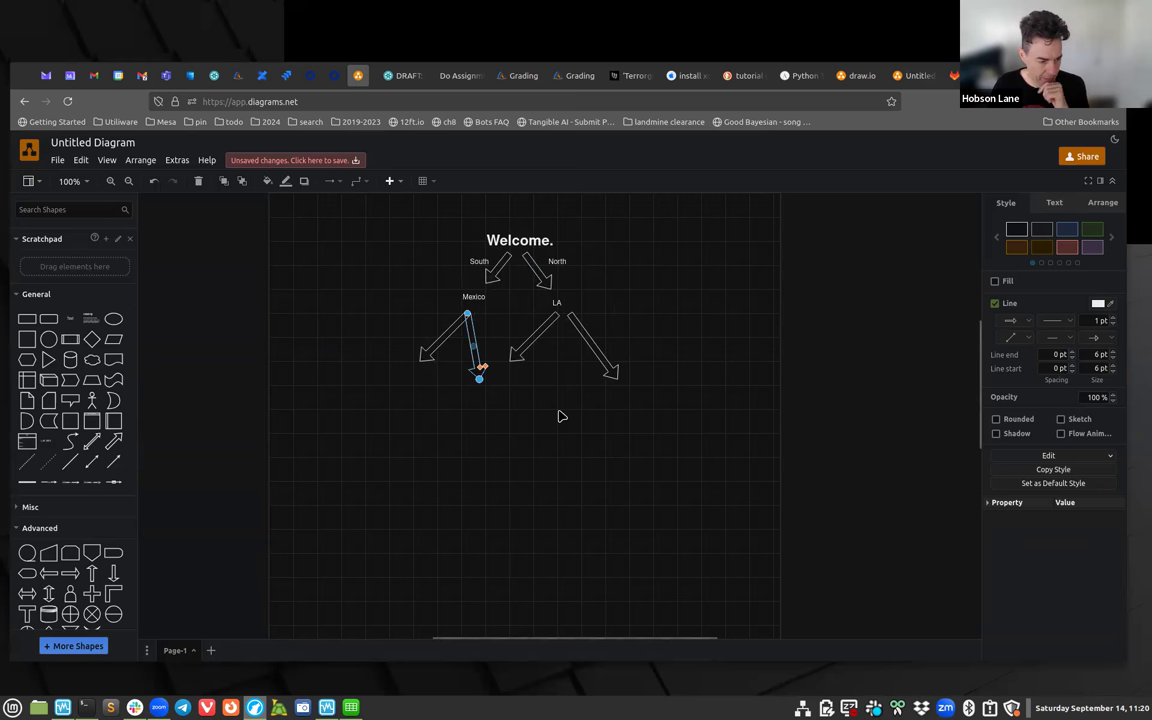
mouse_move(552, 442)
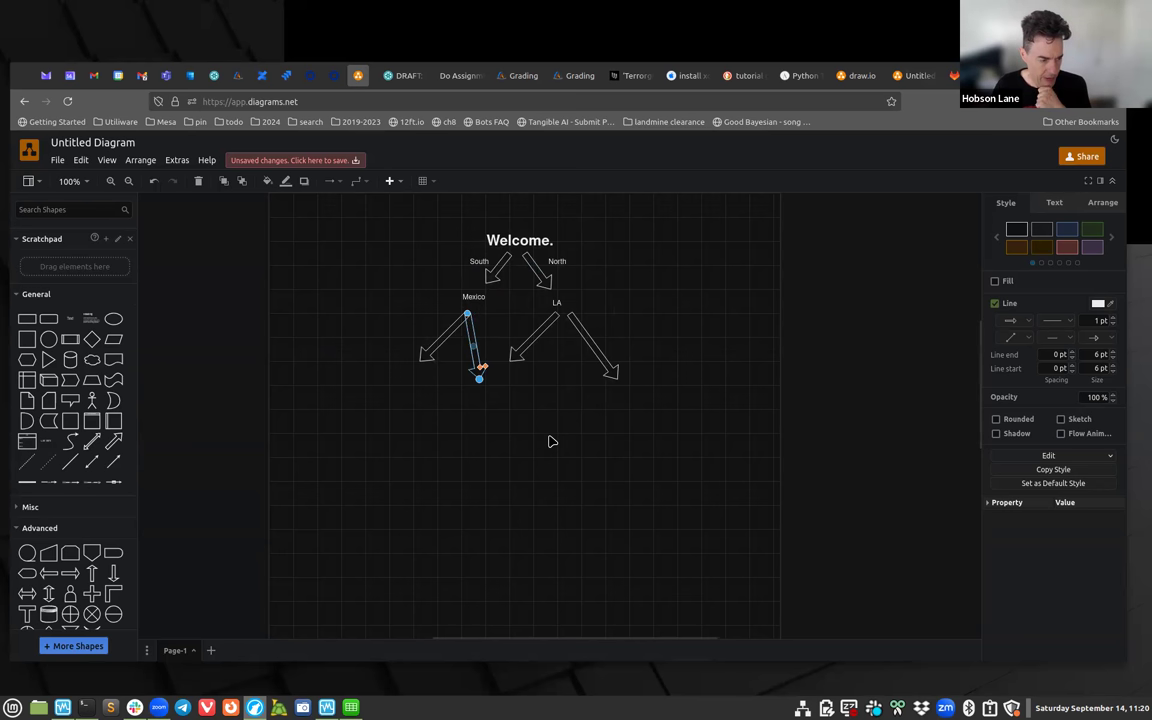
mouse_move(548, 456)
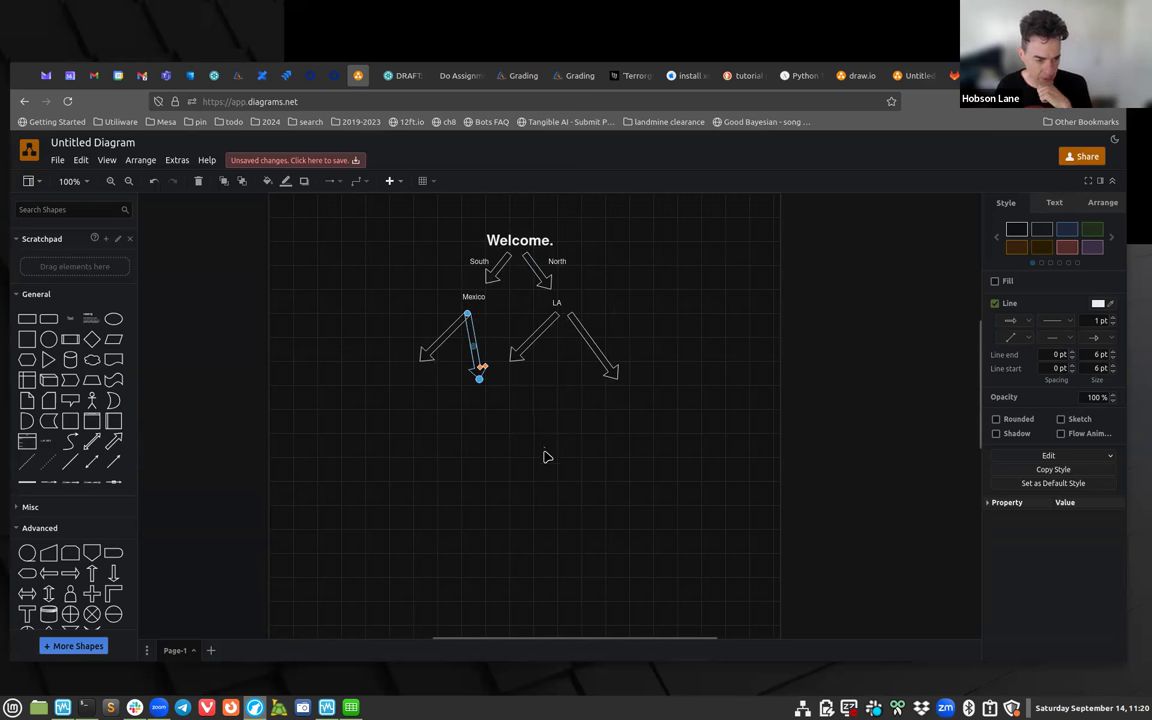
mouse_move(514, 480)
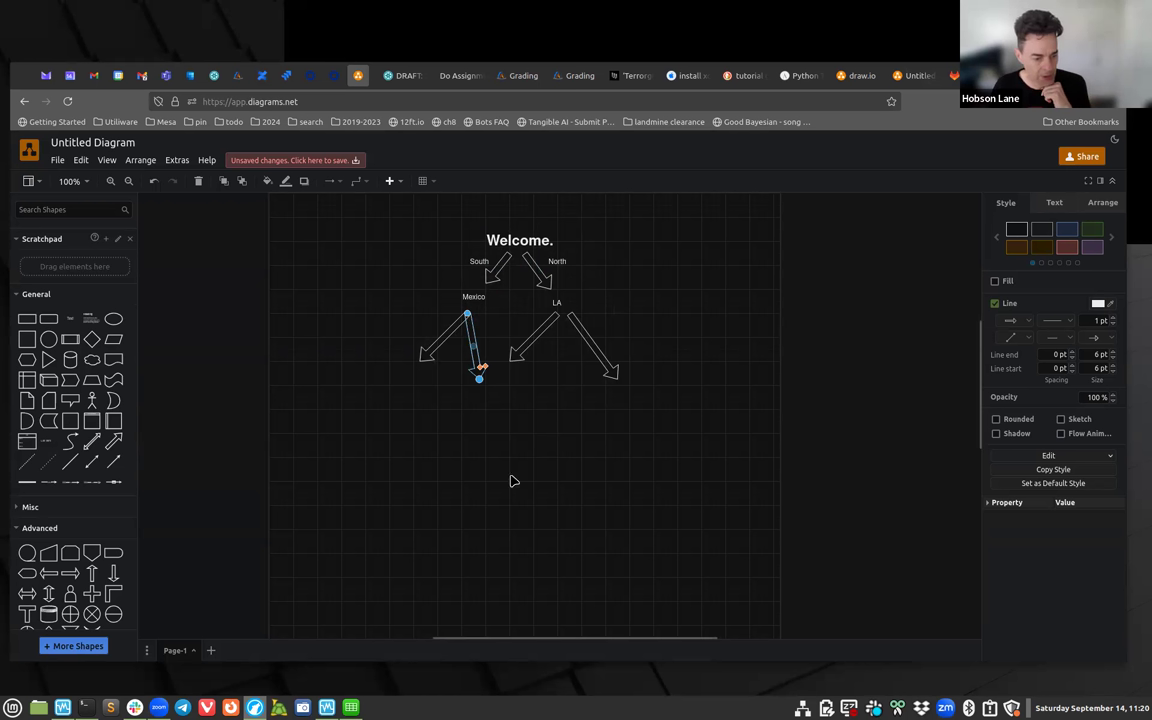
mouse_move(476, 532)
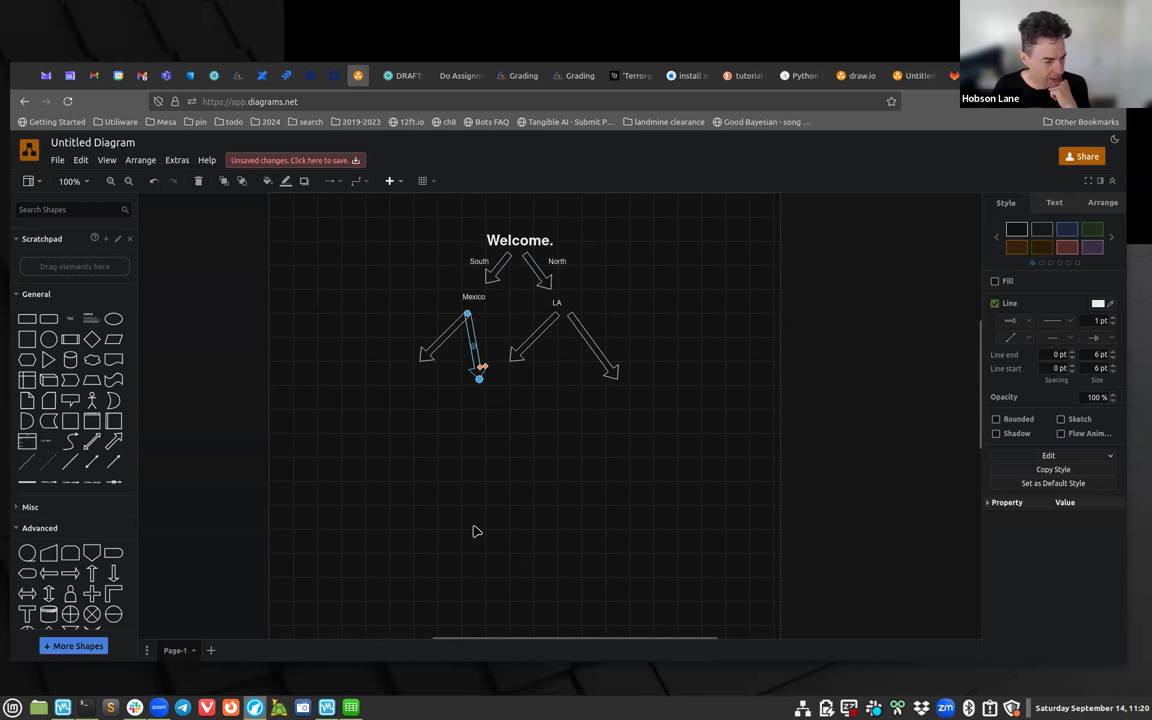
mouse_move(476, 512)
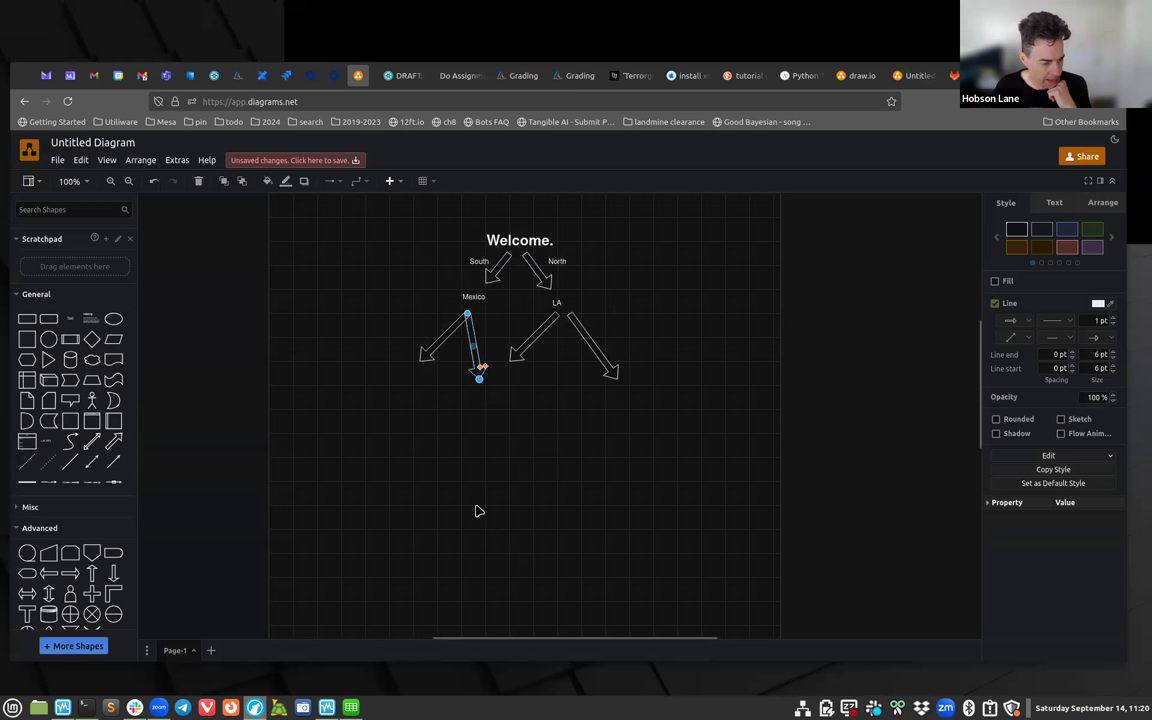
mouse_move(520, 480)
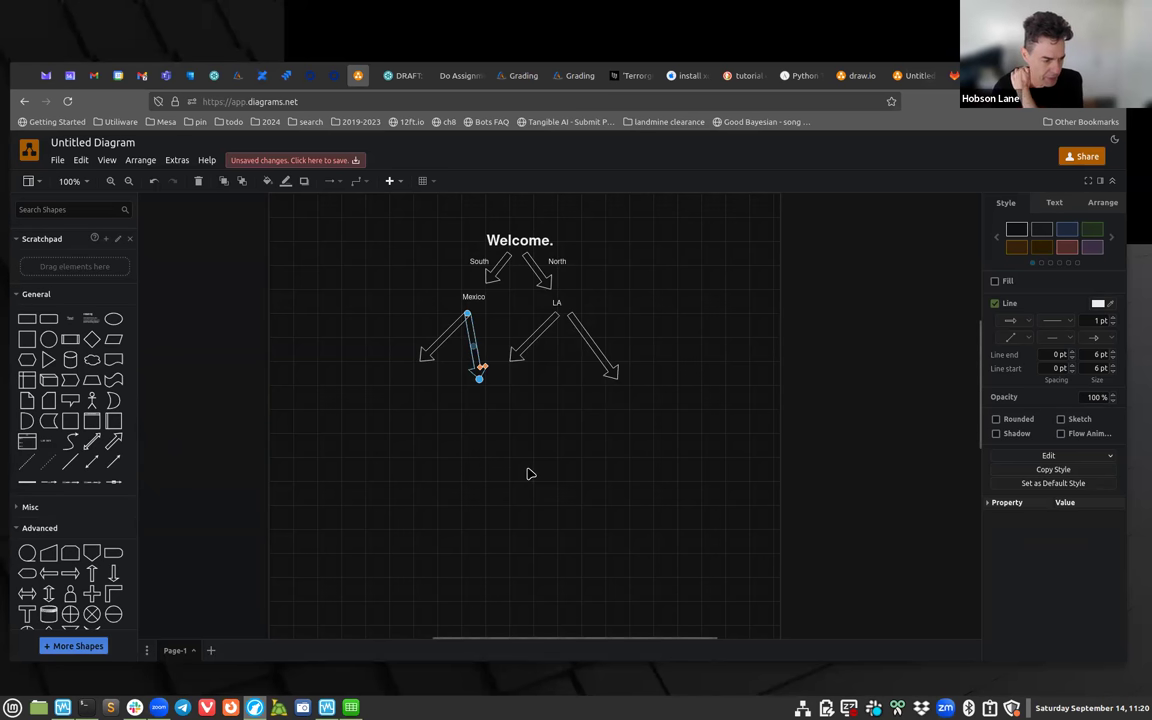
mouse_move(540, 456)
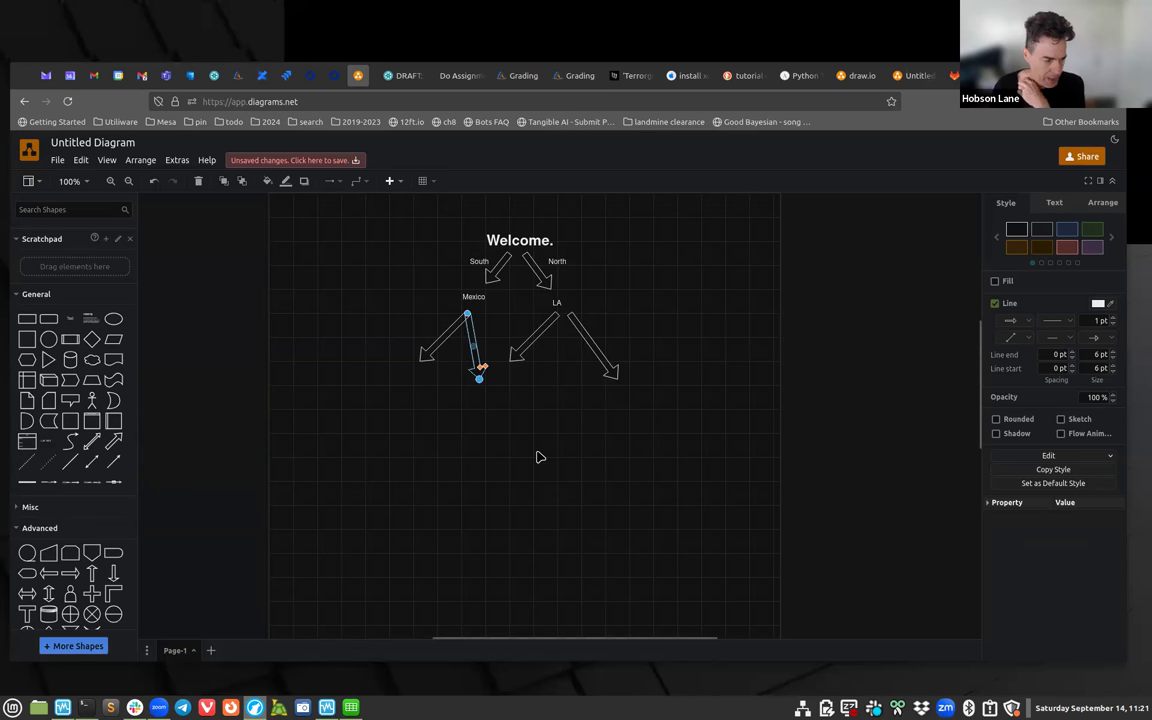
mouse_move(560, 464)
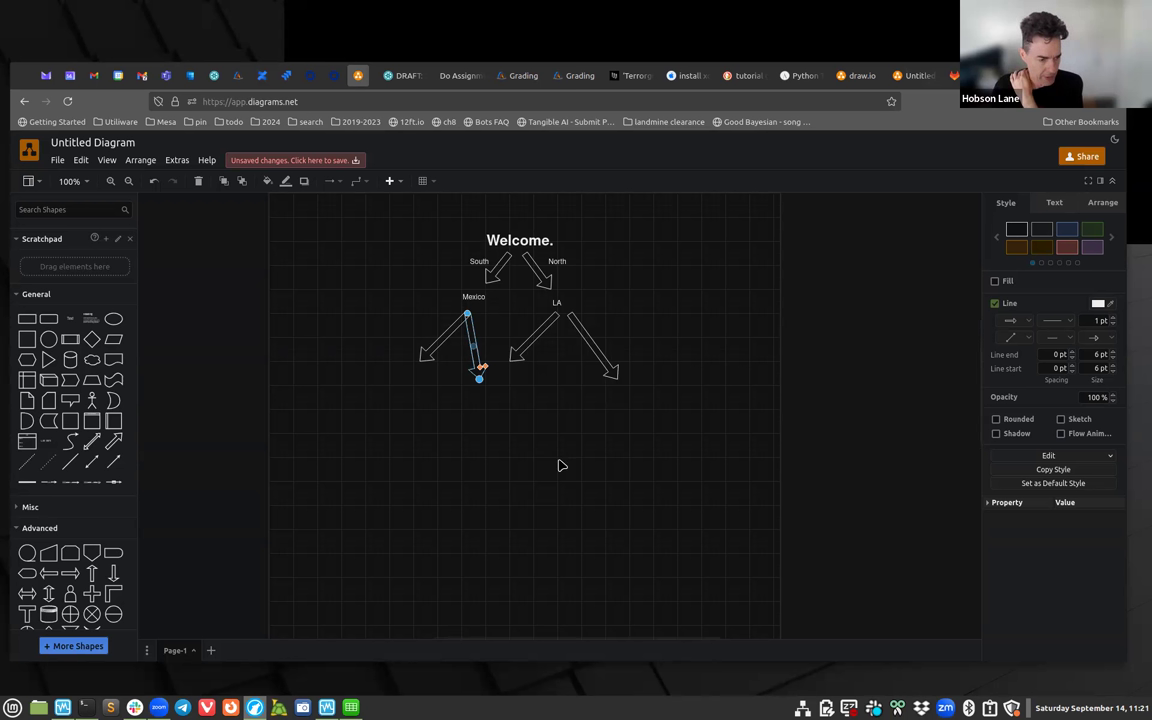
mouse_move(524, 482)
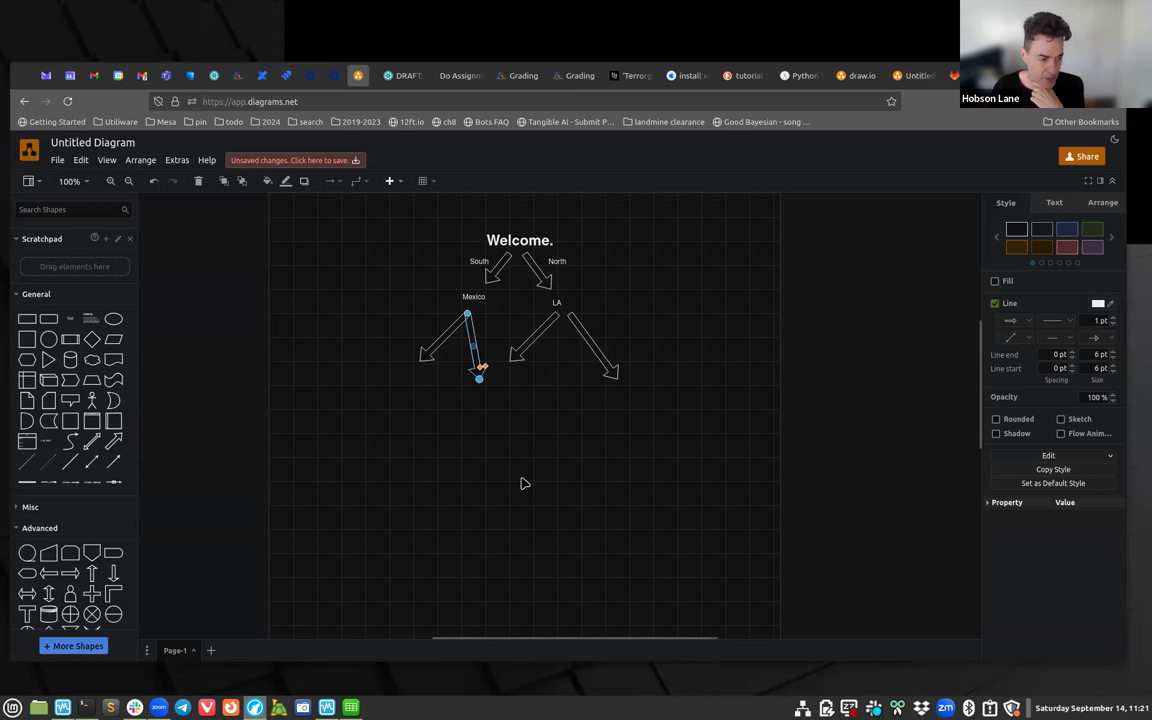
mouse_move(666, 258)
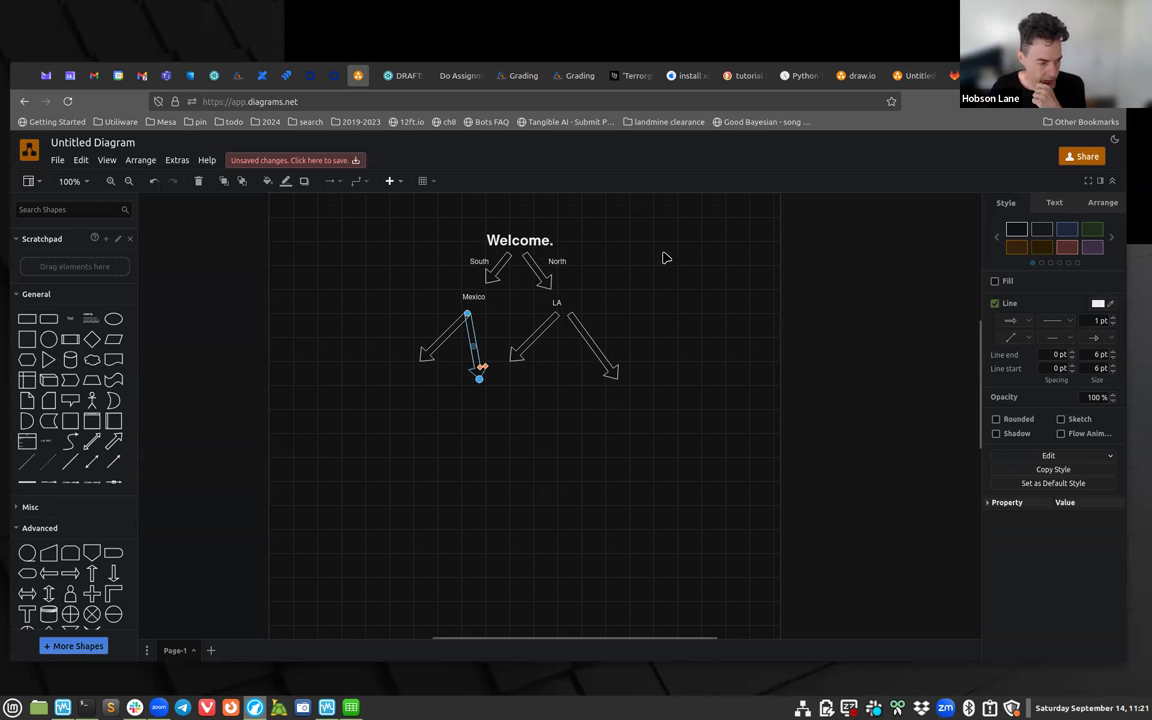
mouse_move(620, 248)
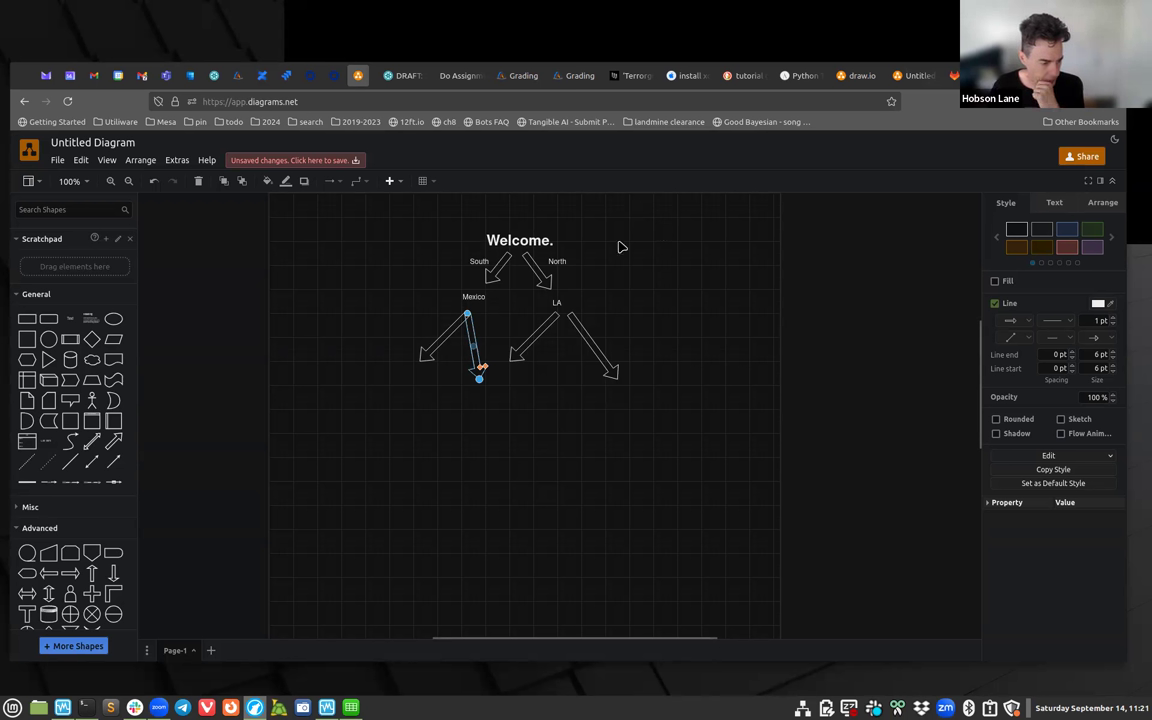
click(520, 240)
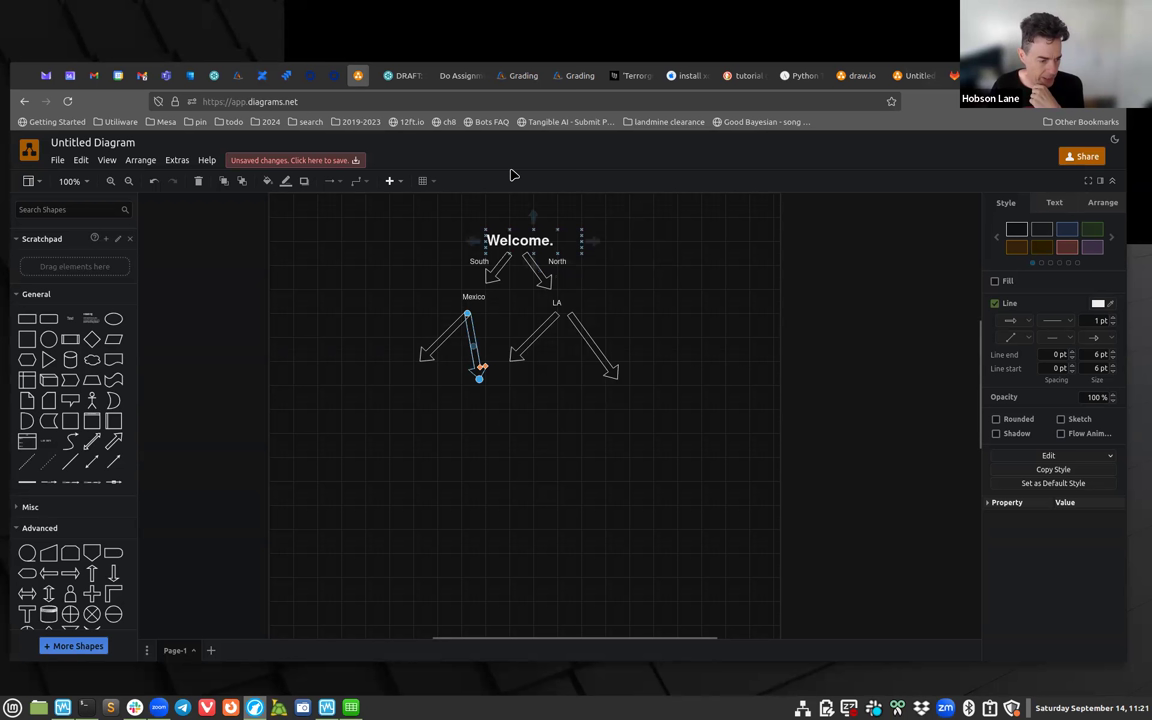
click(666, 422)
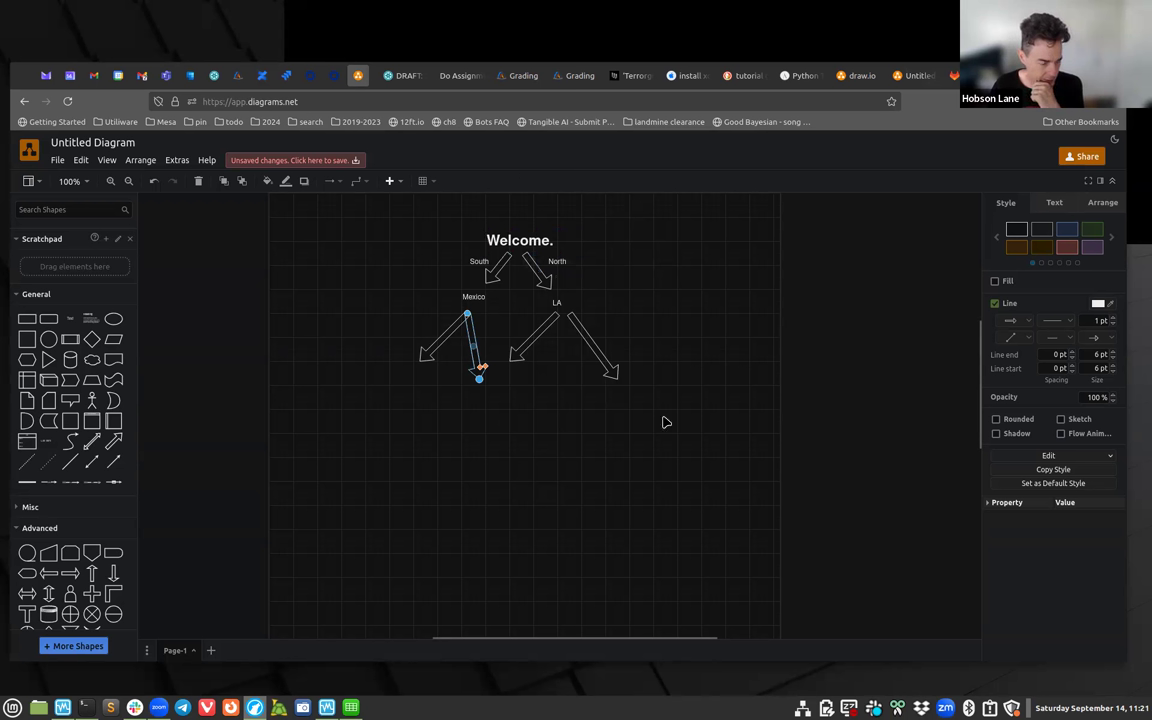
mouse_move(652, 456)
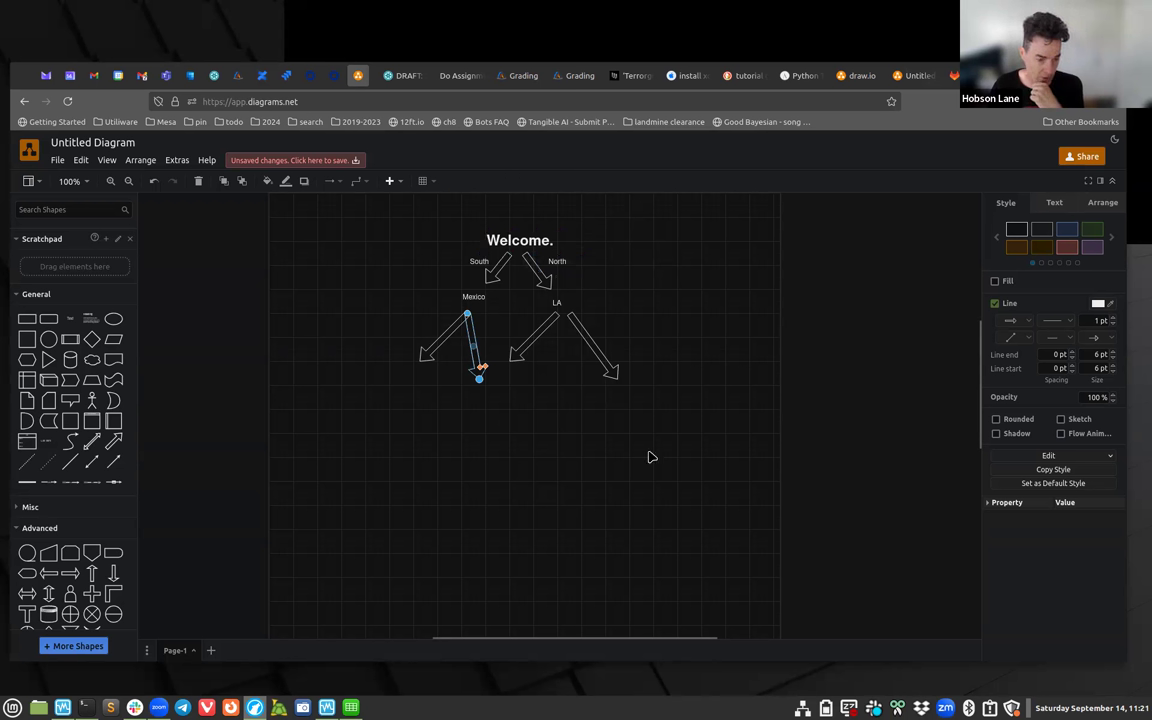
mouse_move(476, 528)
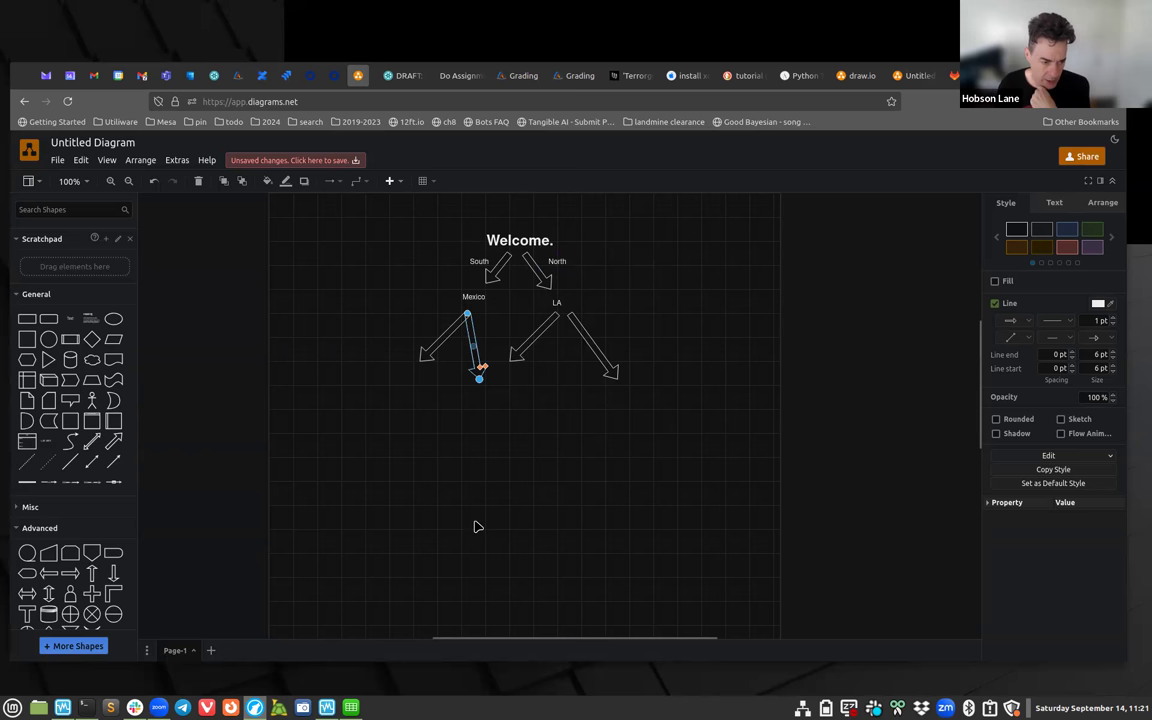
mouse_move(494, 468)
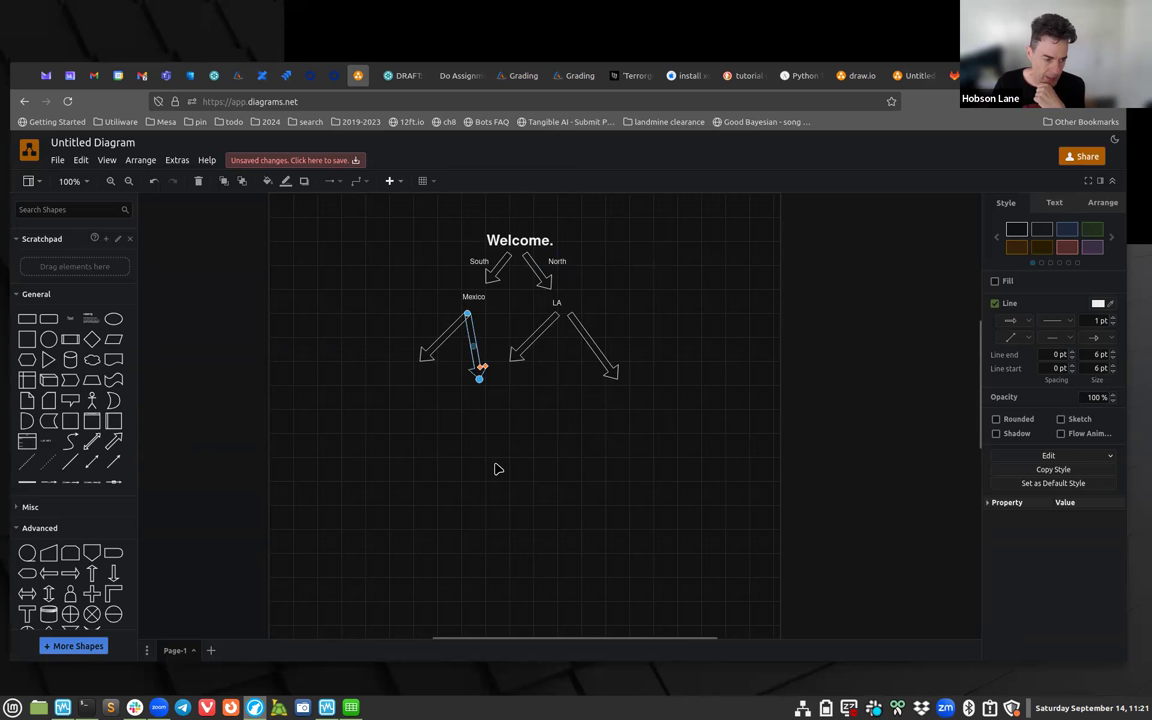
mouse_move(424, 488)
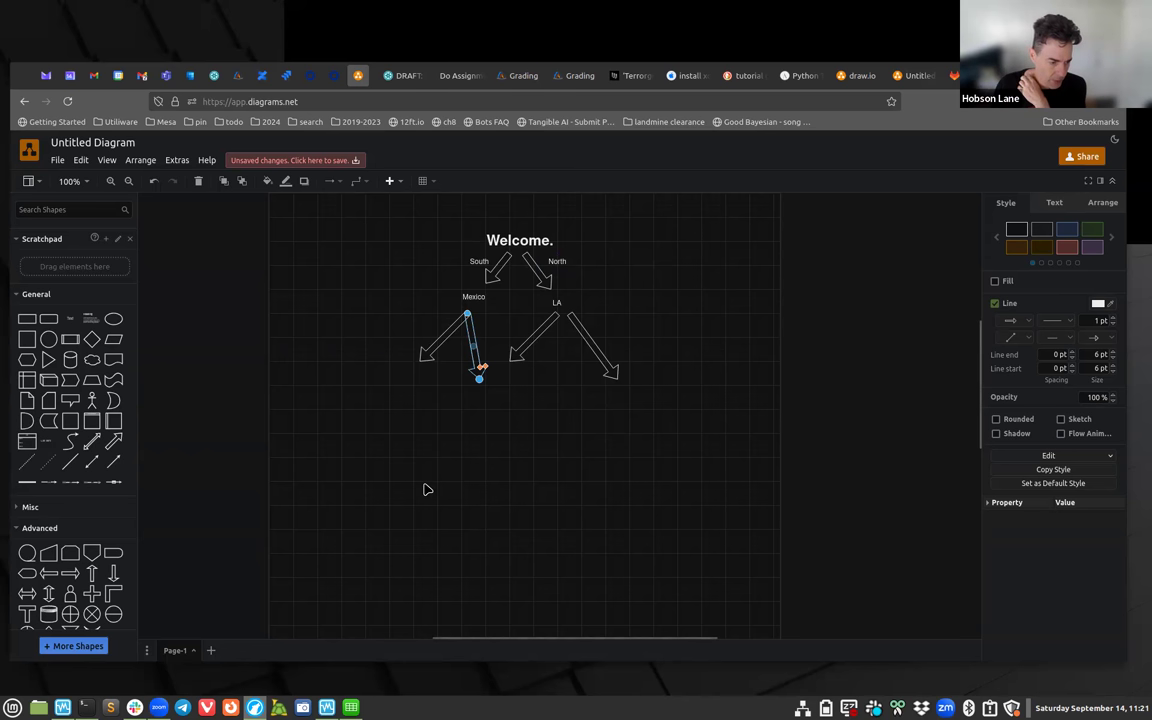
mouse_move(430, 492)
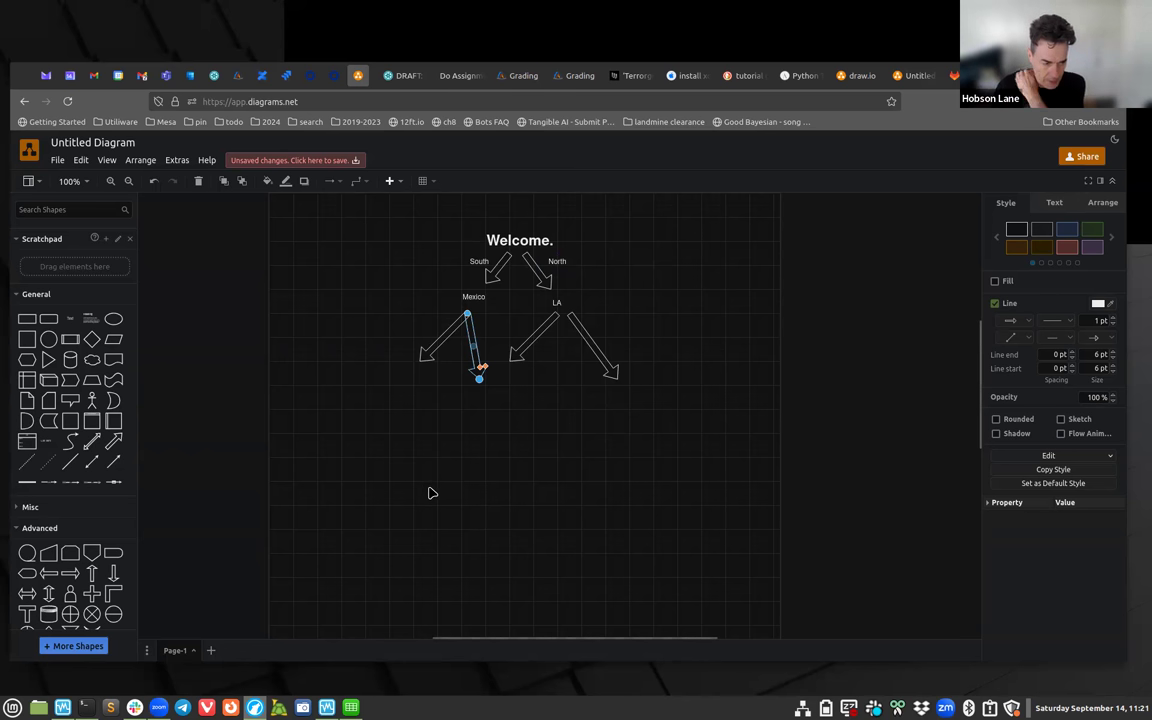
mouse_move(448, 486)
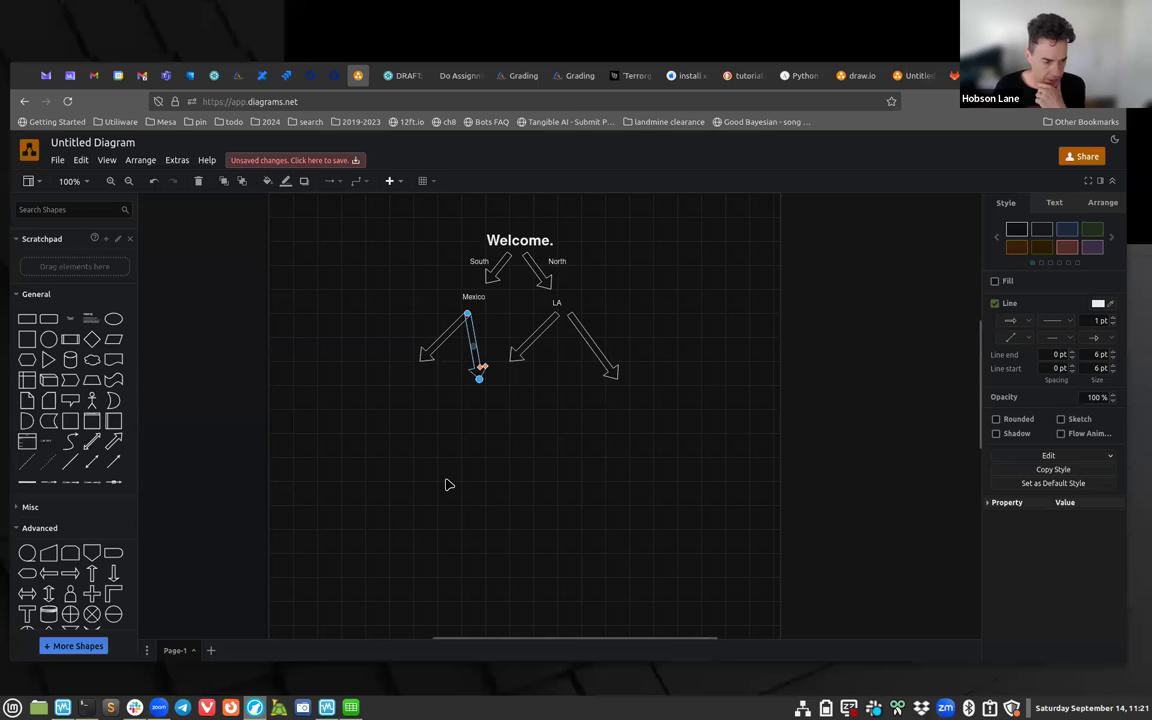
mouse_move(536, 212)
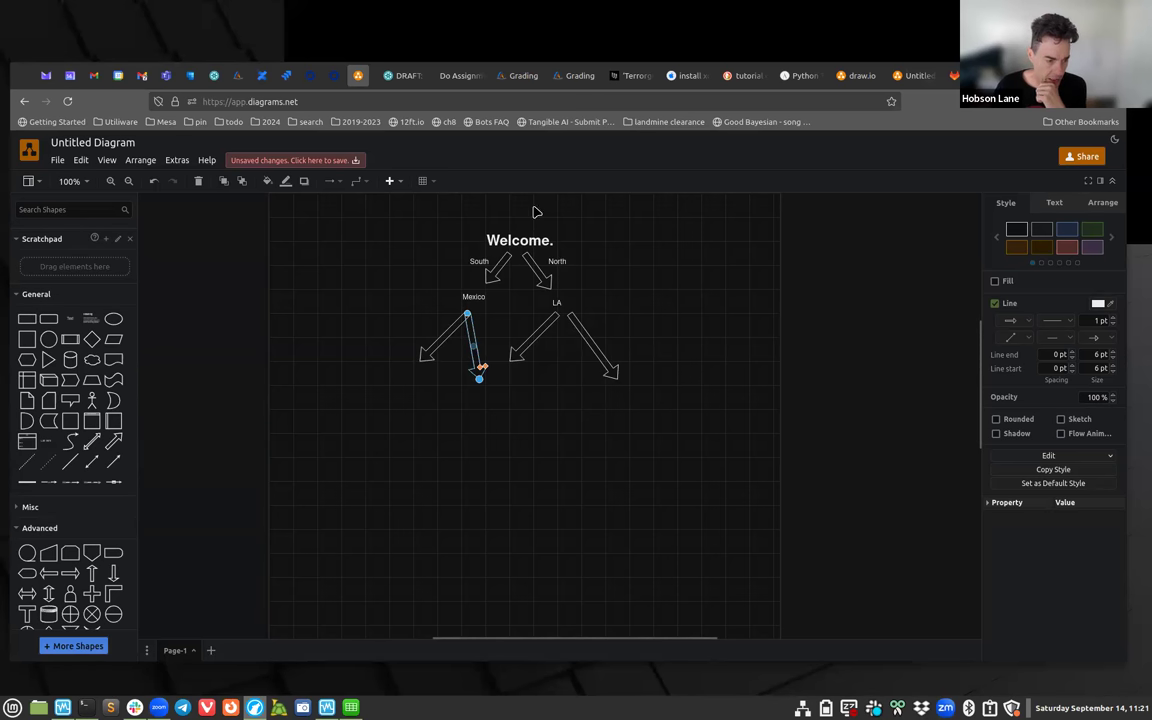
mouse_move(390, 276)
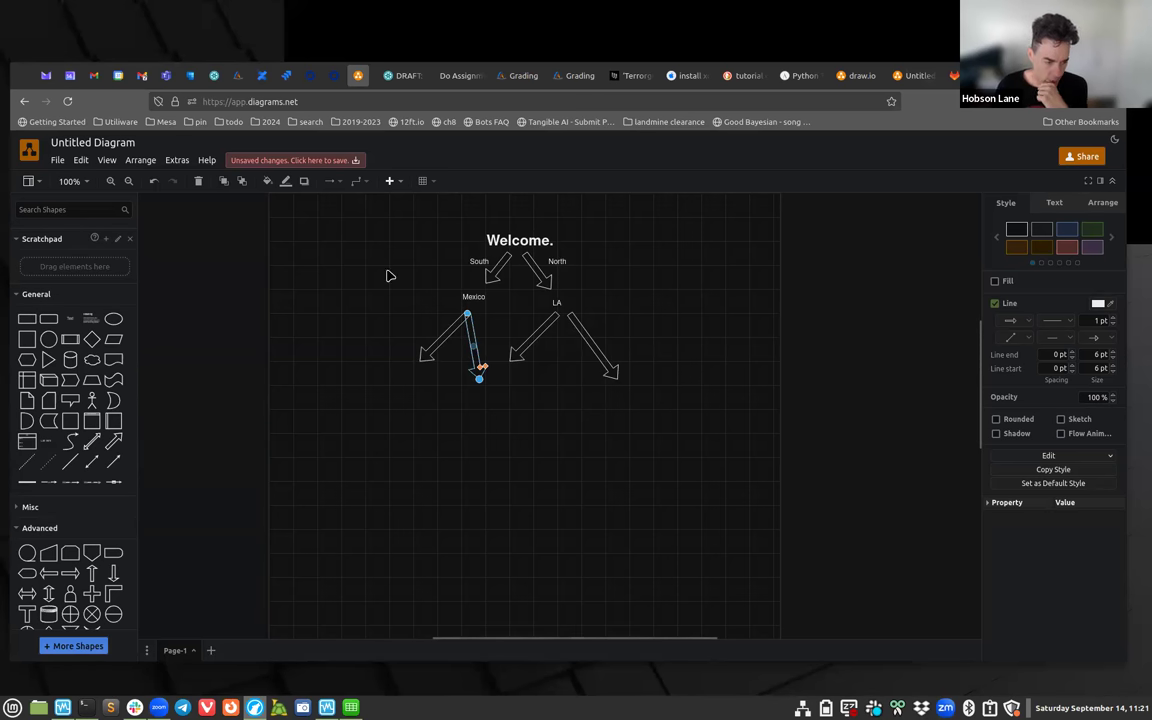
mouse_move(348, 280)
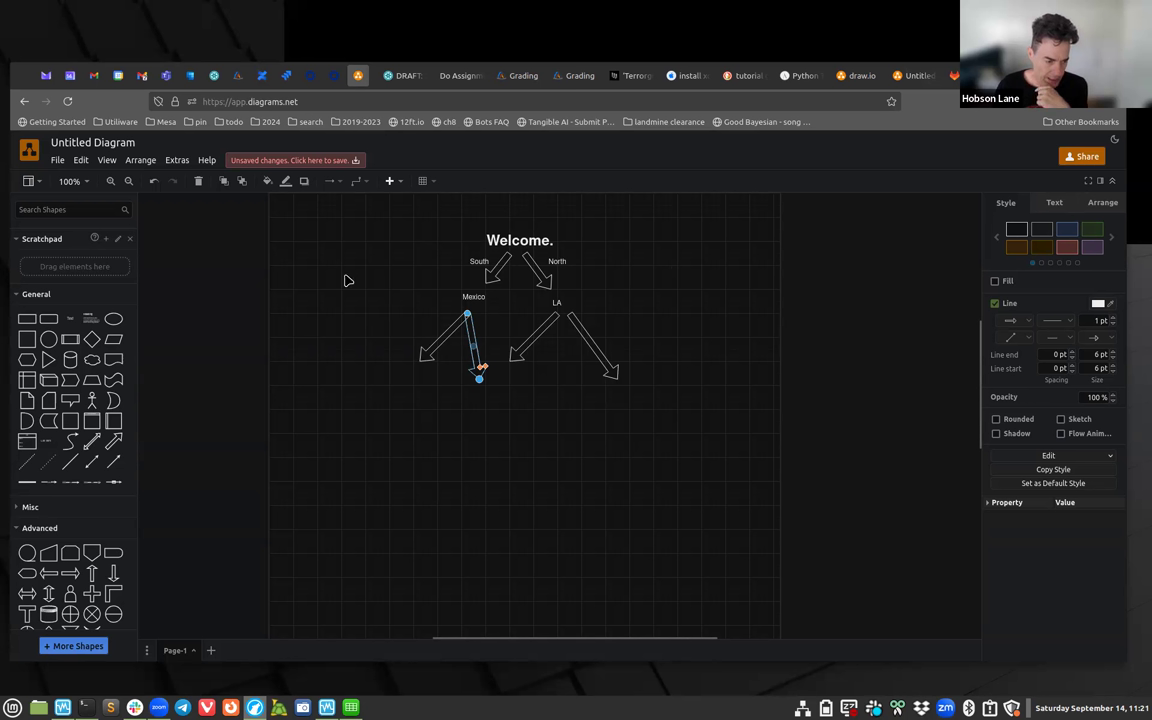
mouse_move(526, 458)
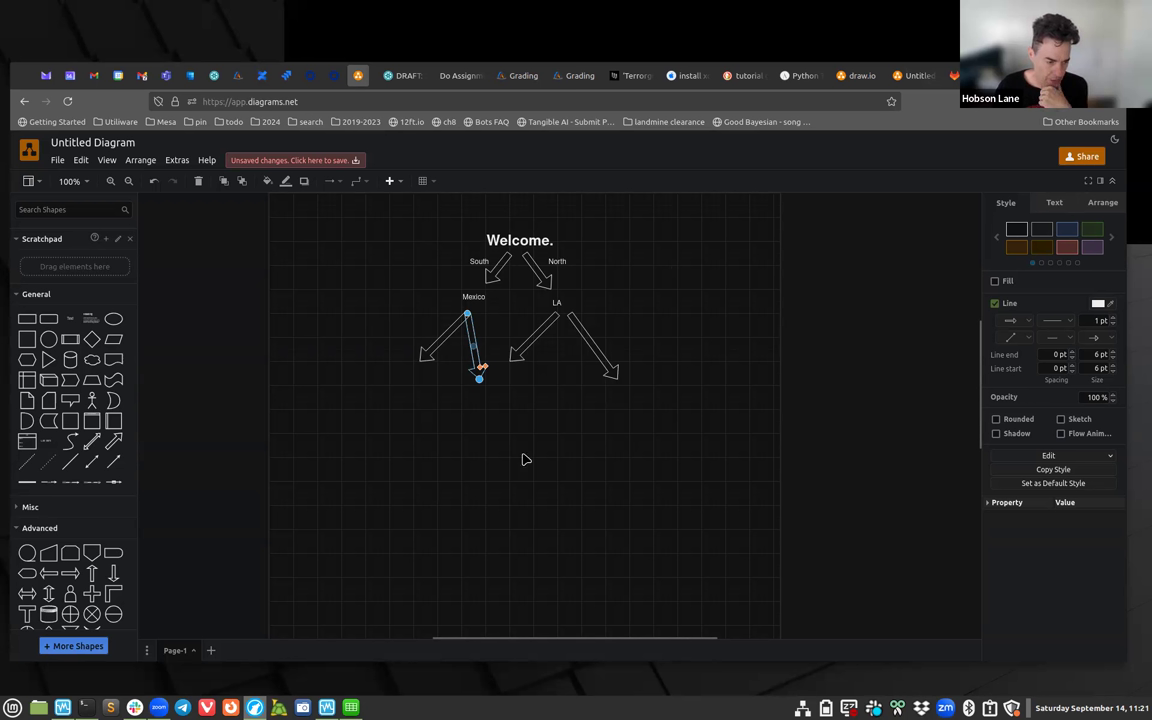
mouse_move(608, 262)
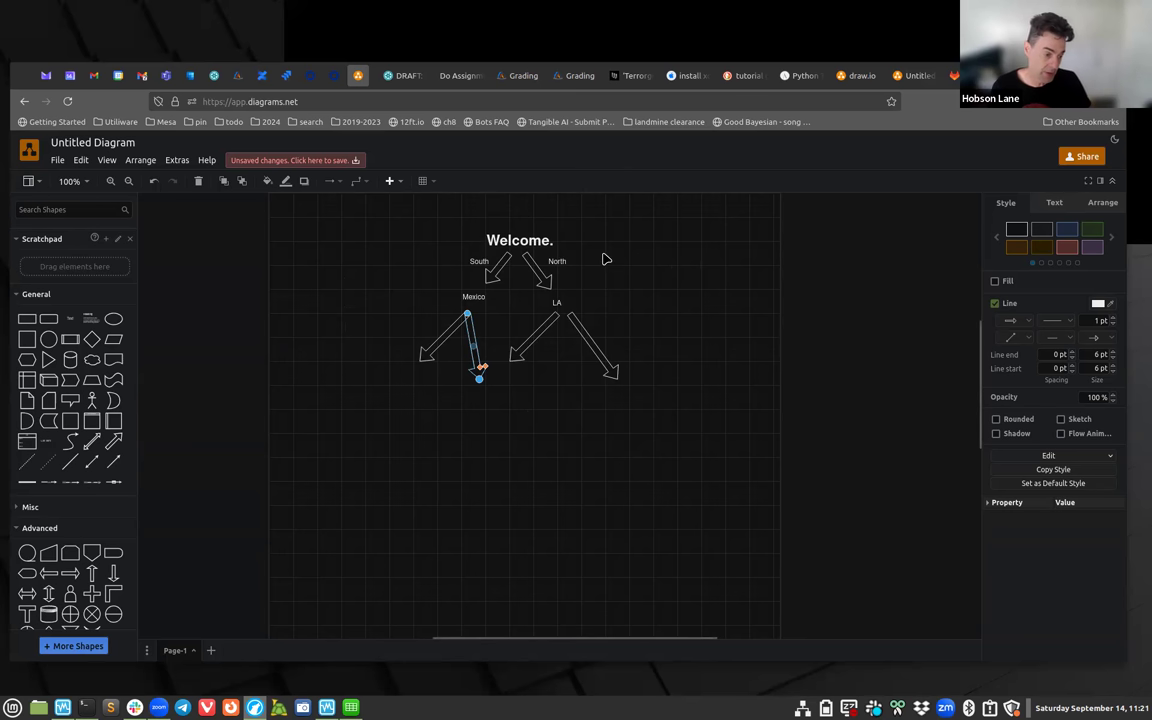
mouse_move(610, 256)
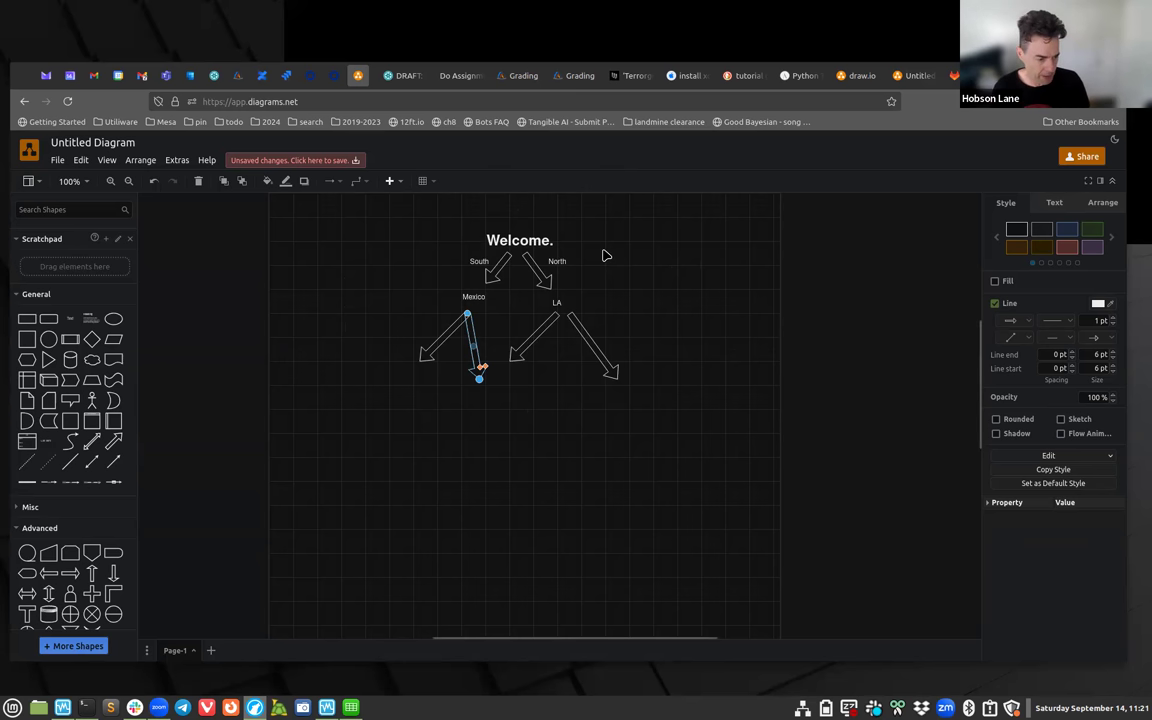
mouse_move(632, 116)
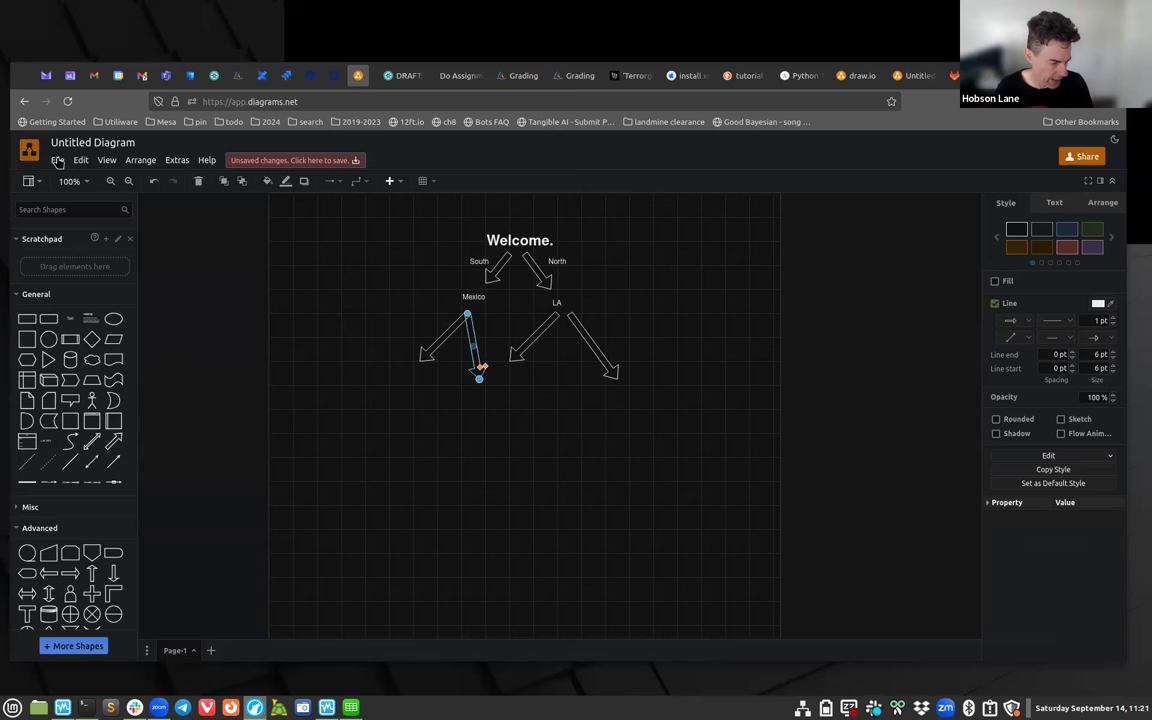
Bring up the Save dialog proposing a .drawio XML file from the File menu.
click(58, 160)
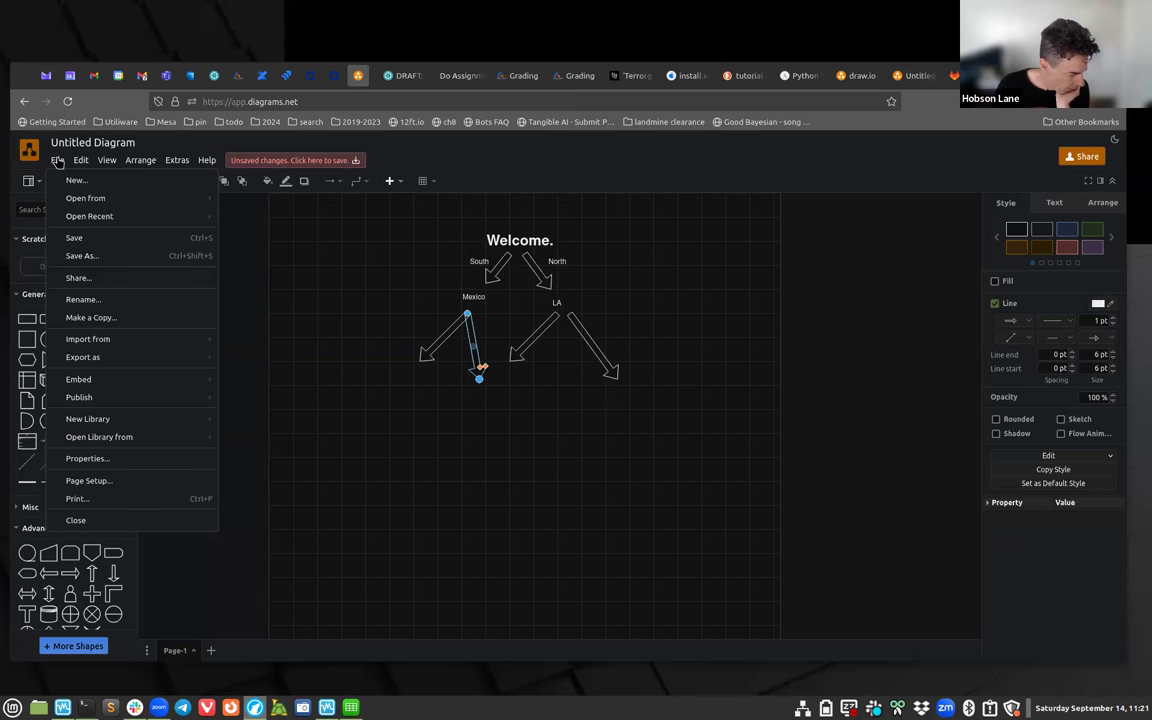
mouse_move(74, 238)
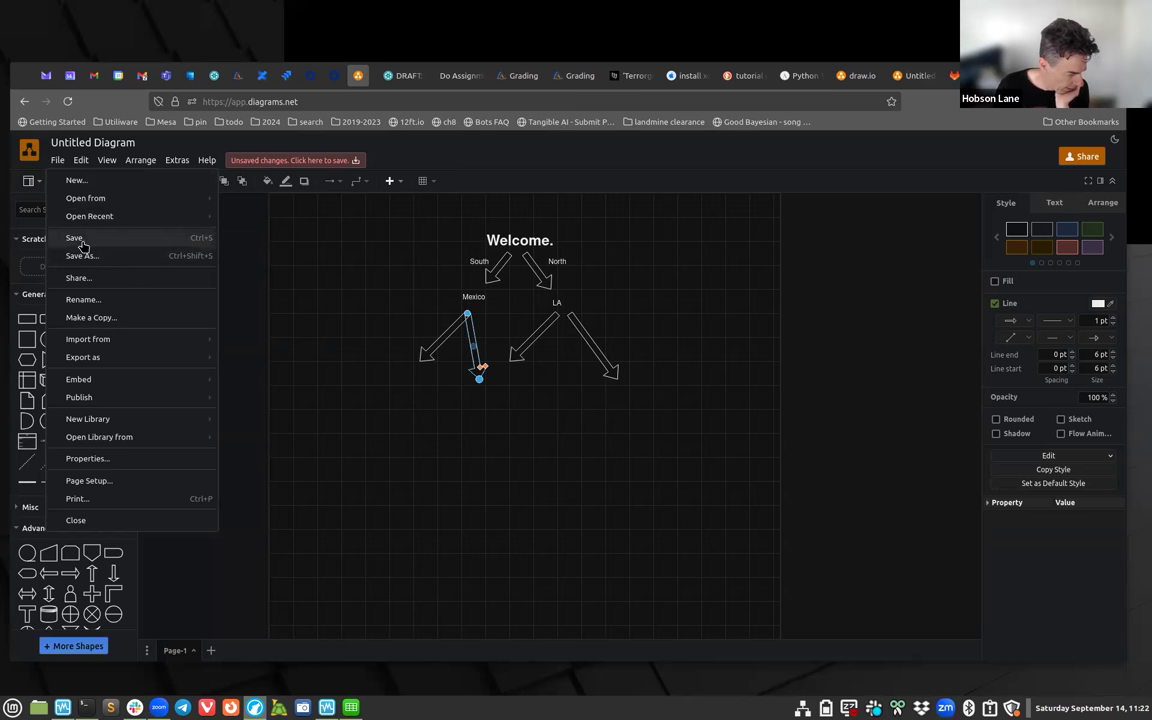
click(74, 238)
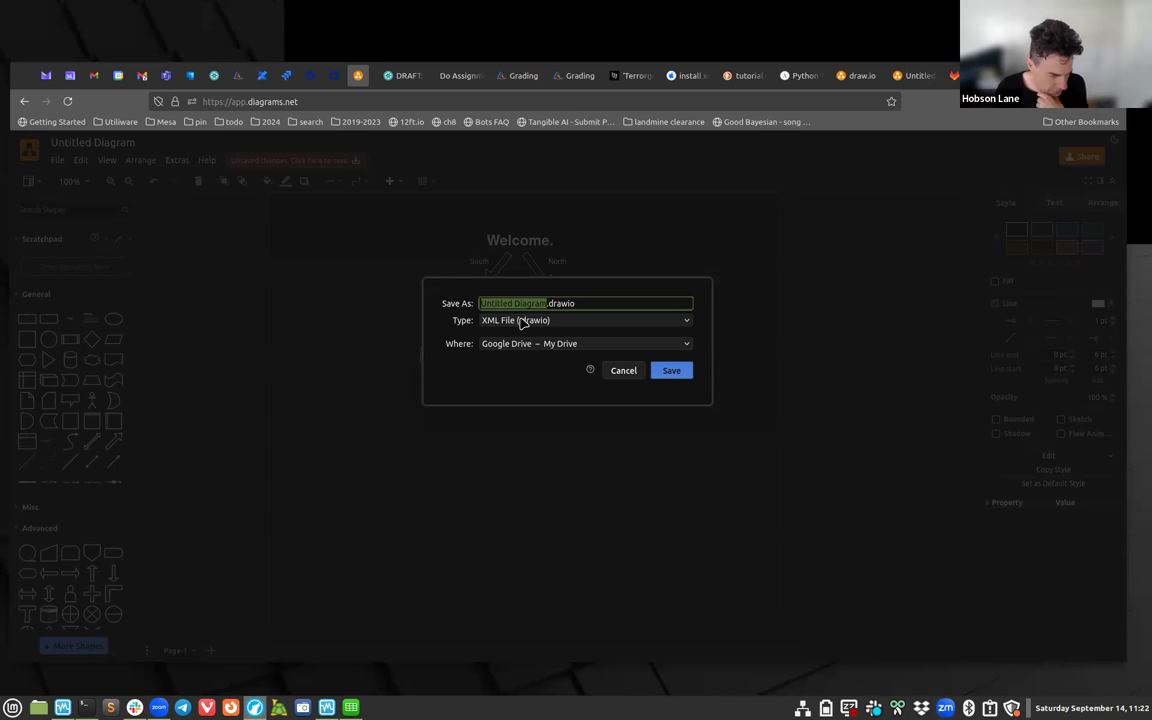
Choose Editable Bitmap Image (.png) as the type and rename the file to 'game diagram'.
click(584, 320)
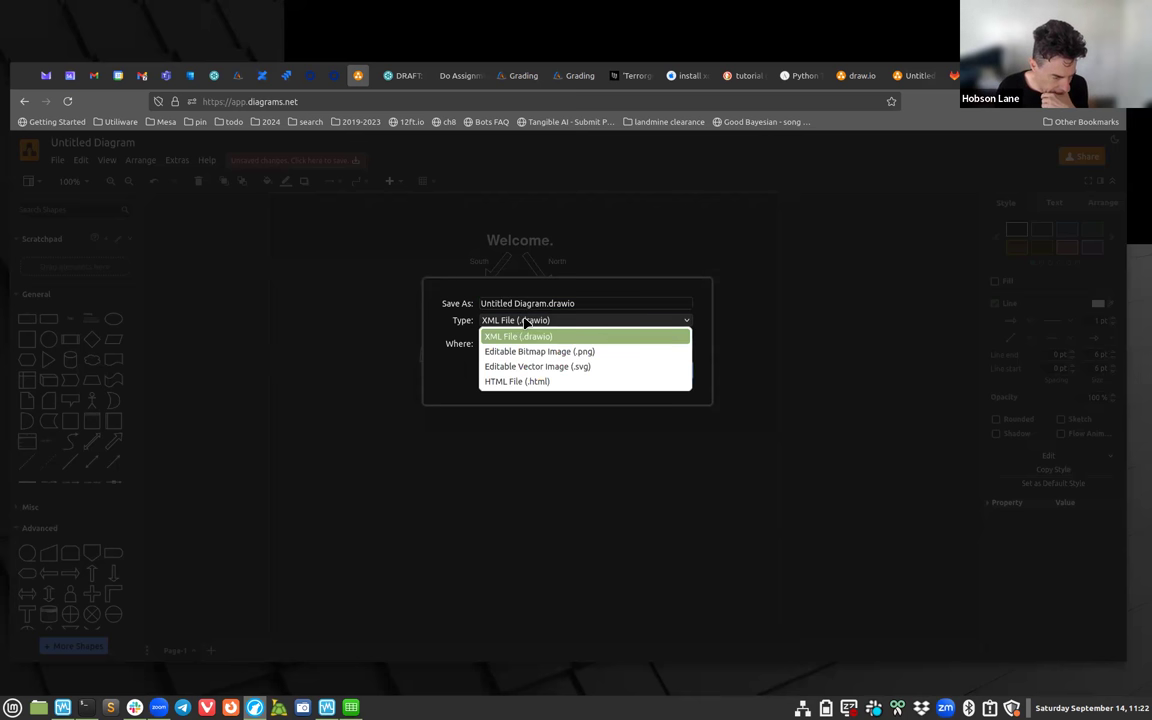
click(540, 352)
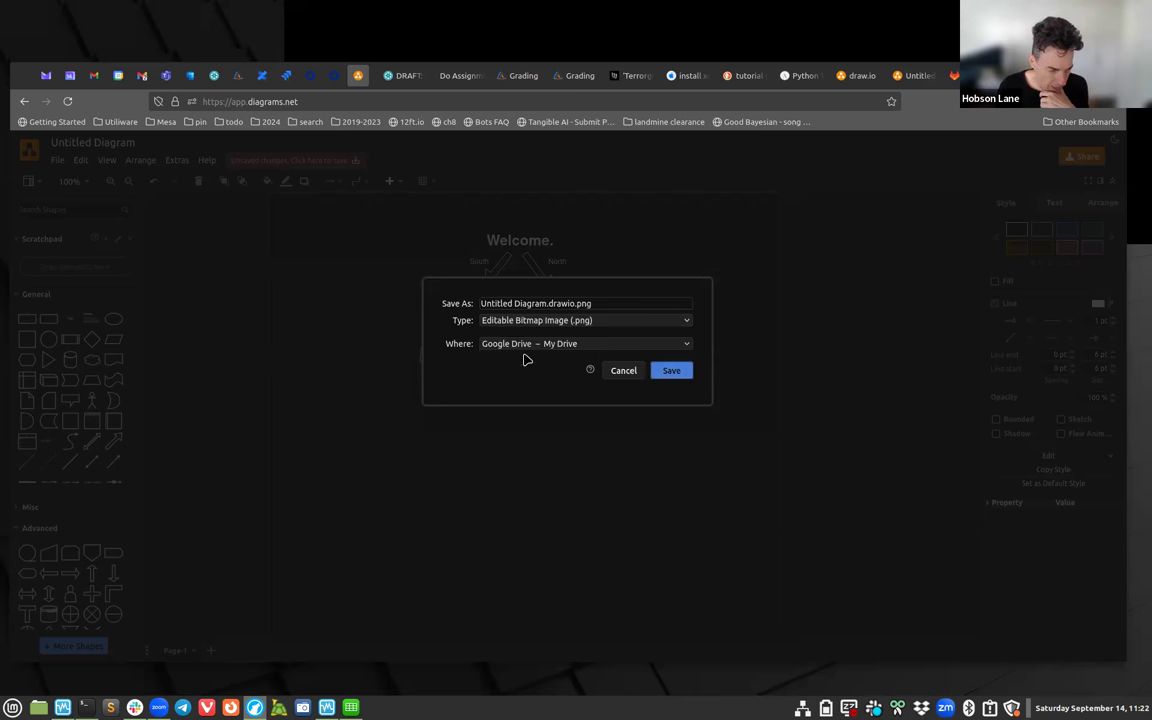
mouse_move(460, 452)
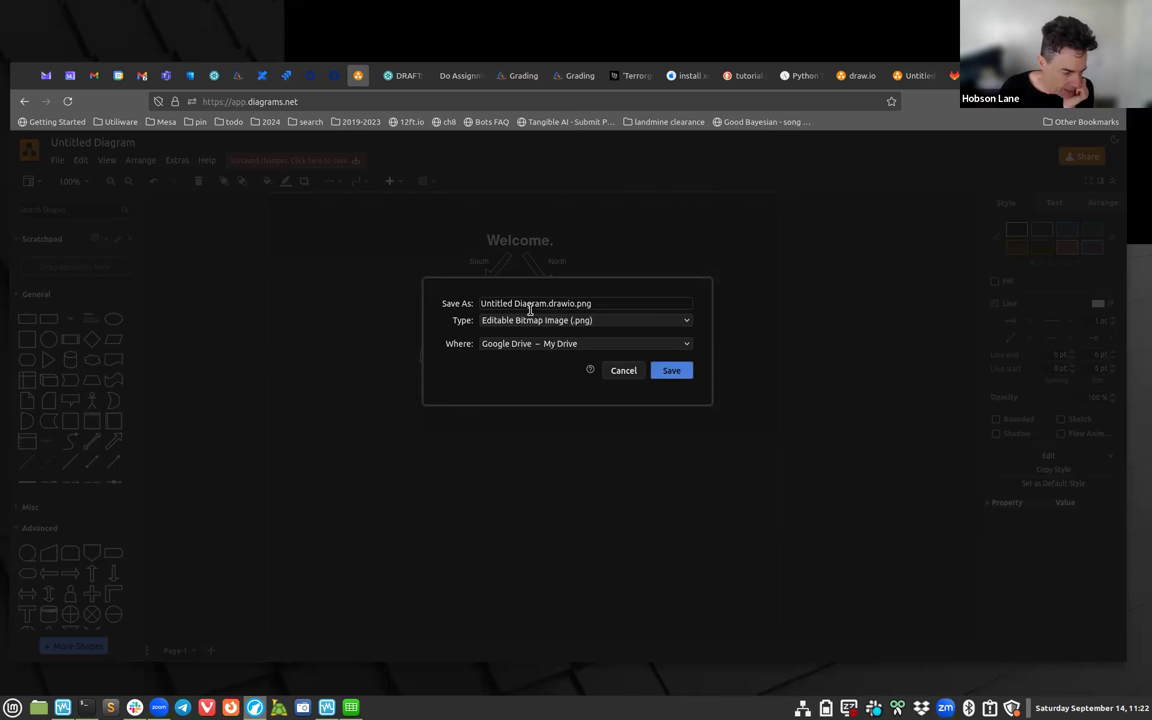
double_click(512, 304)
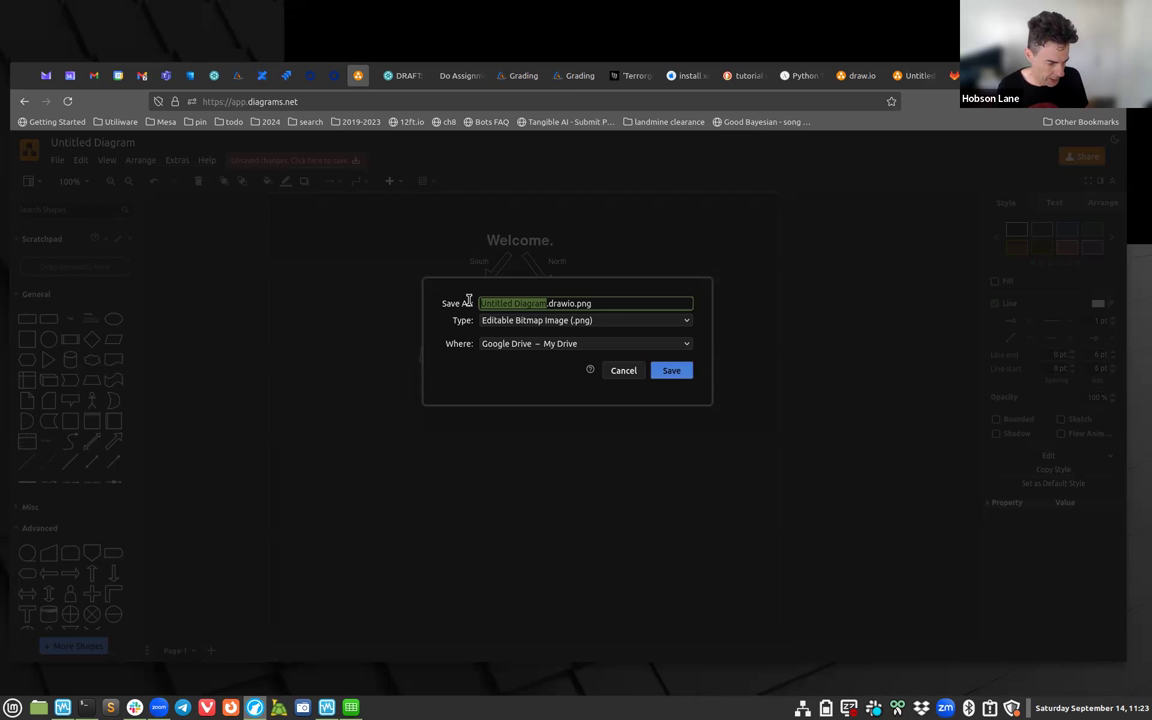
text(gam)
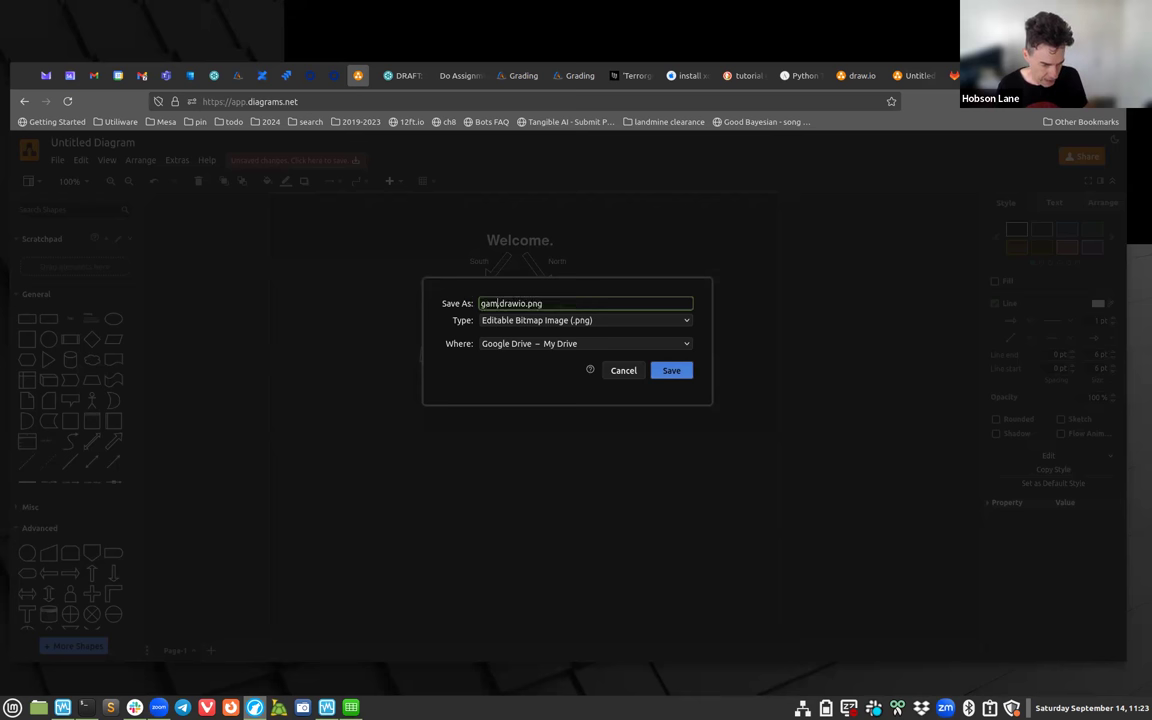
text(game diagram)
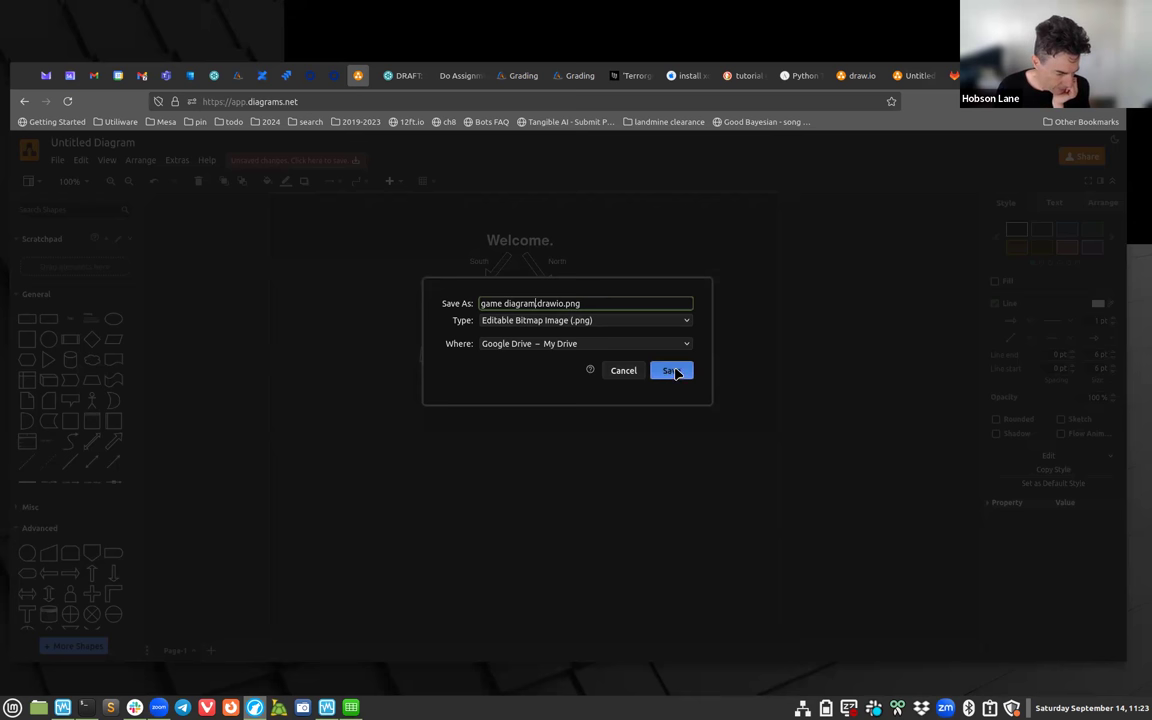
Set the destination to Download and confirm, bringing up the system save window.
click(584, 344)
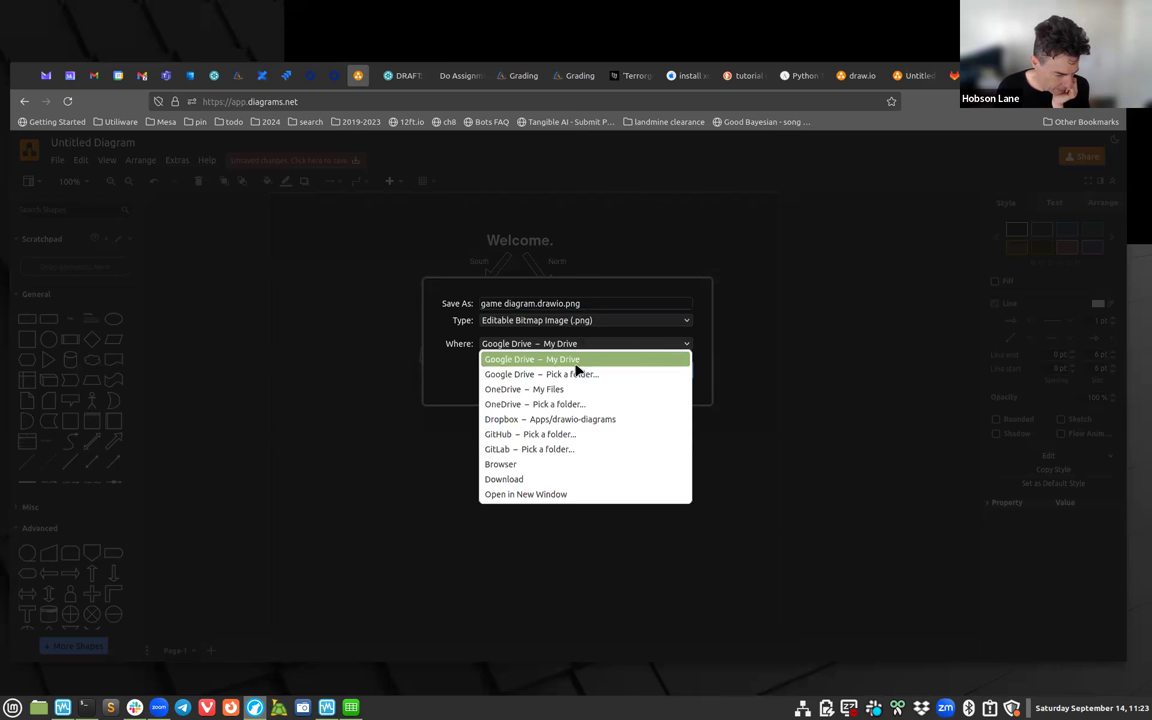
mouse_move(520, 480)
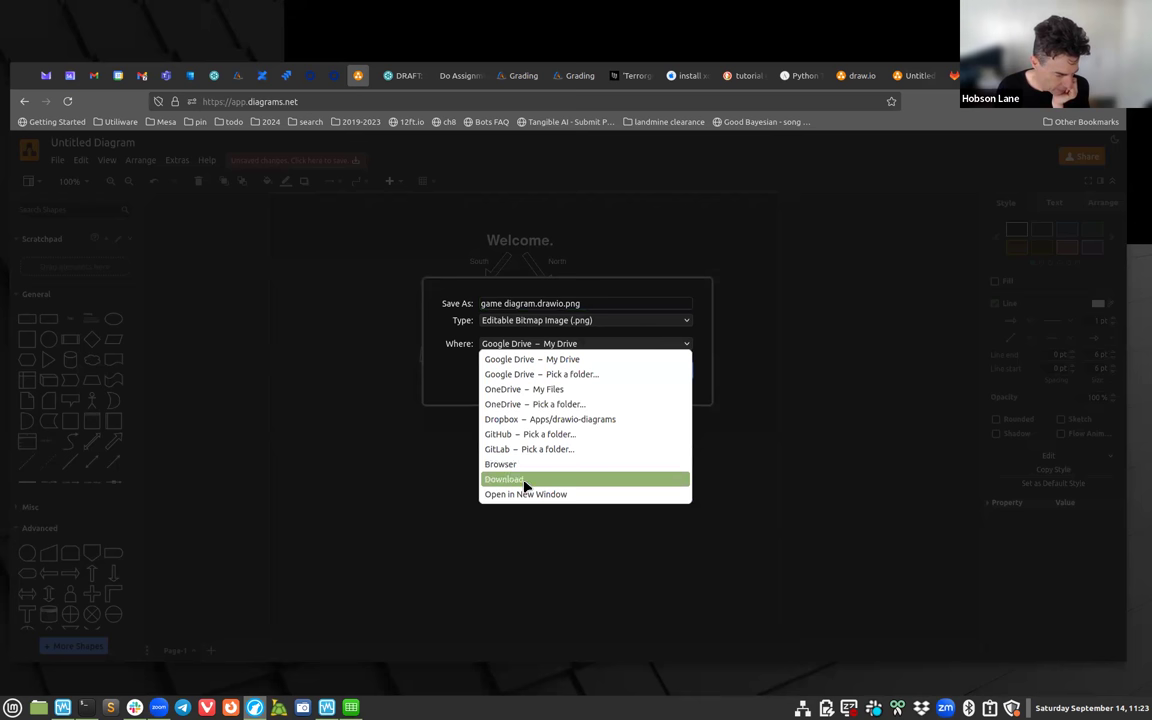
click(504, 480)
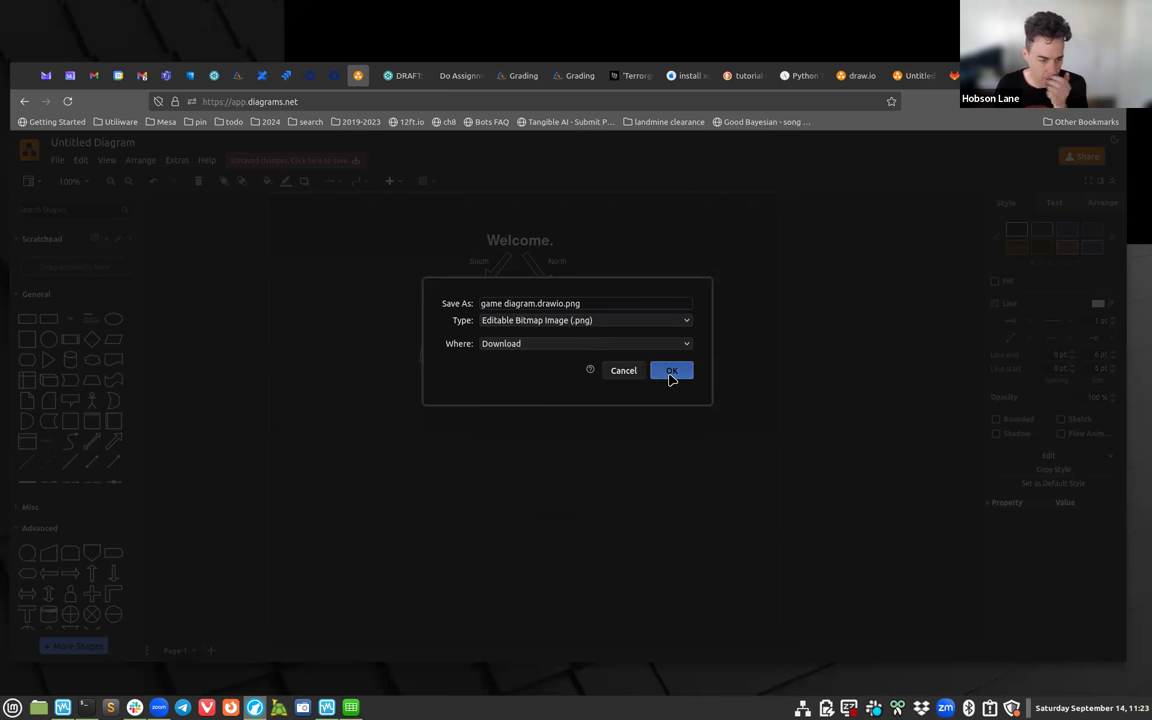
click(672, 370)
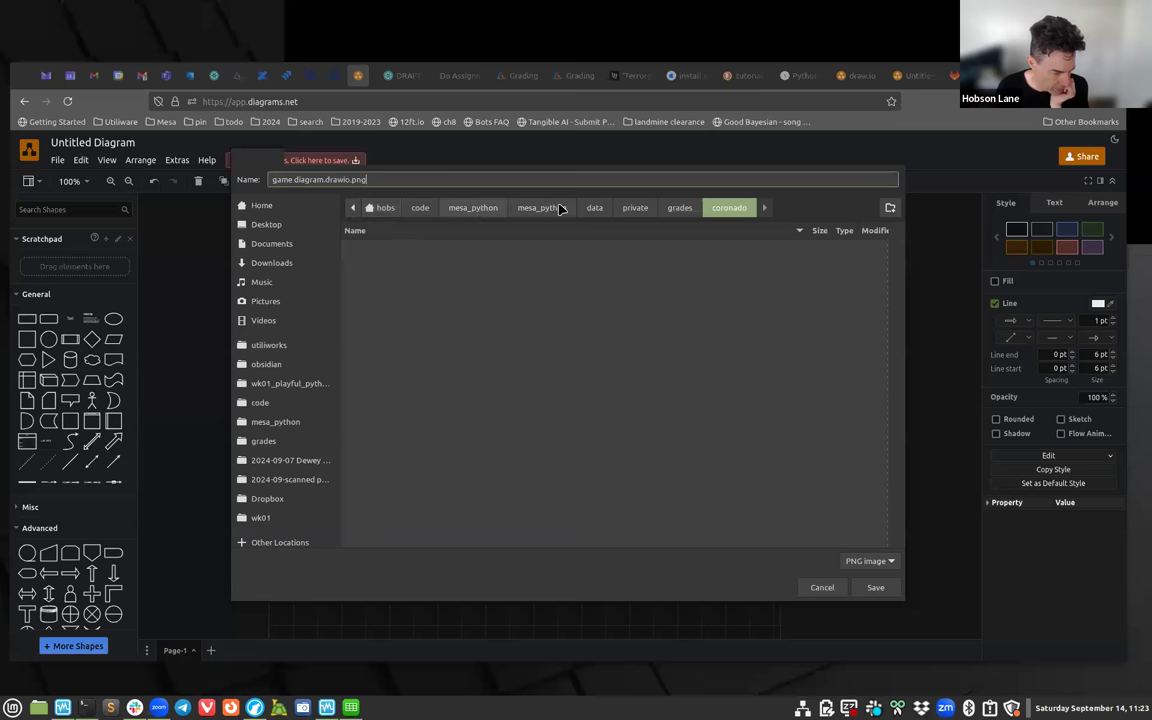
Save the PNG into mesa_python > data > public > assignments.
click(542, 206)
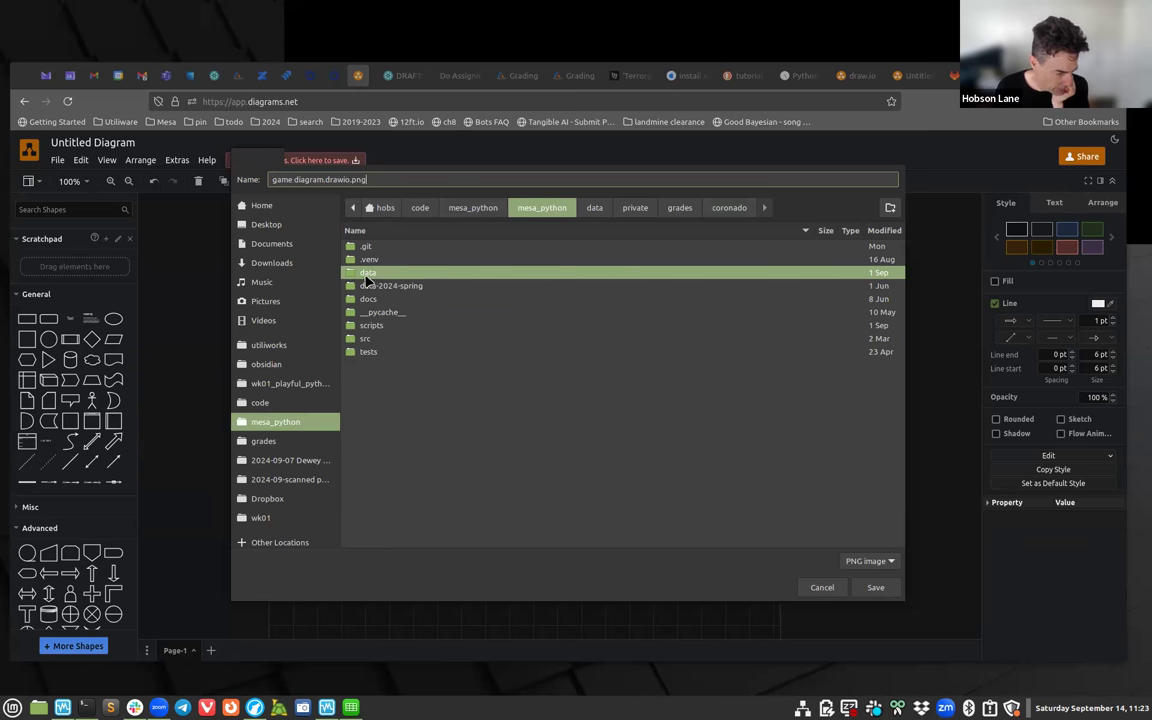
double_click(368, 272)
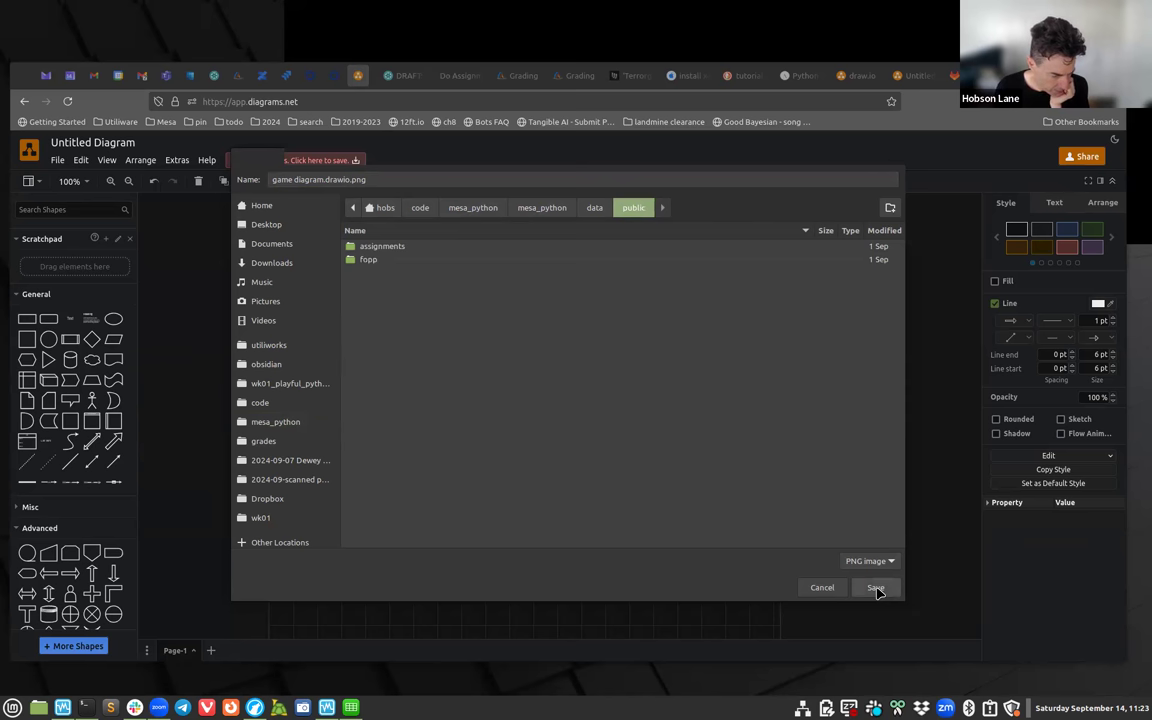
mouse_move(396, 262)
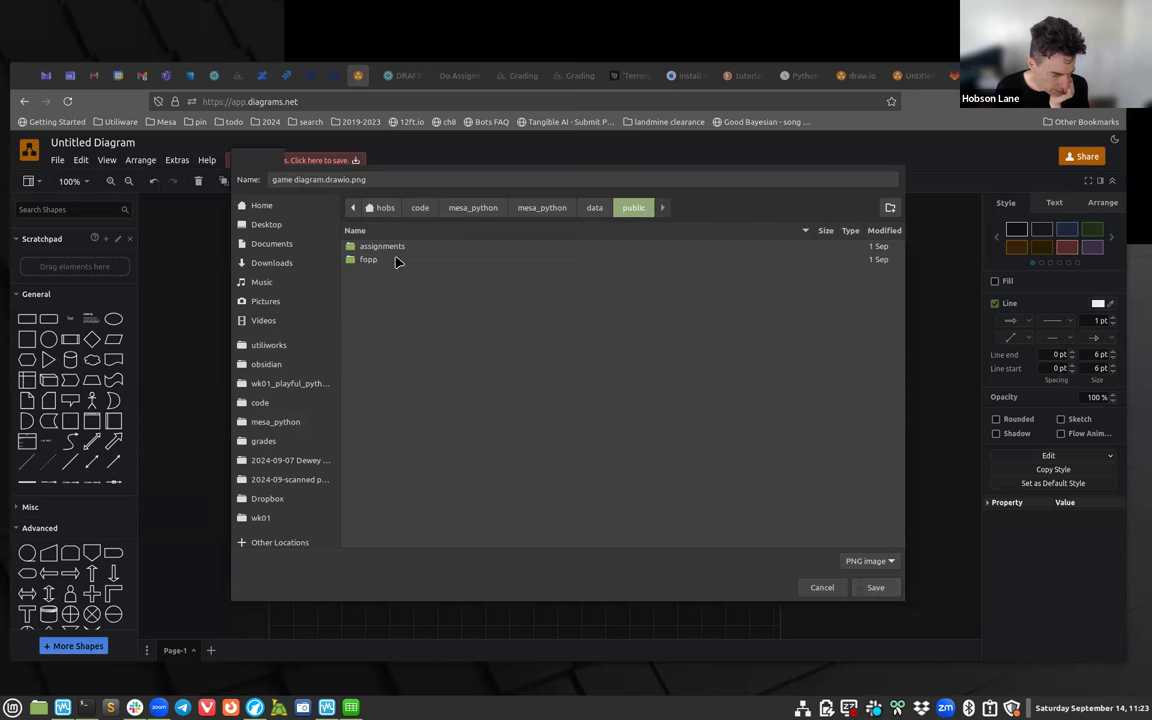
double_click(382, 246)
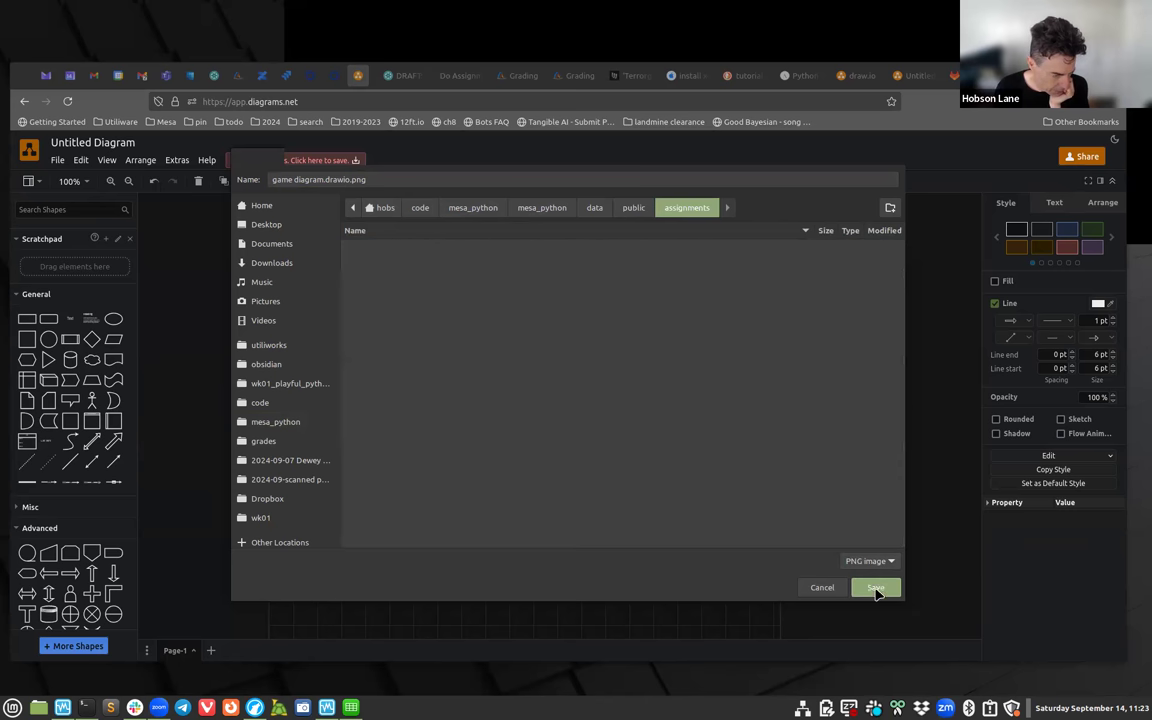
click(876, 588)
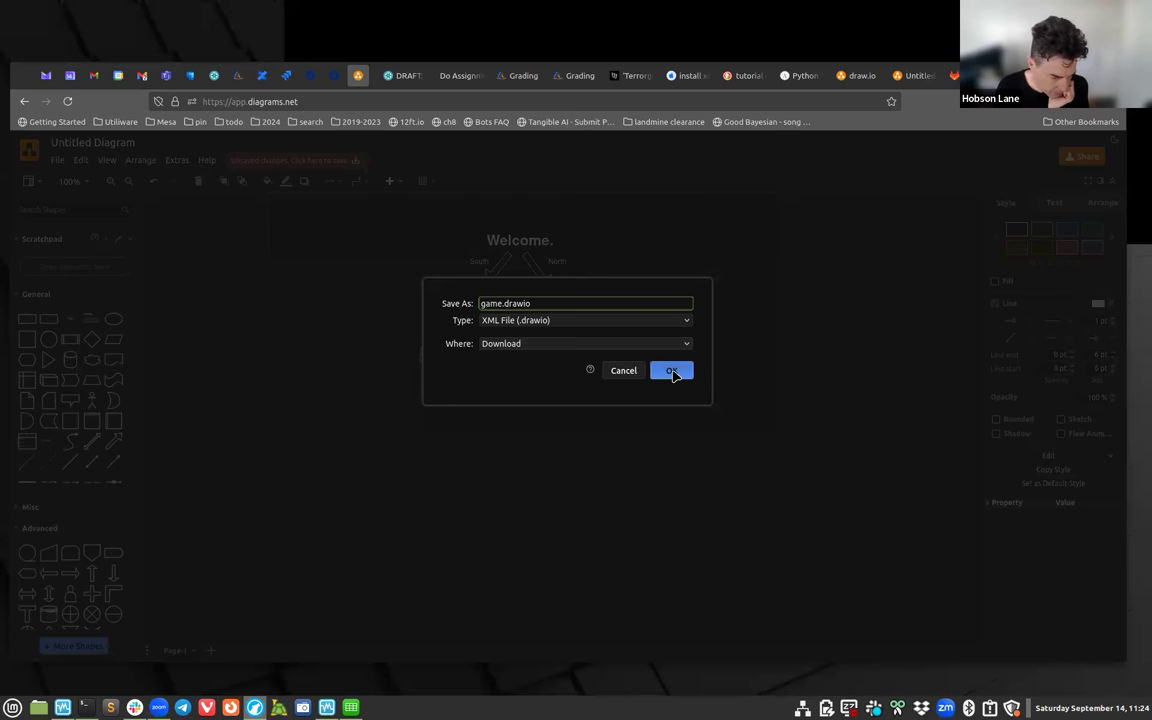
Download the diagram as game.drawio.
click(672, 370)
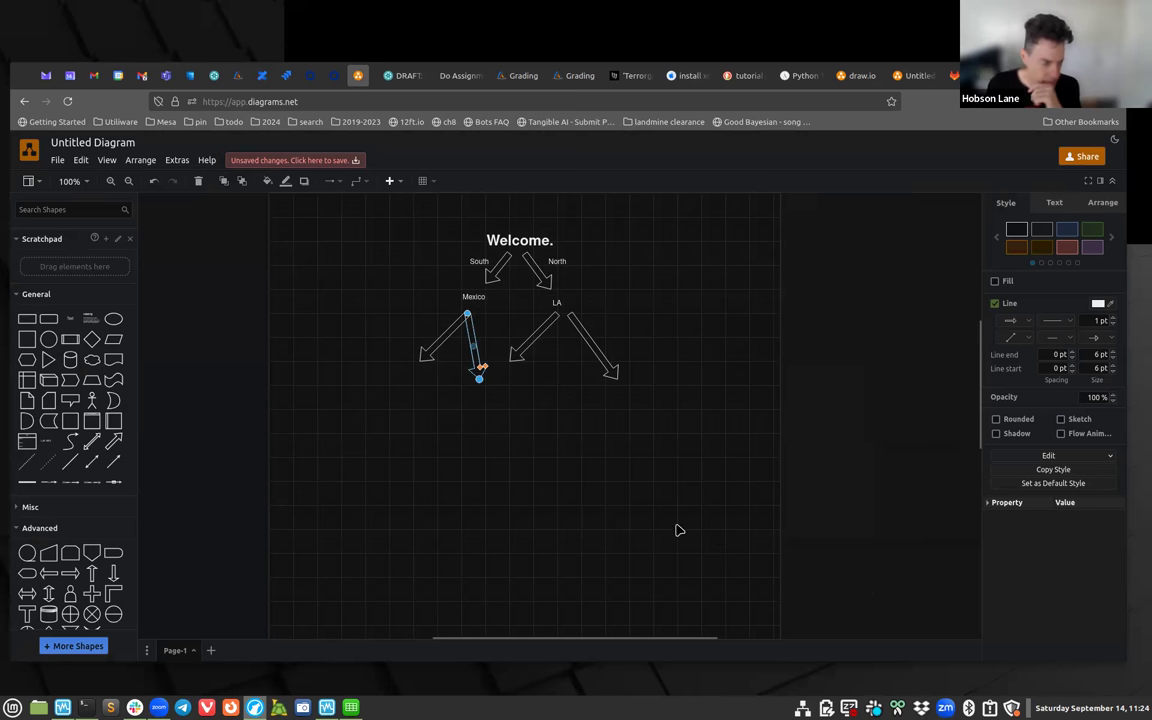
mouse_move(660, 478)
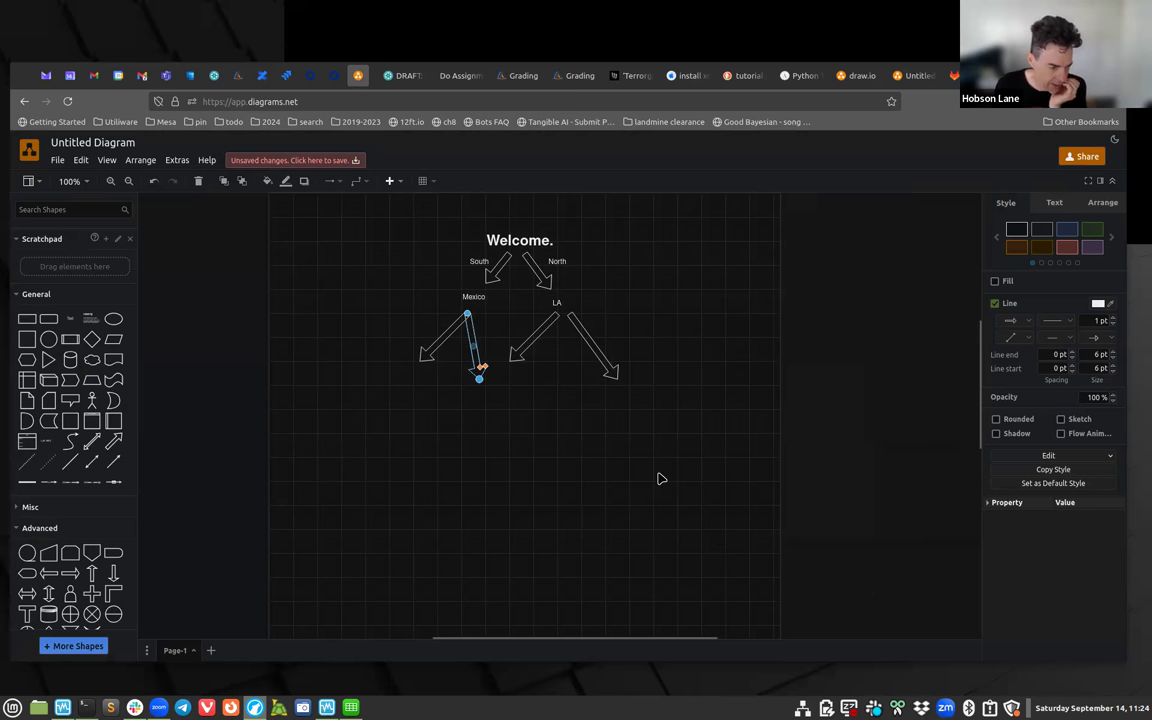
mouse_move(350, 254)
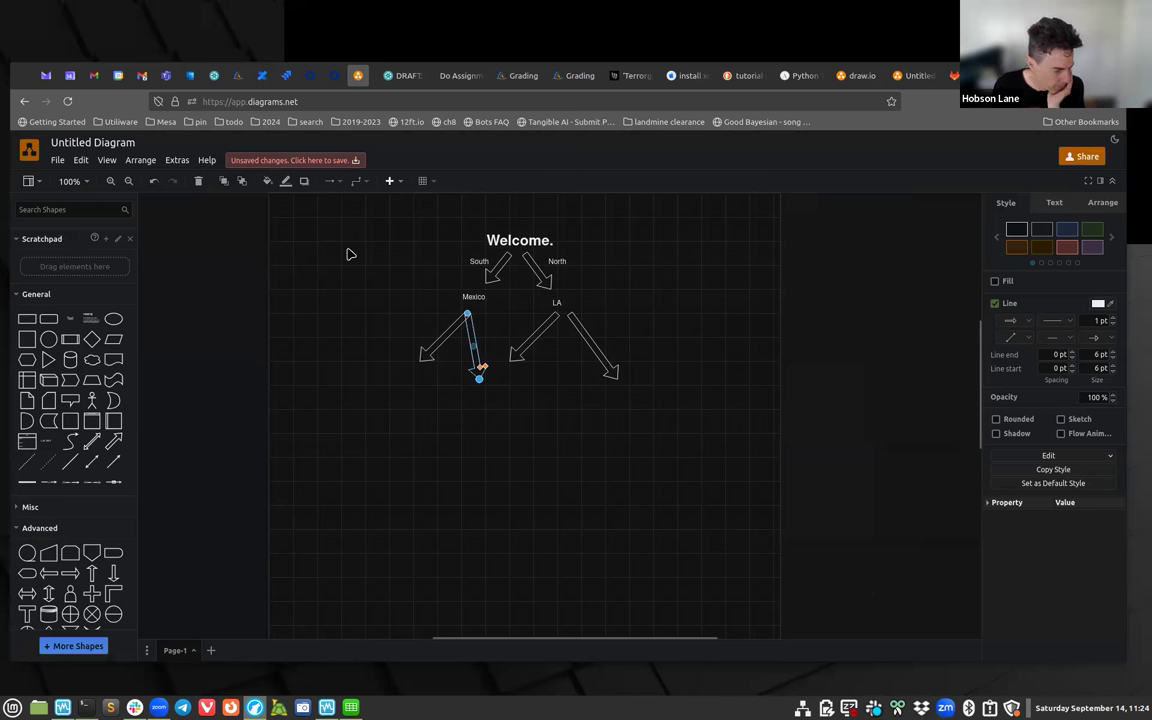
mouse_move(640, 56)
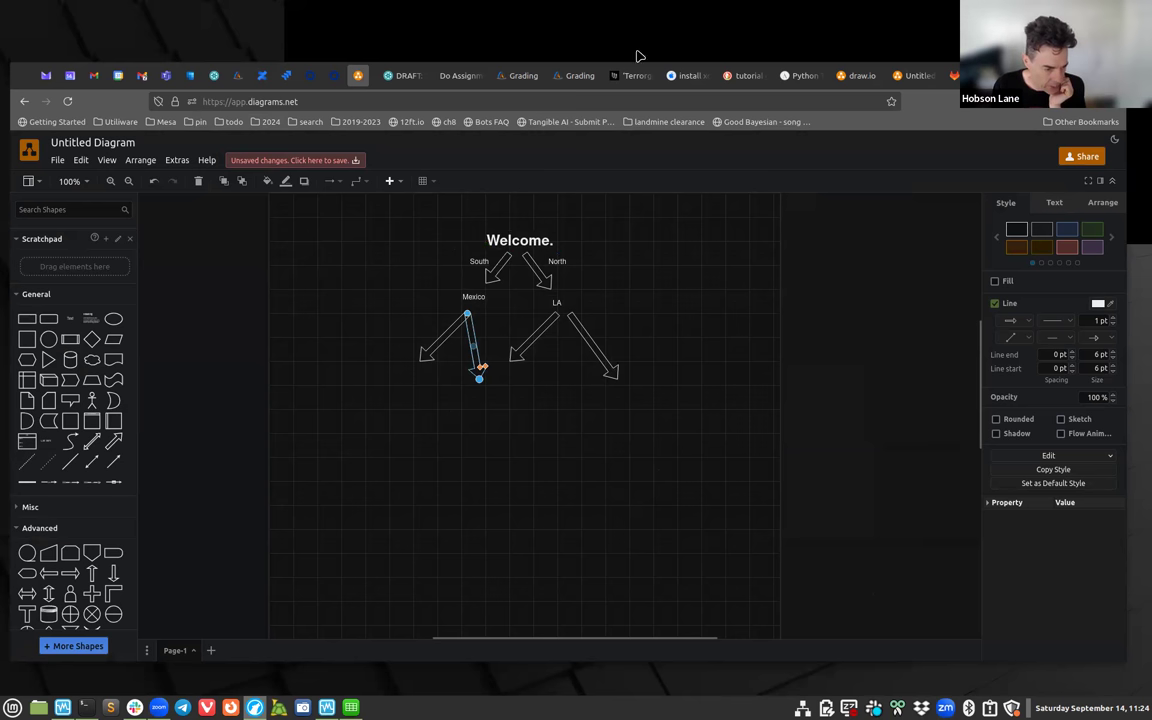
mouse_move(946, 40)
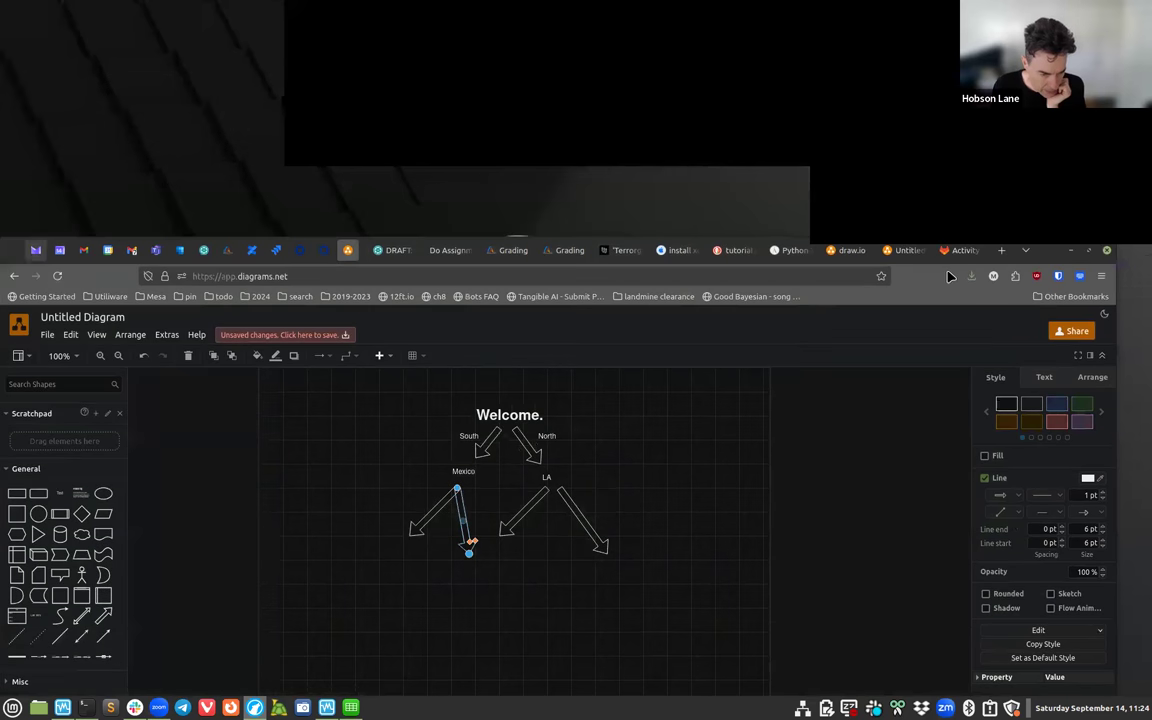
click(972, 276)
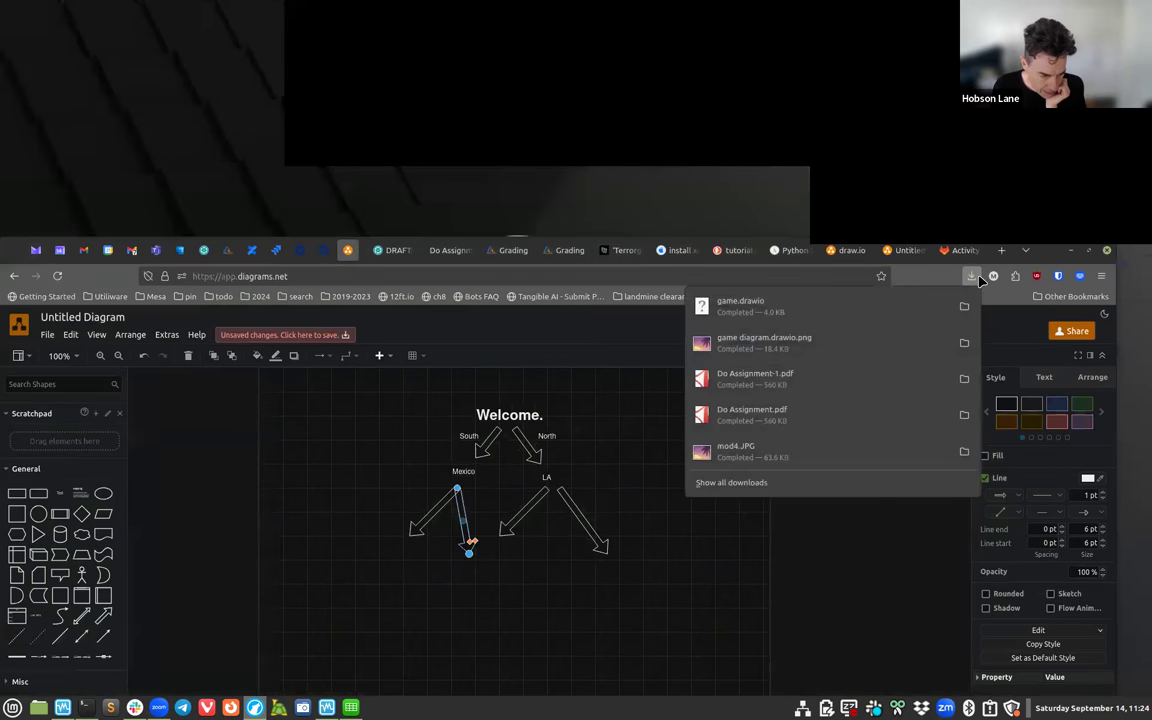
mouse_move(820, 342)
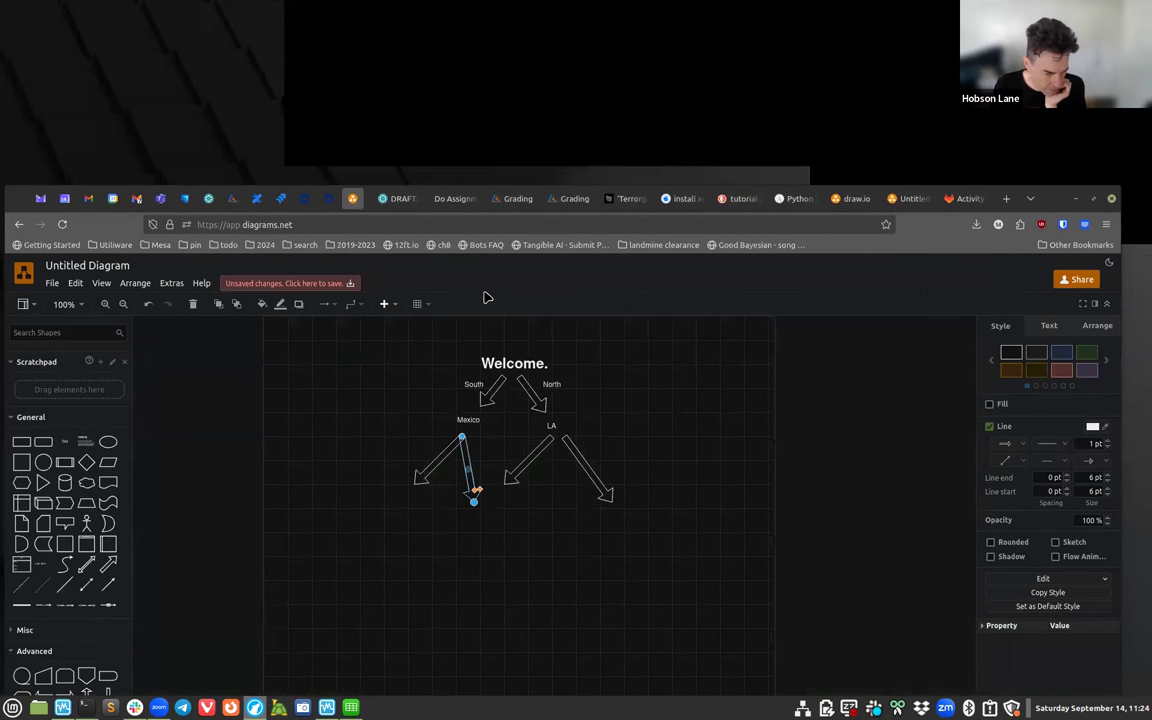
mouse_move(660, 52)
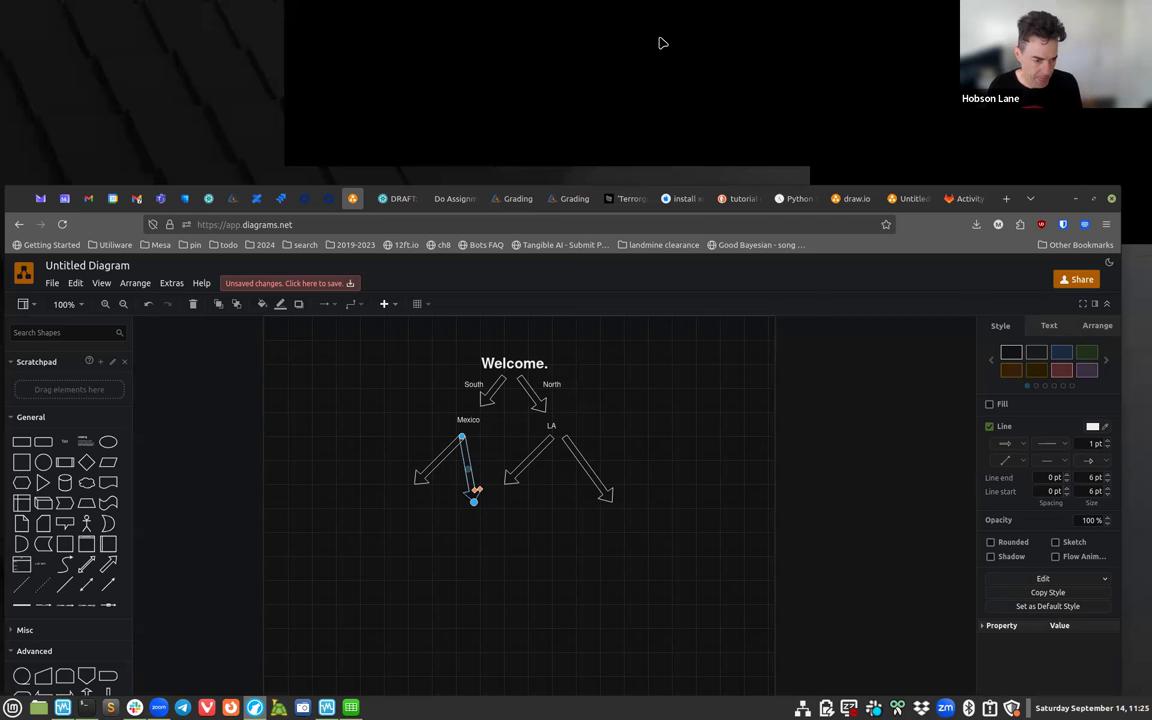
mouse_move(666, 48)
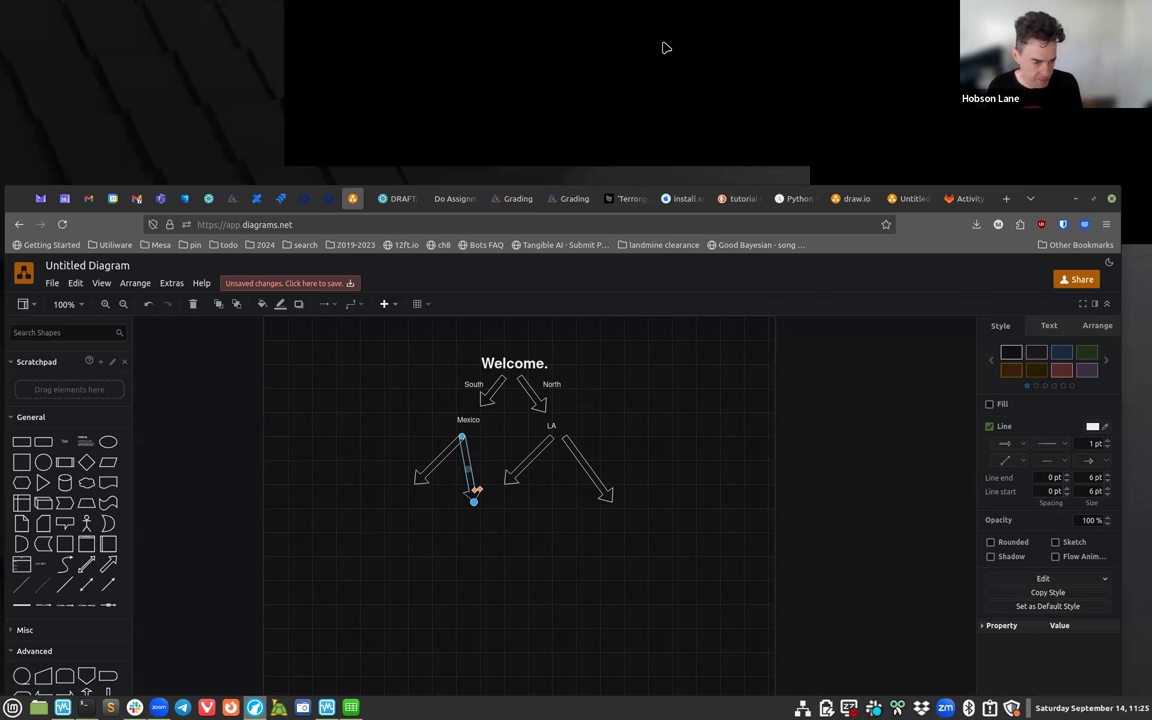
mouse_move(800, 28)
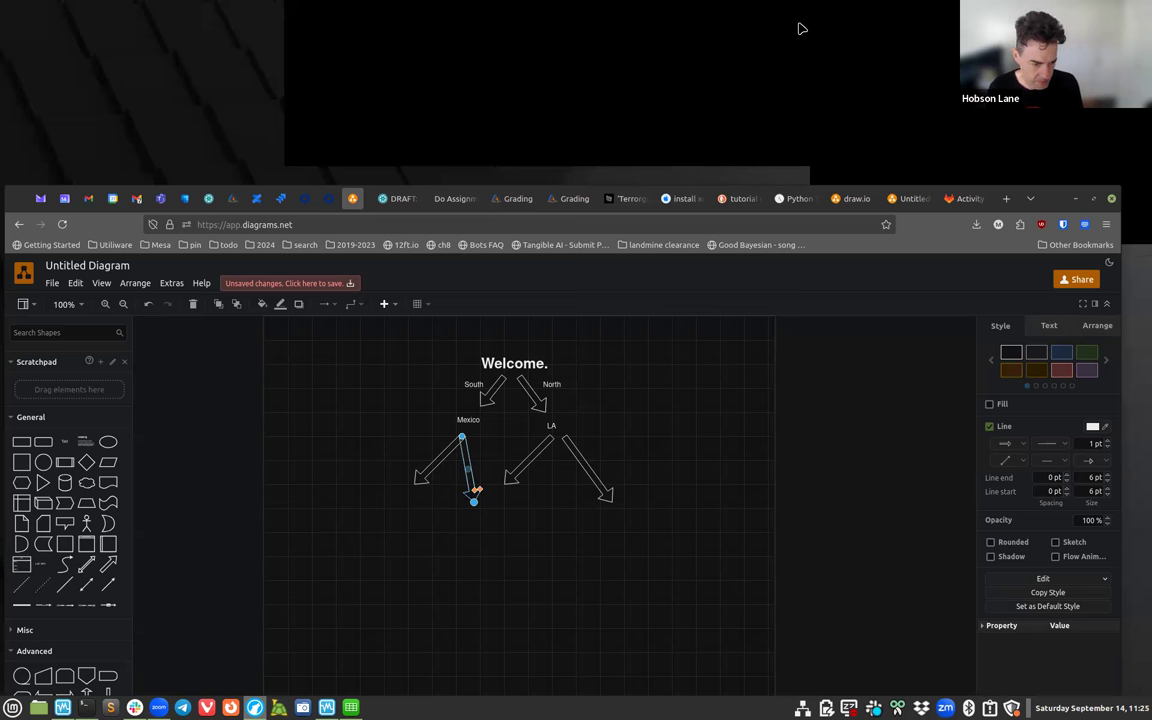